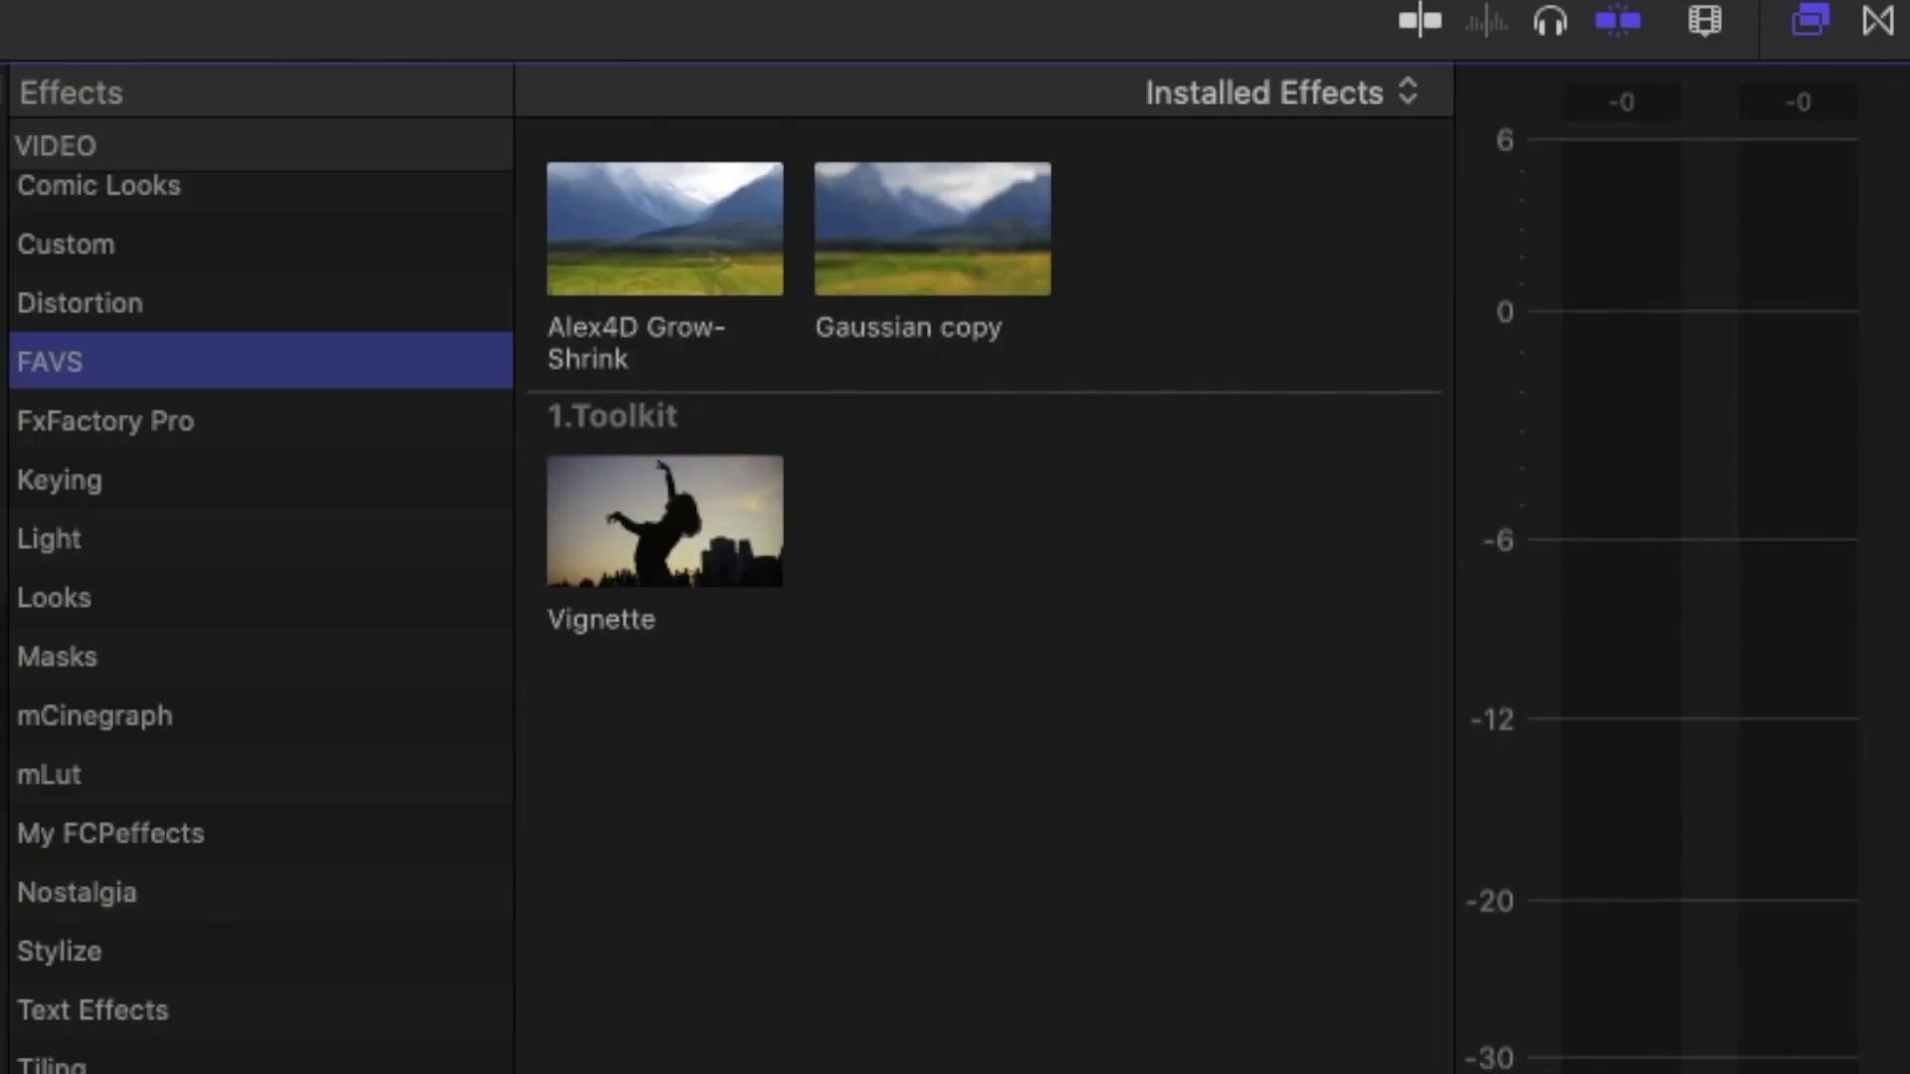
{"action": "mouse_move", "coordinate": [269, 402]}
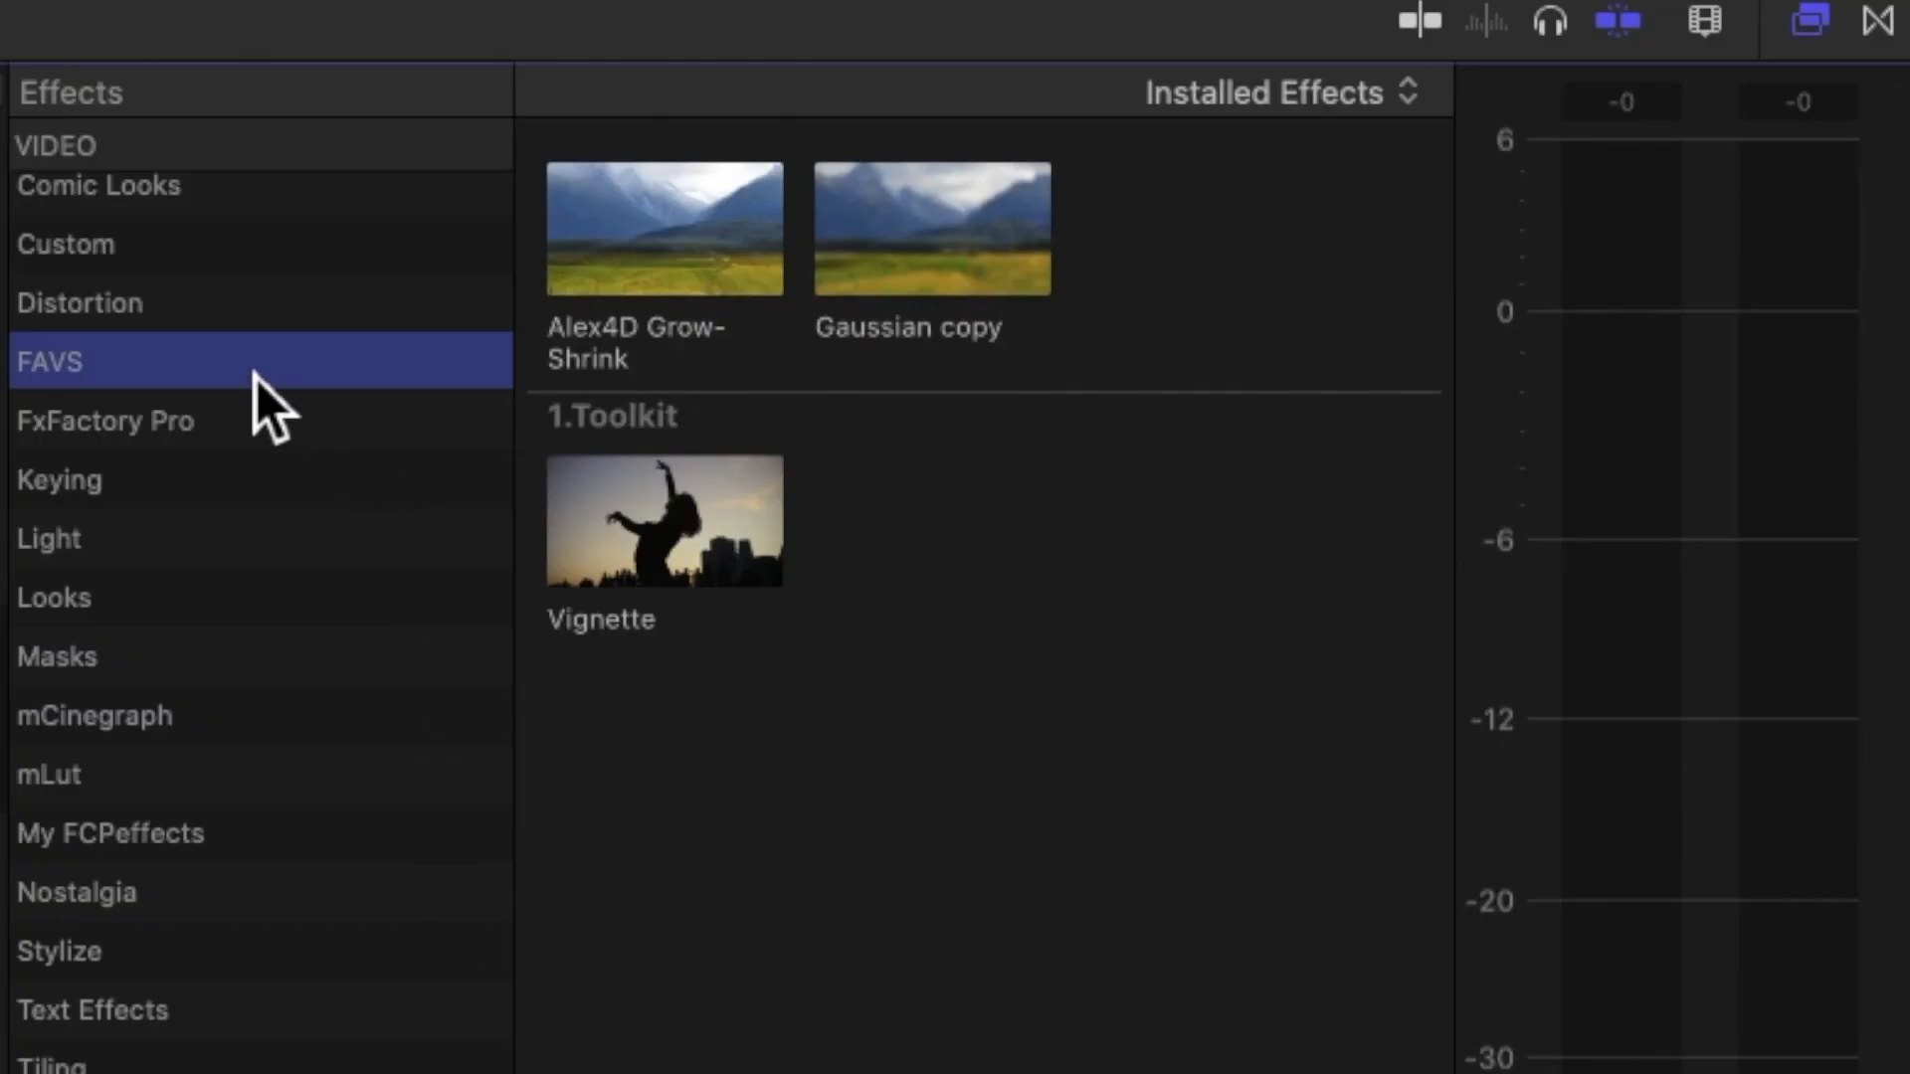
{"action": "mouse_move", "coordinate": [212, 390]}
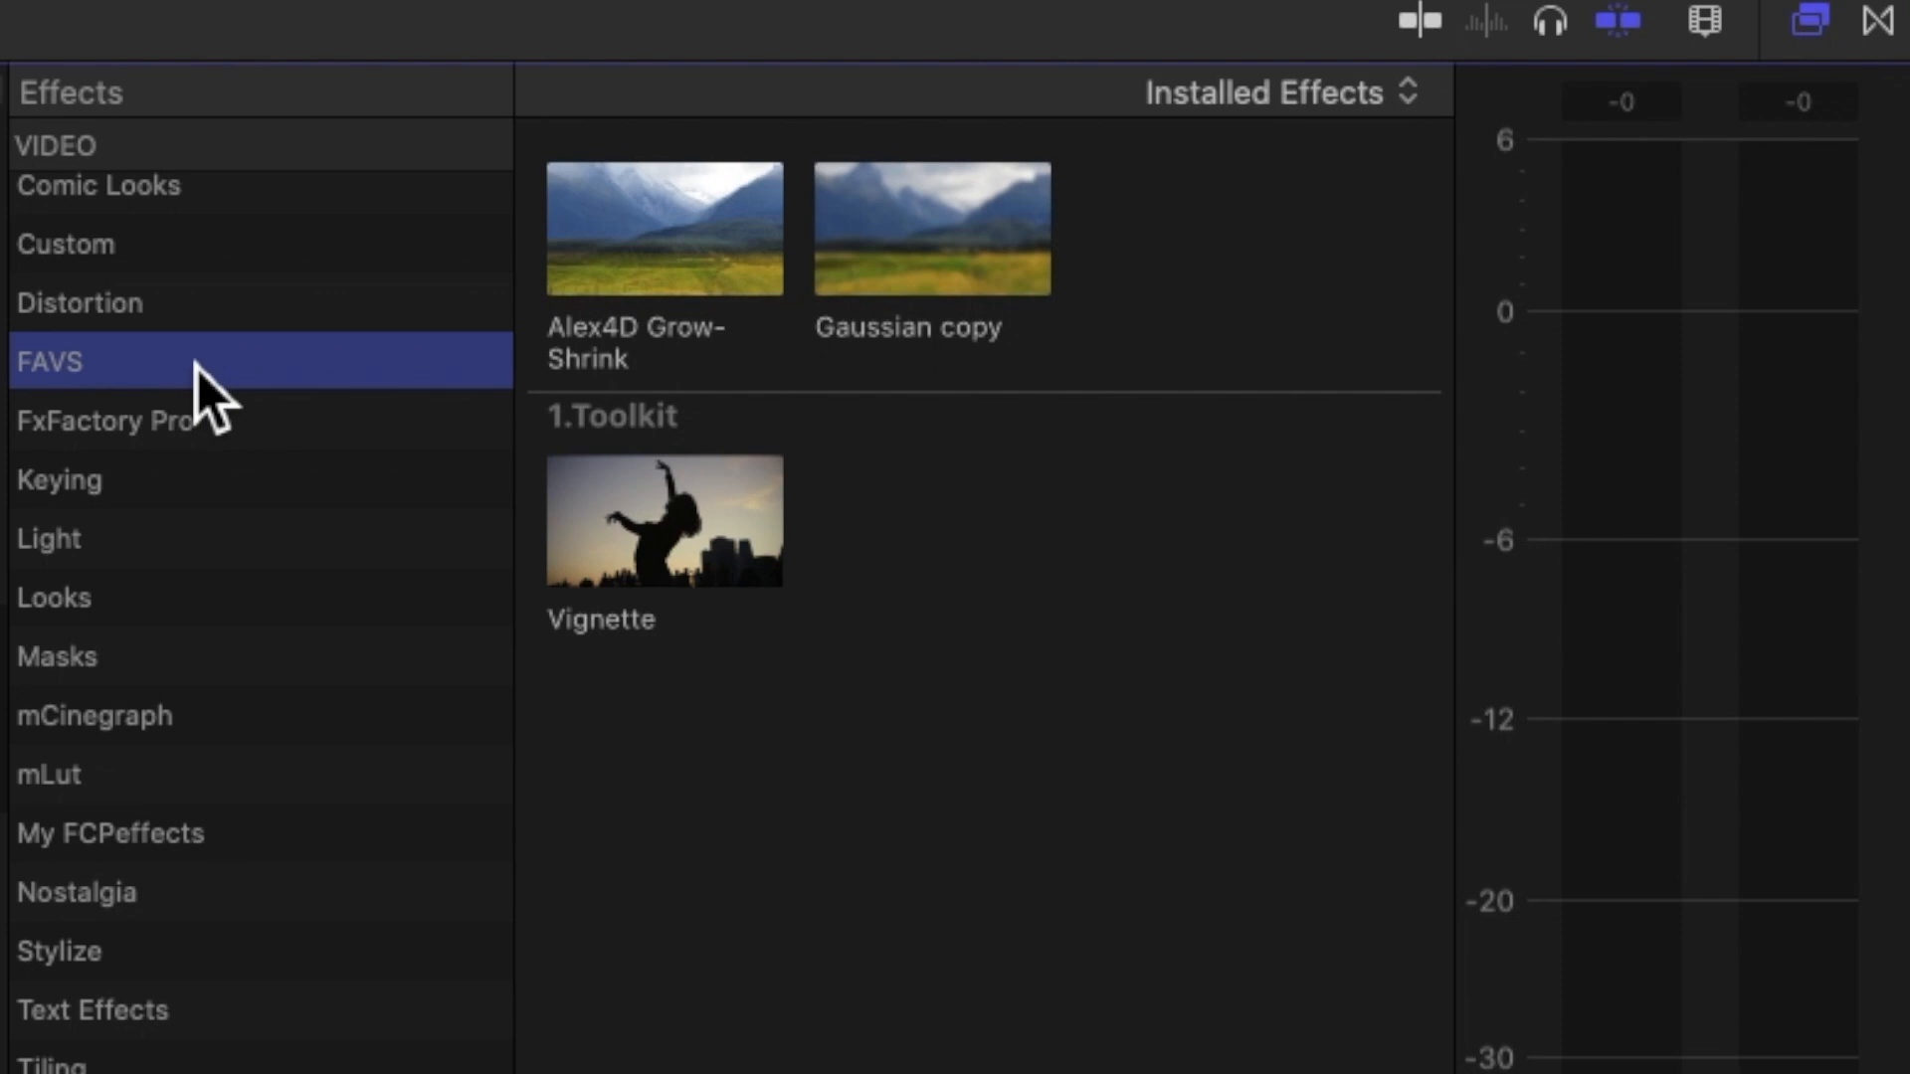
{"action": "mouse_move", "coordinate": [287, 408]}
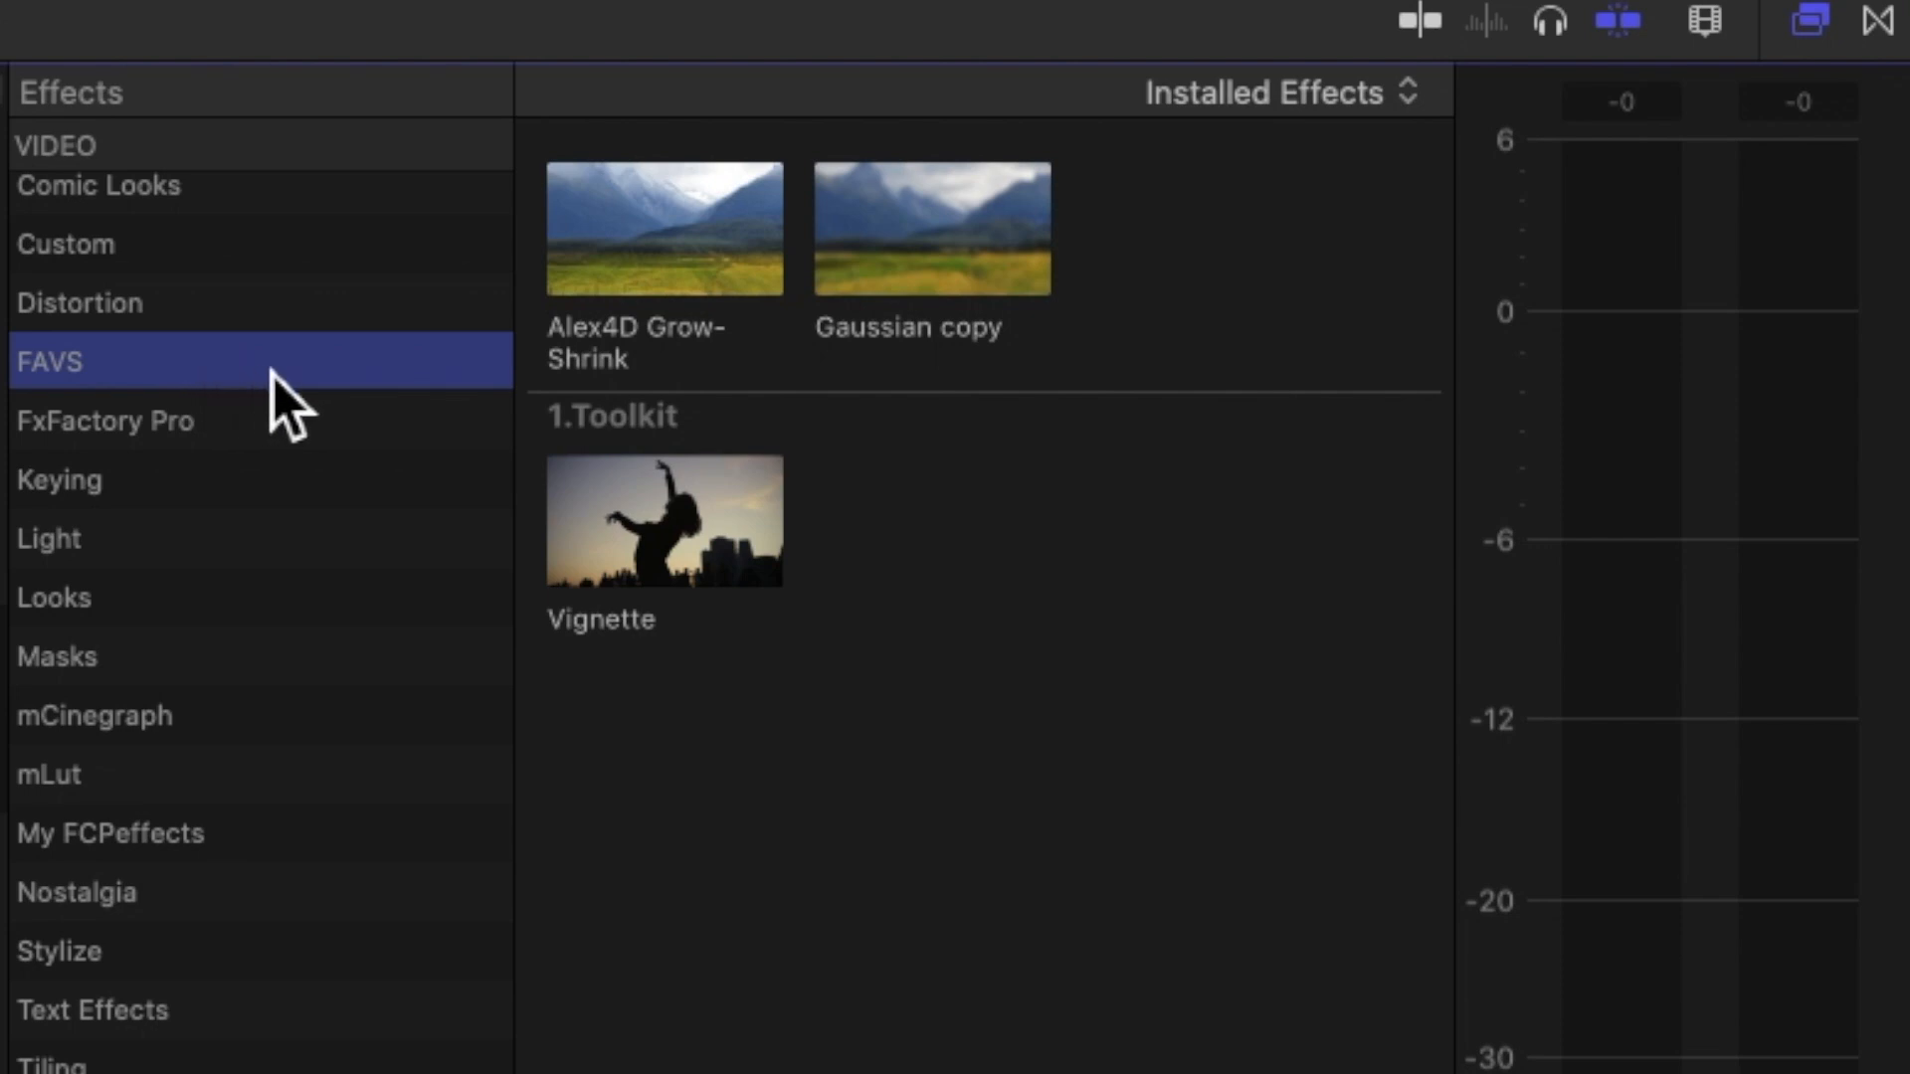
{"action": "mouse_move", "coordinate": [699, 377]}
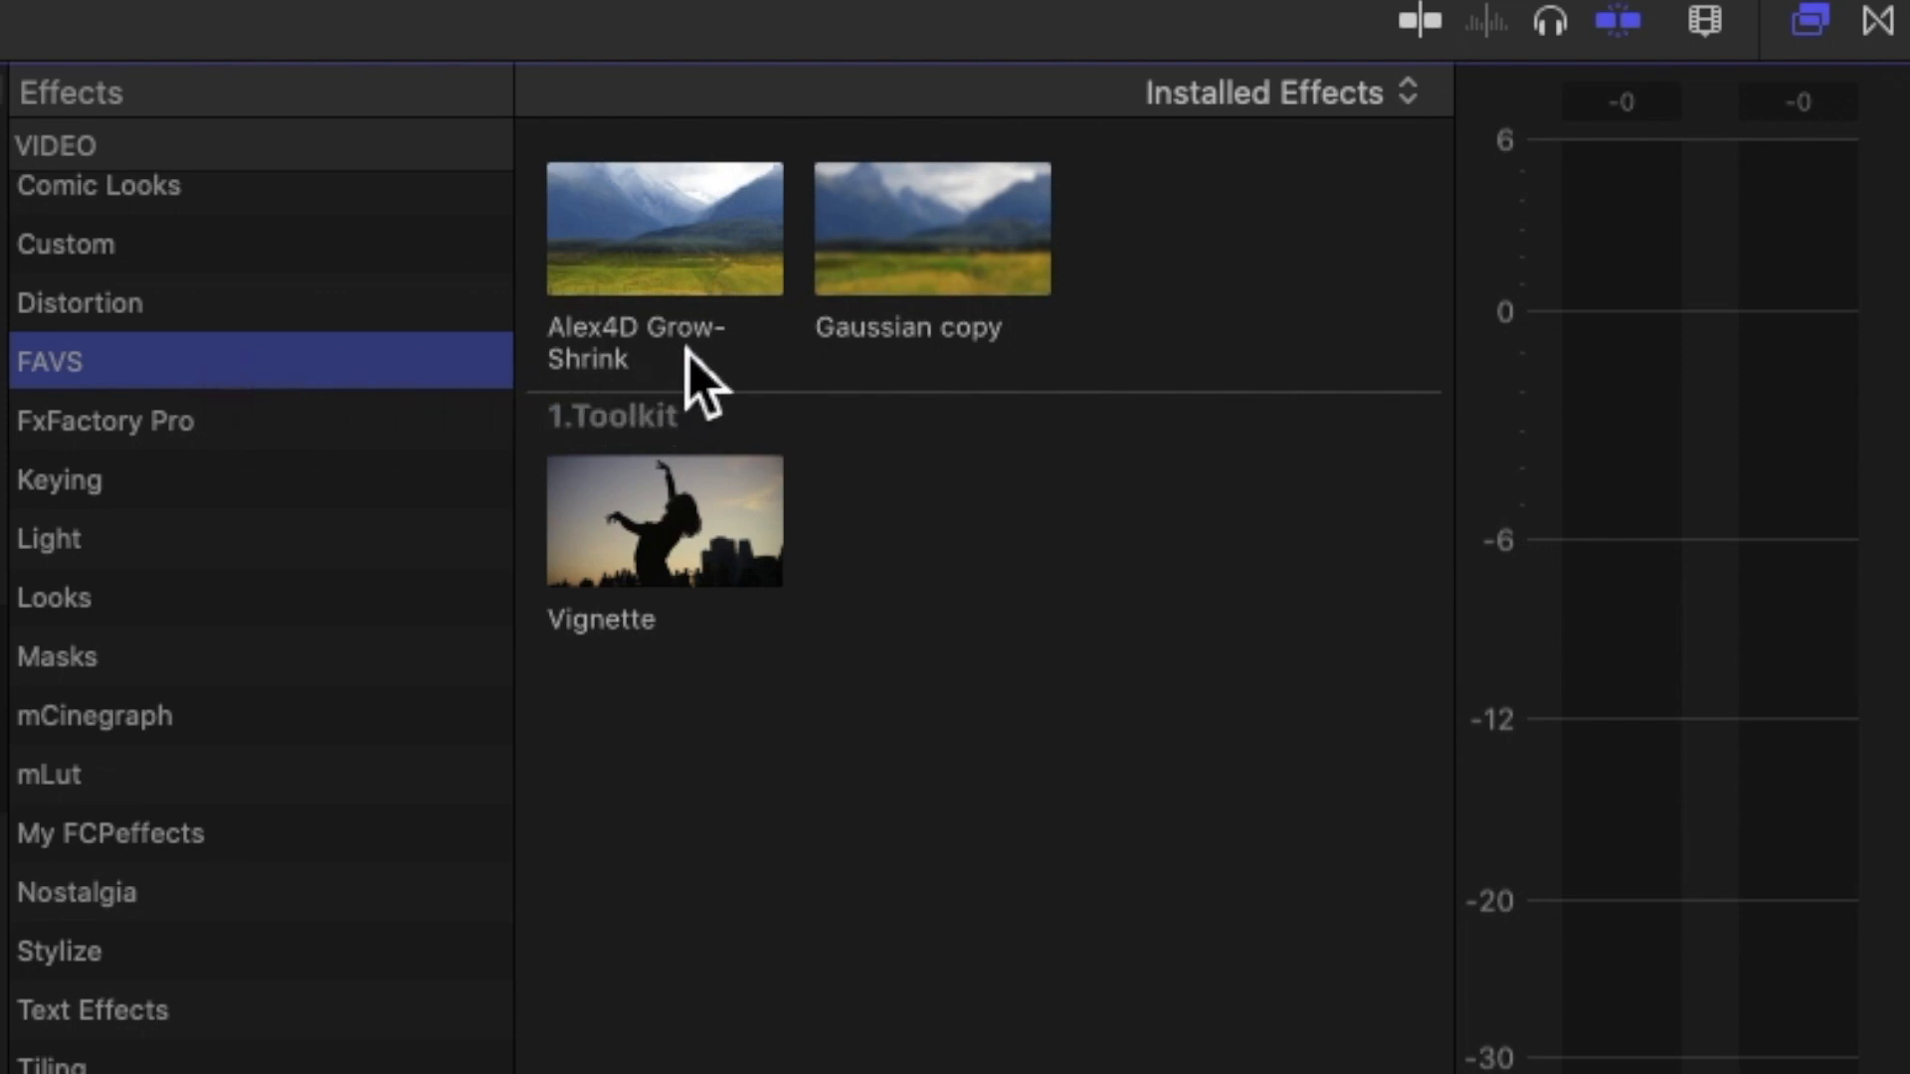
{"action": "mouse_move", "coordinate": [951, 390]}
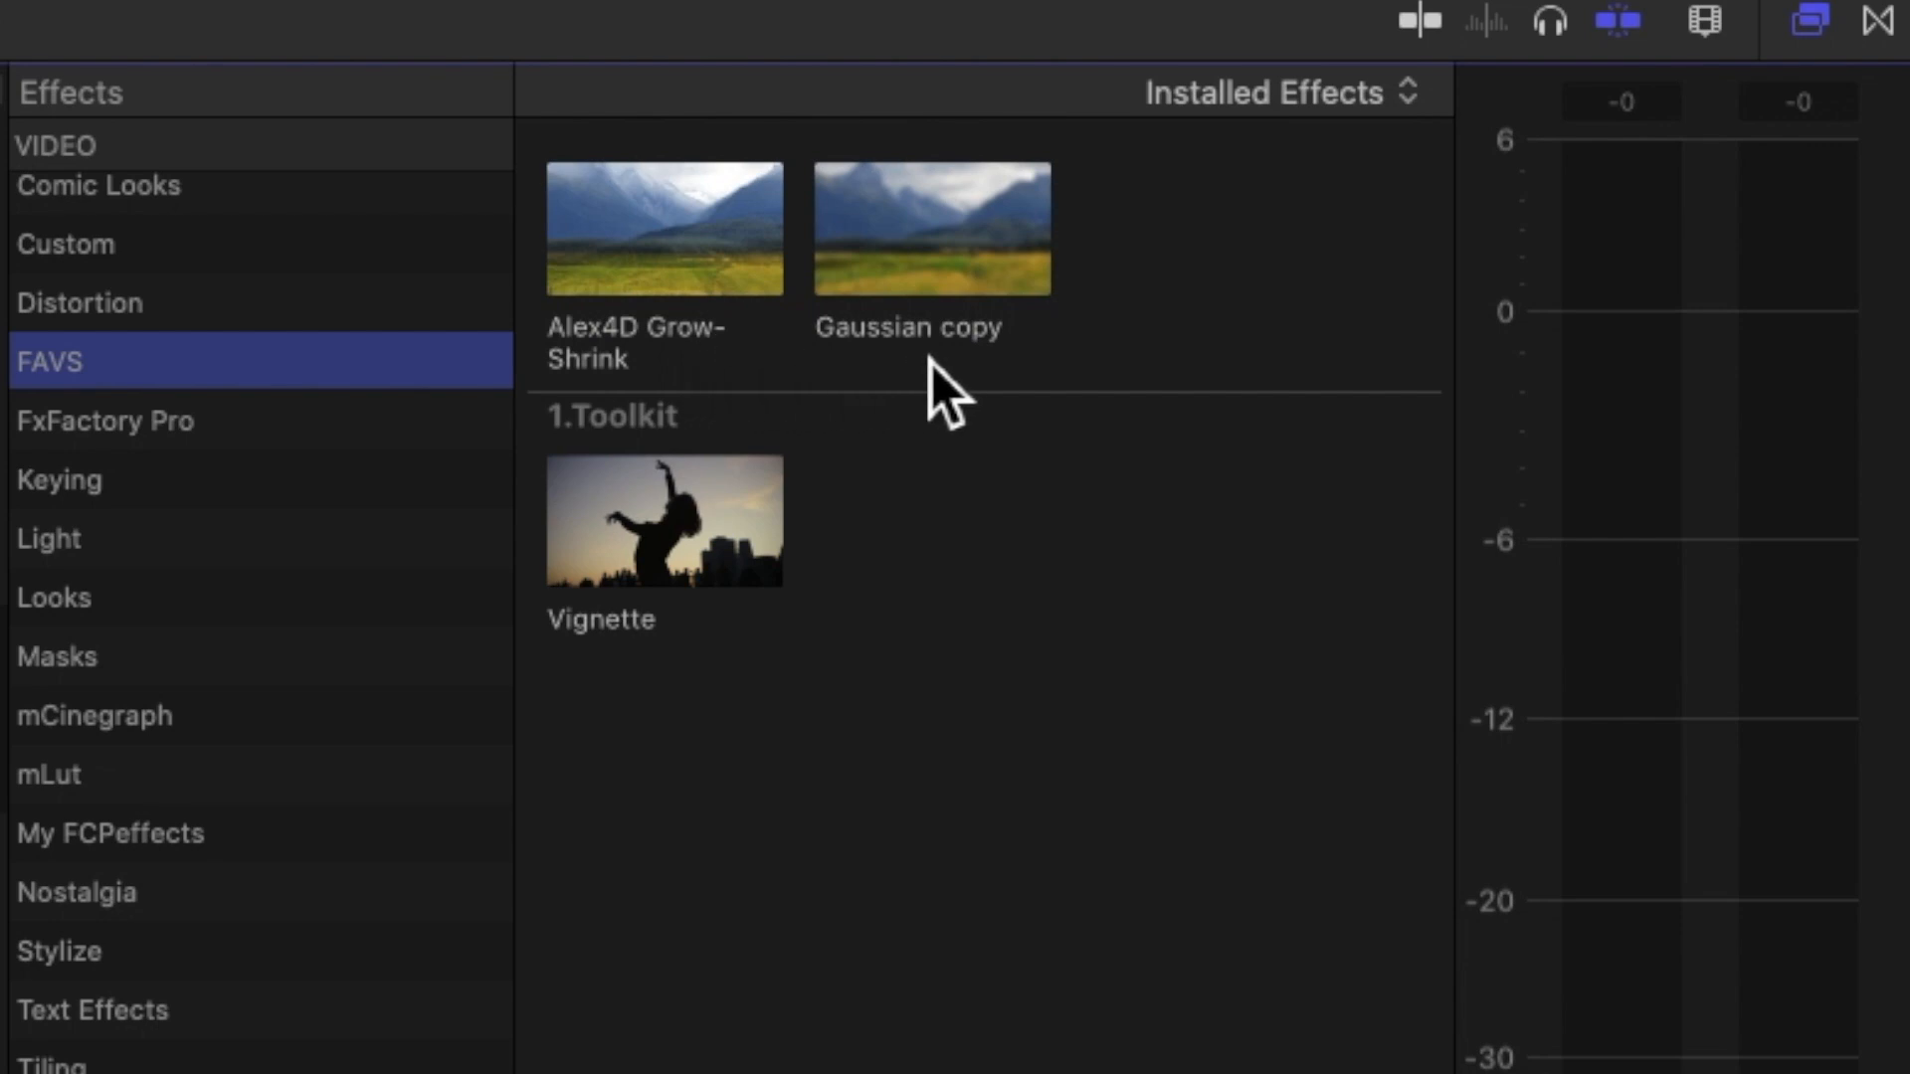
{"action": "mouse_move", "coordinate": [801, 366]}
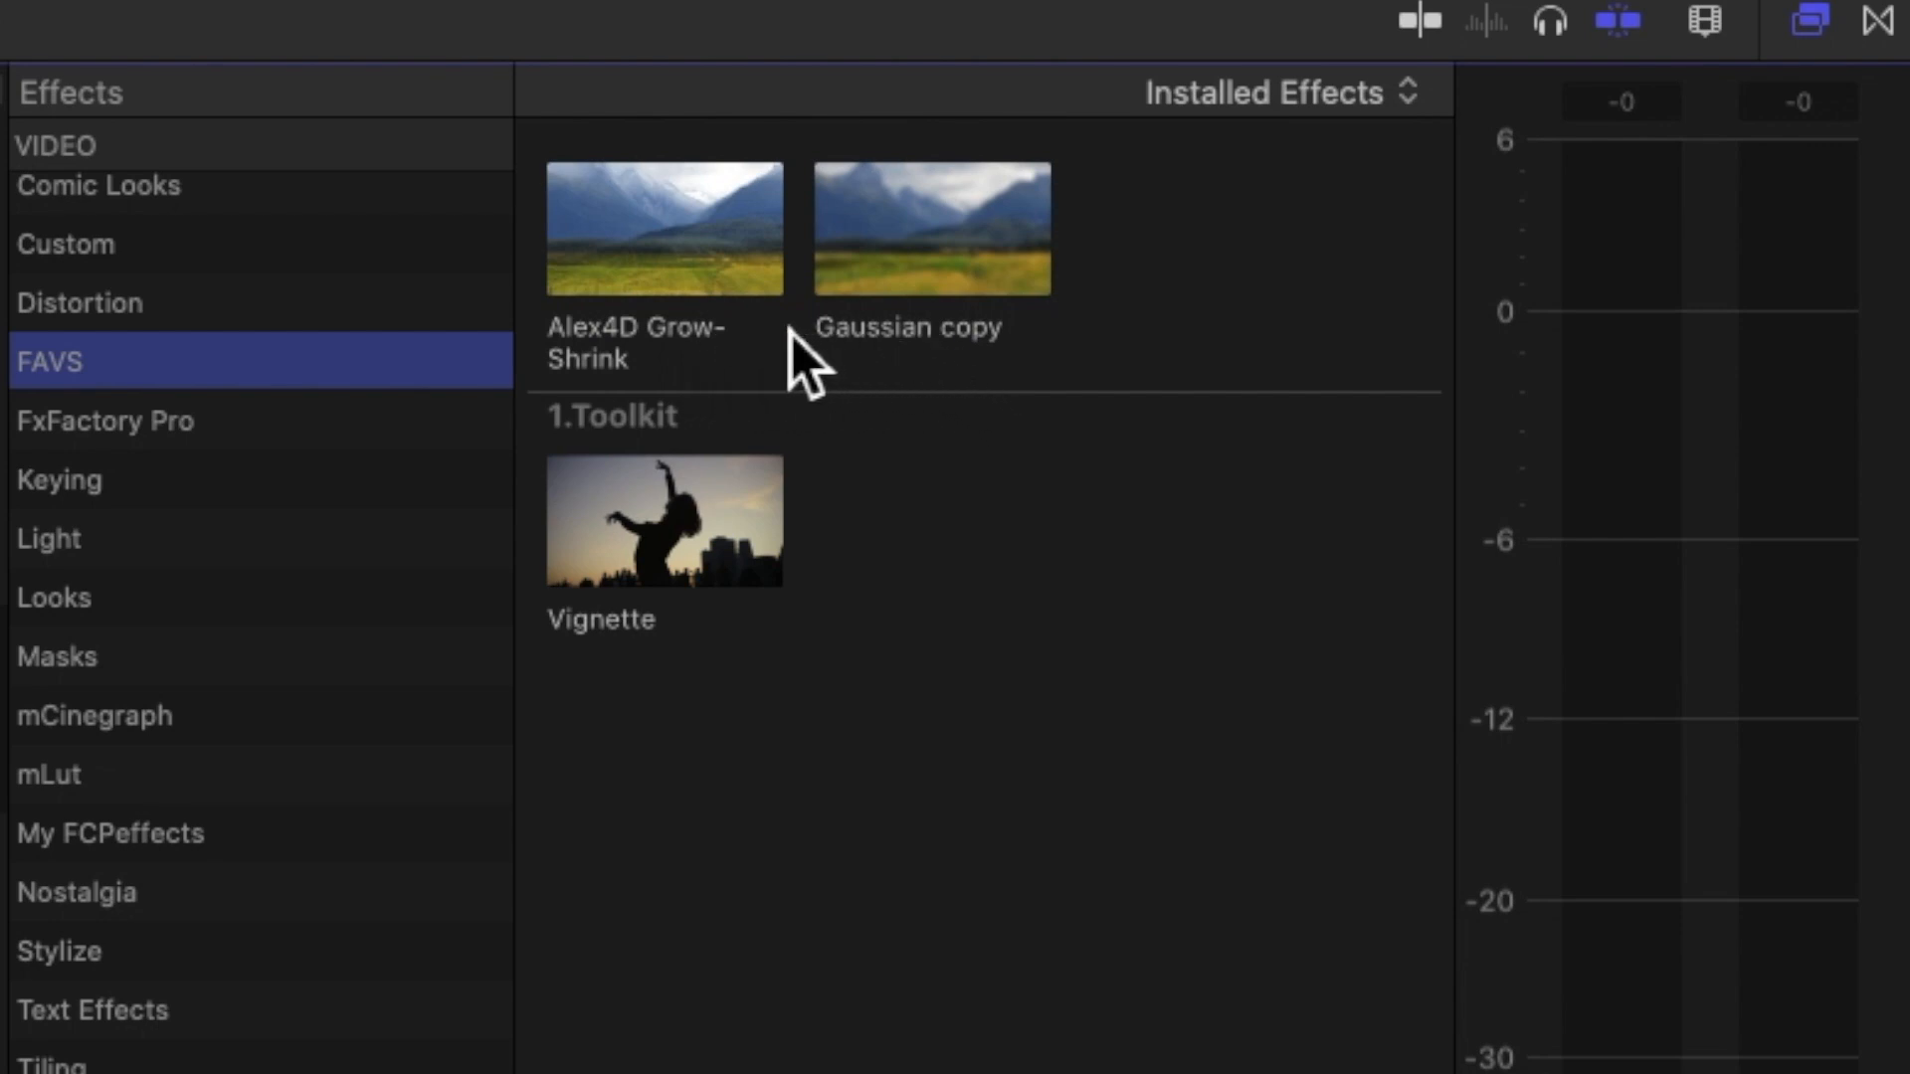
{"action": "mouse_move", "coordinate": [256, 413]}
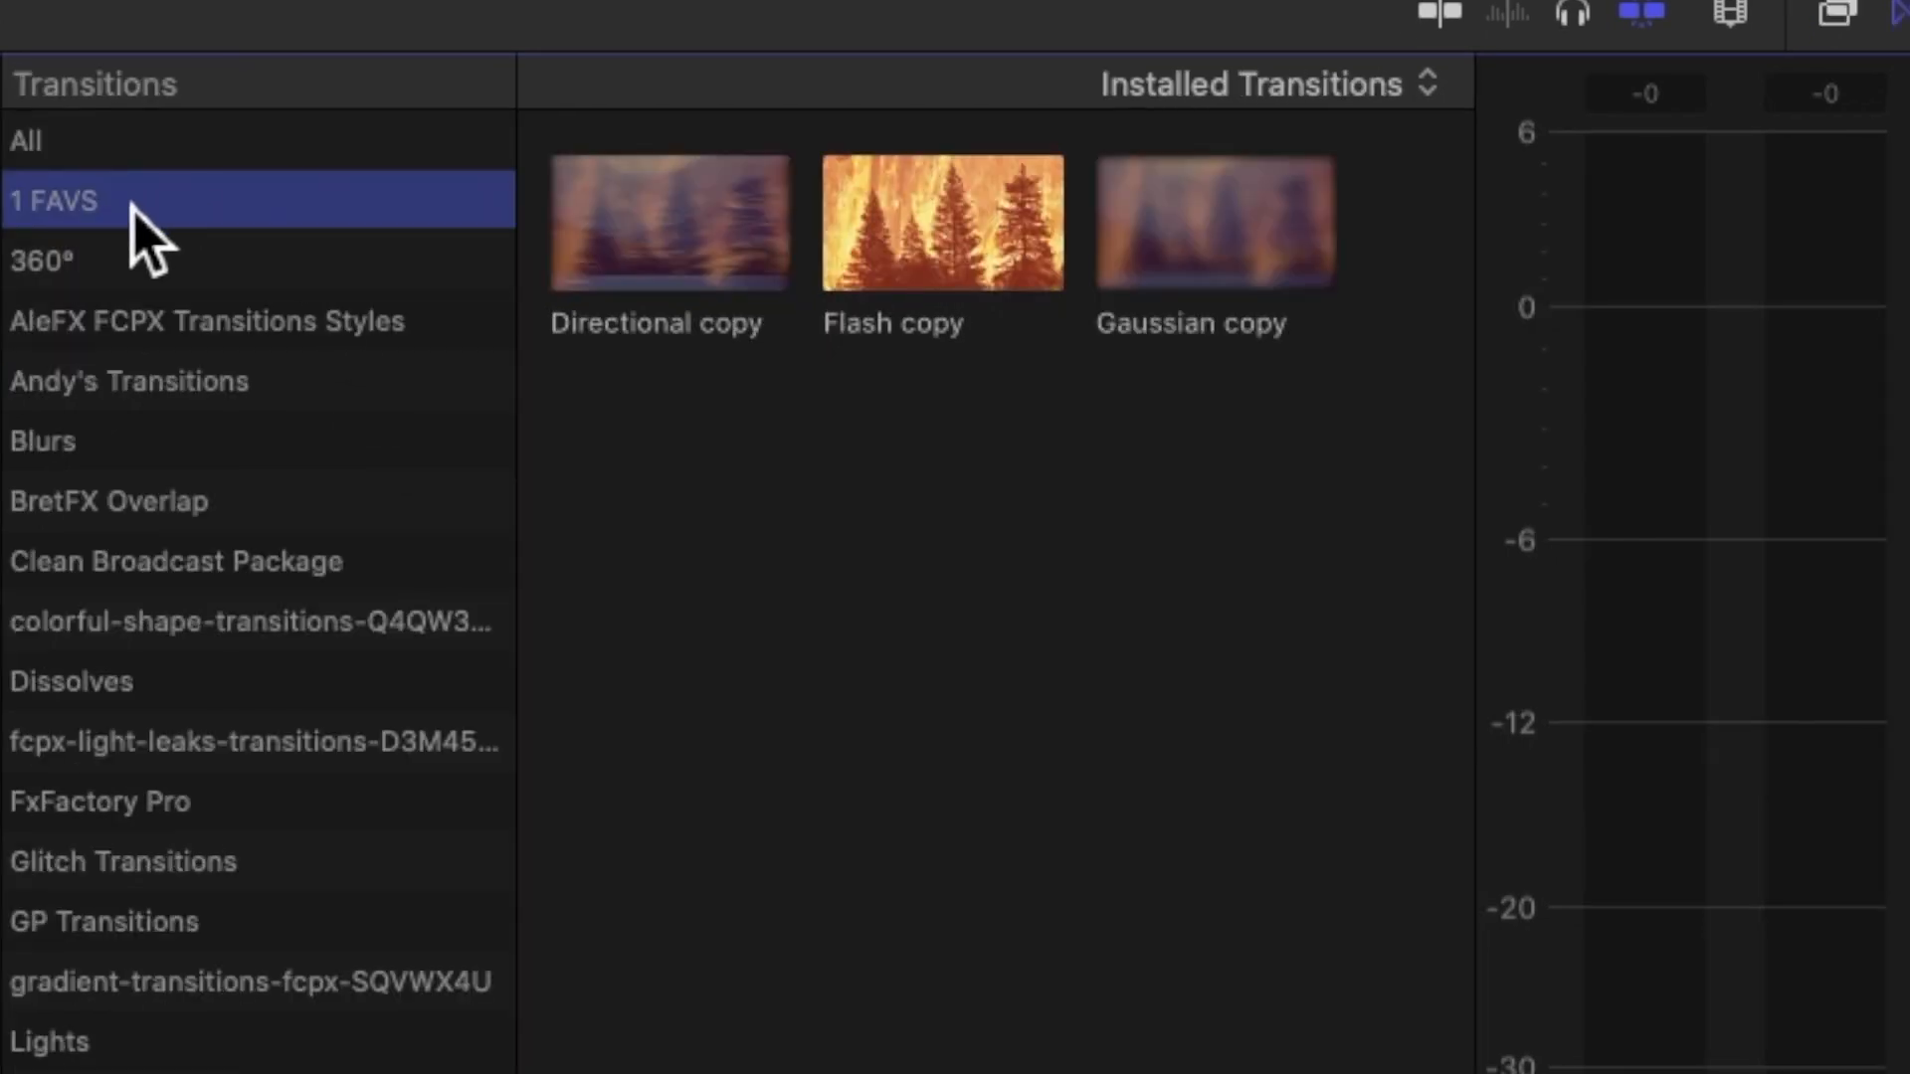
{"action": "mouse_move", "coordinate": [29, 274]}
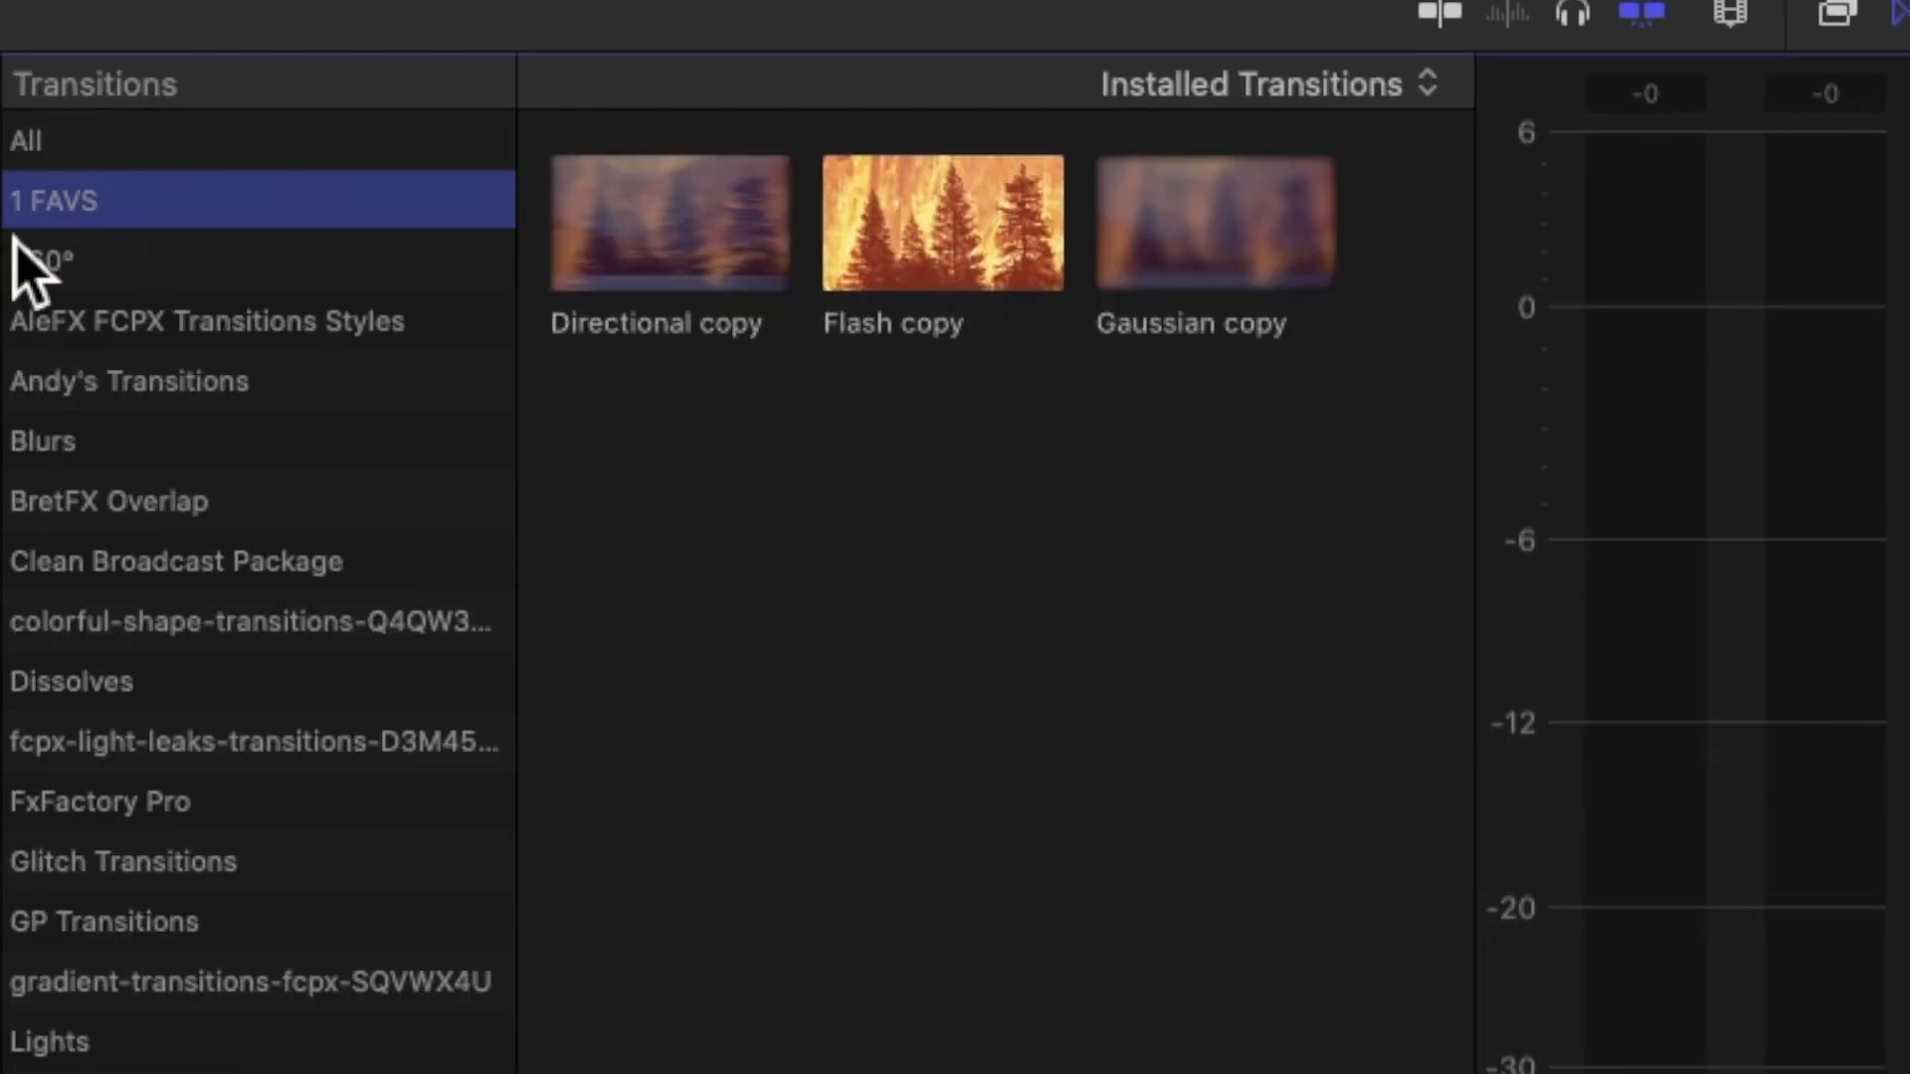
{"action": "mouse_move", "coordinate": [780, 913]}
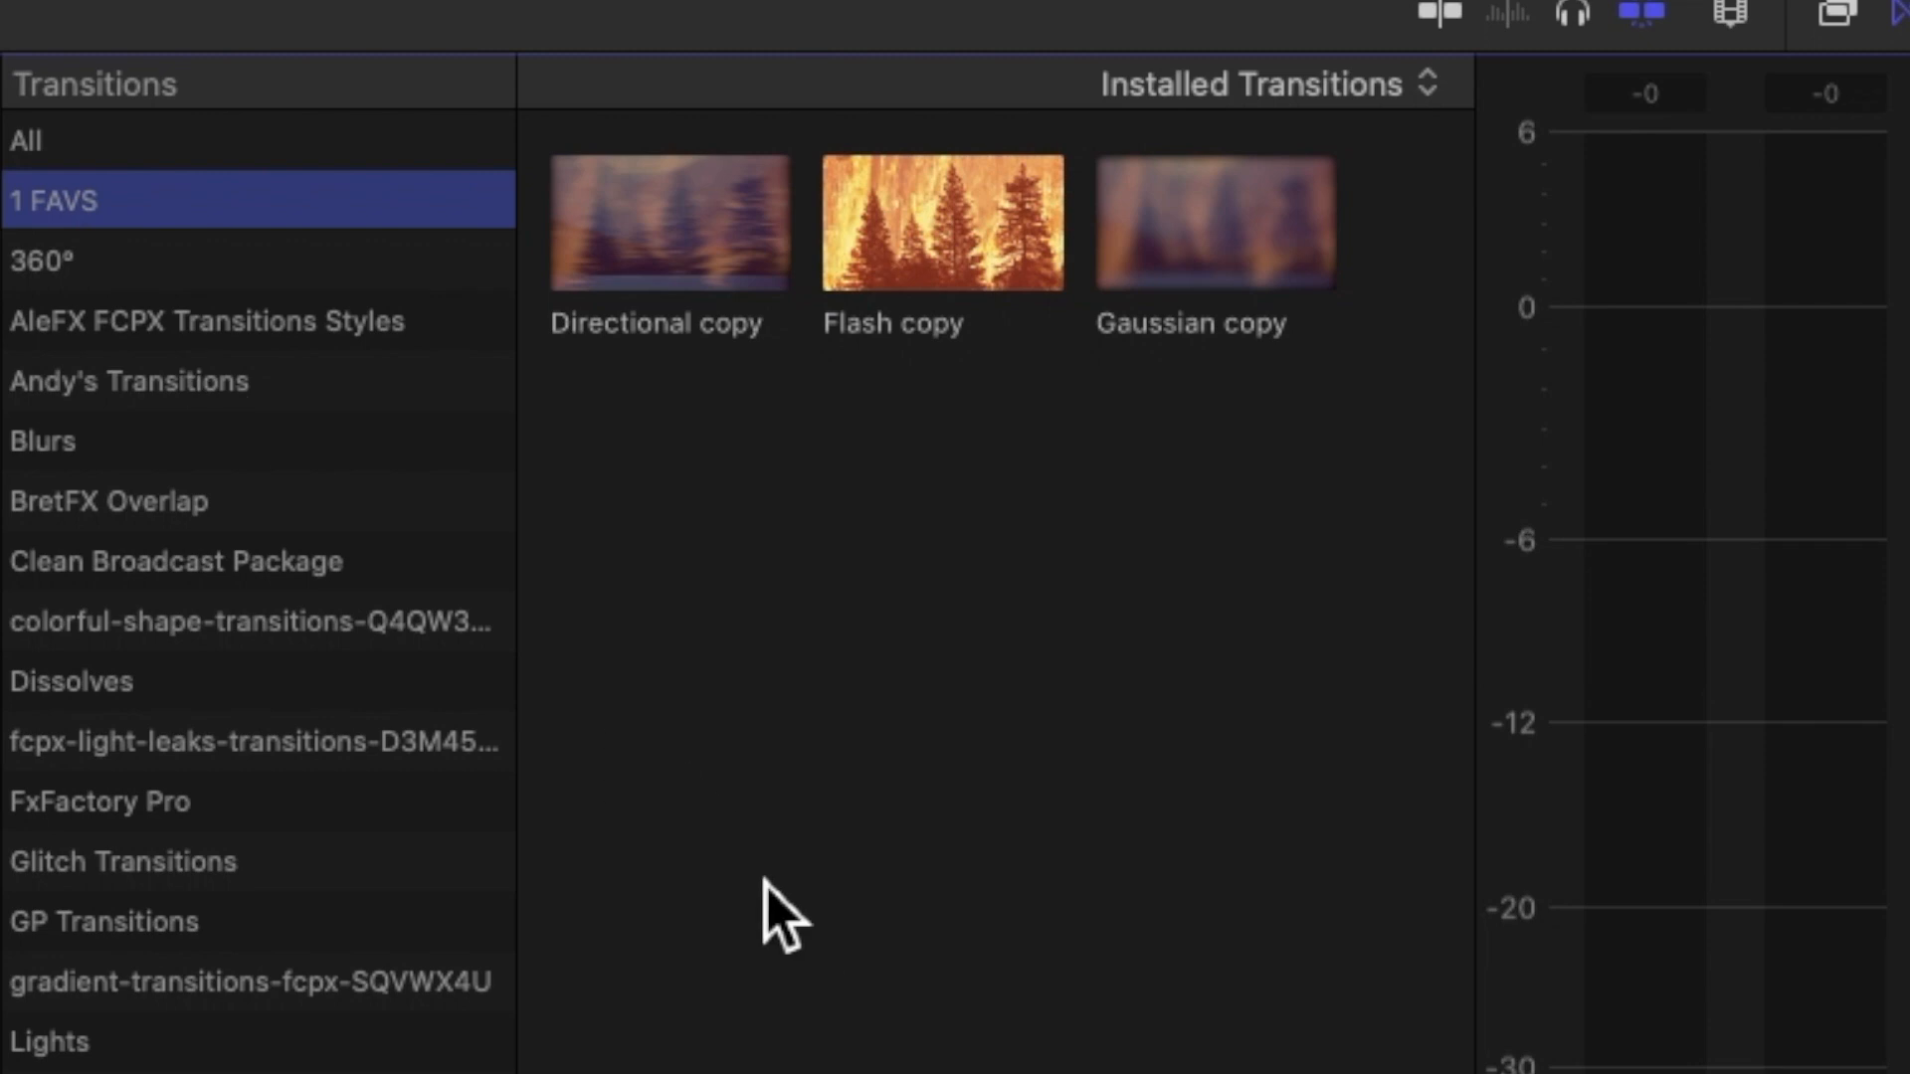
{"action": "mouse_move", "coordinate": [92, 281]}
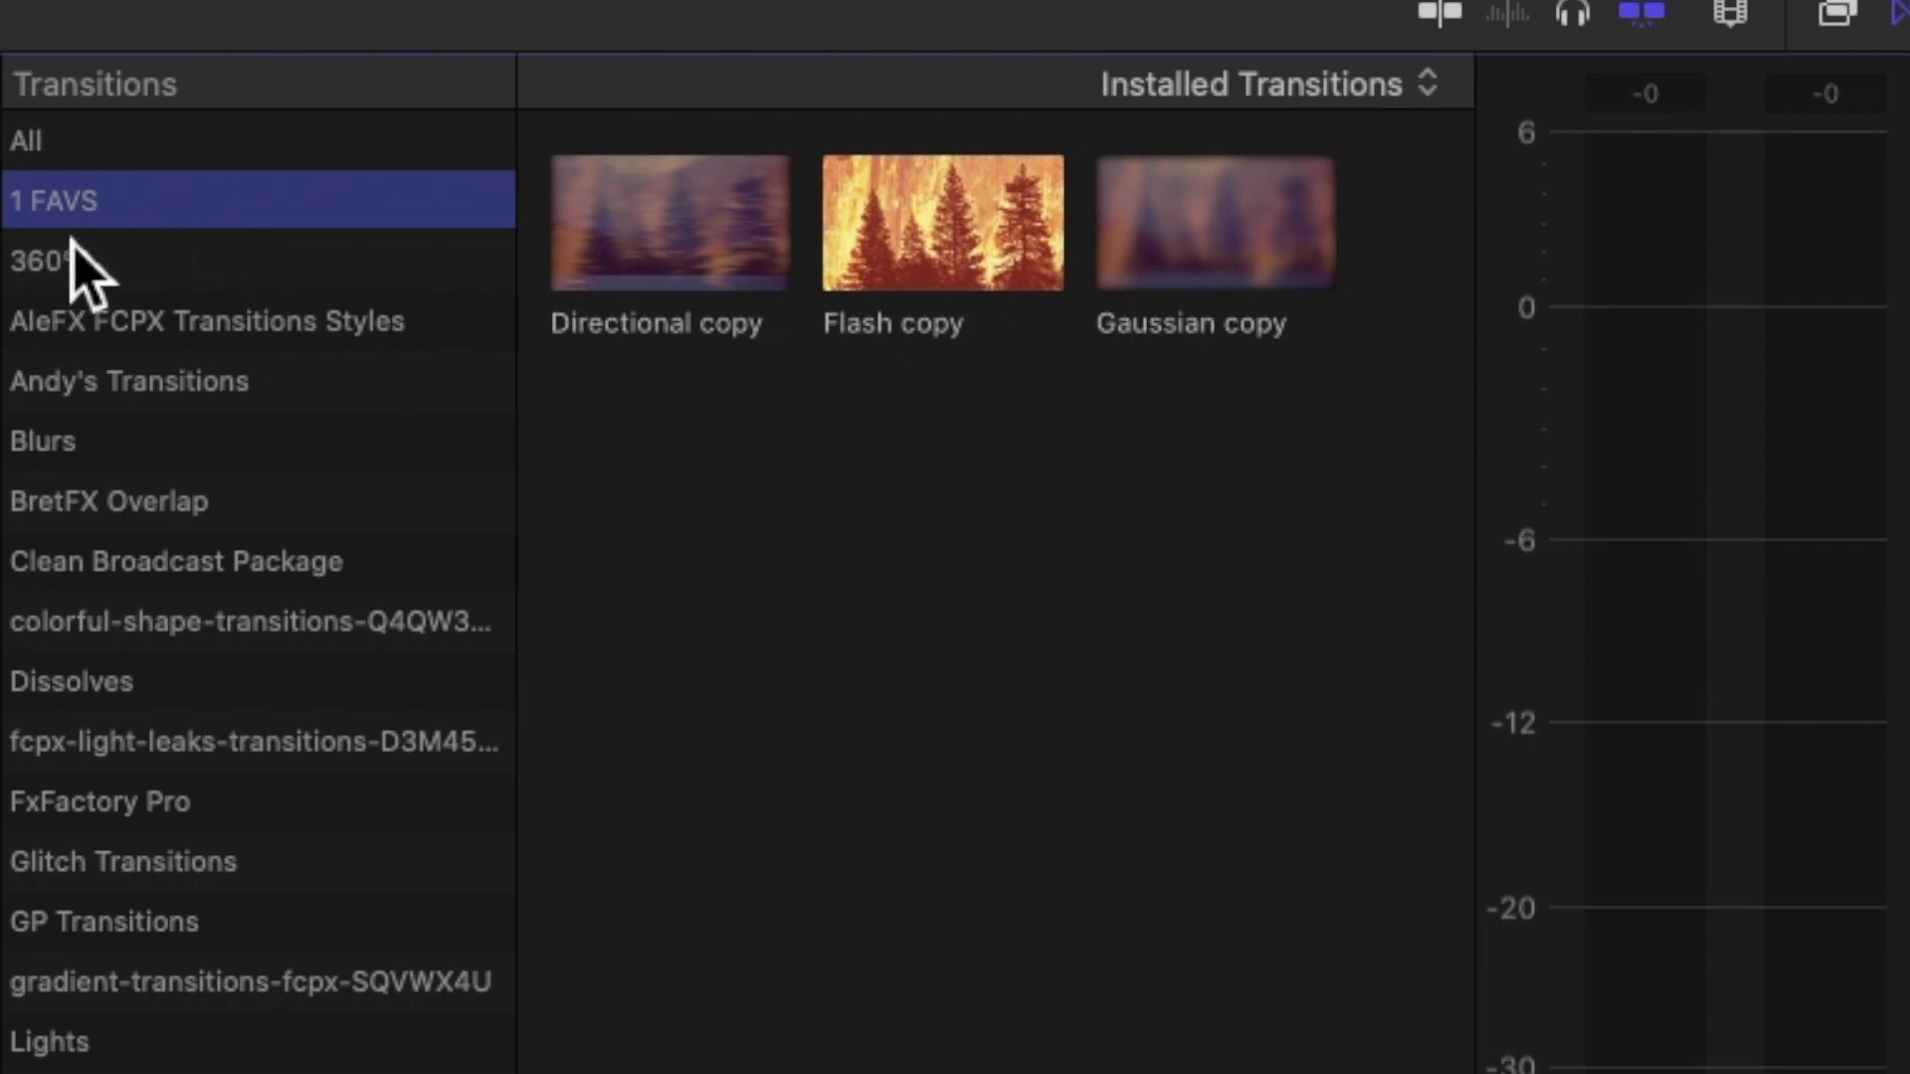
{"action": "mouse_move", "coordinate": [475, 275]}
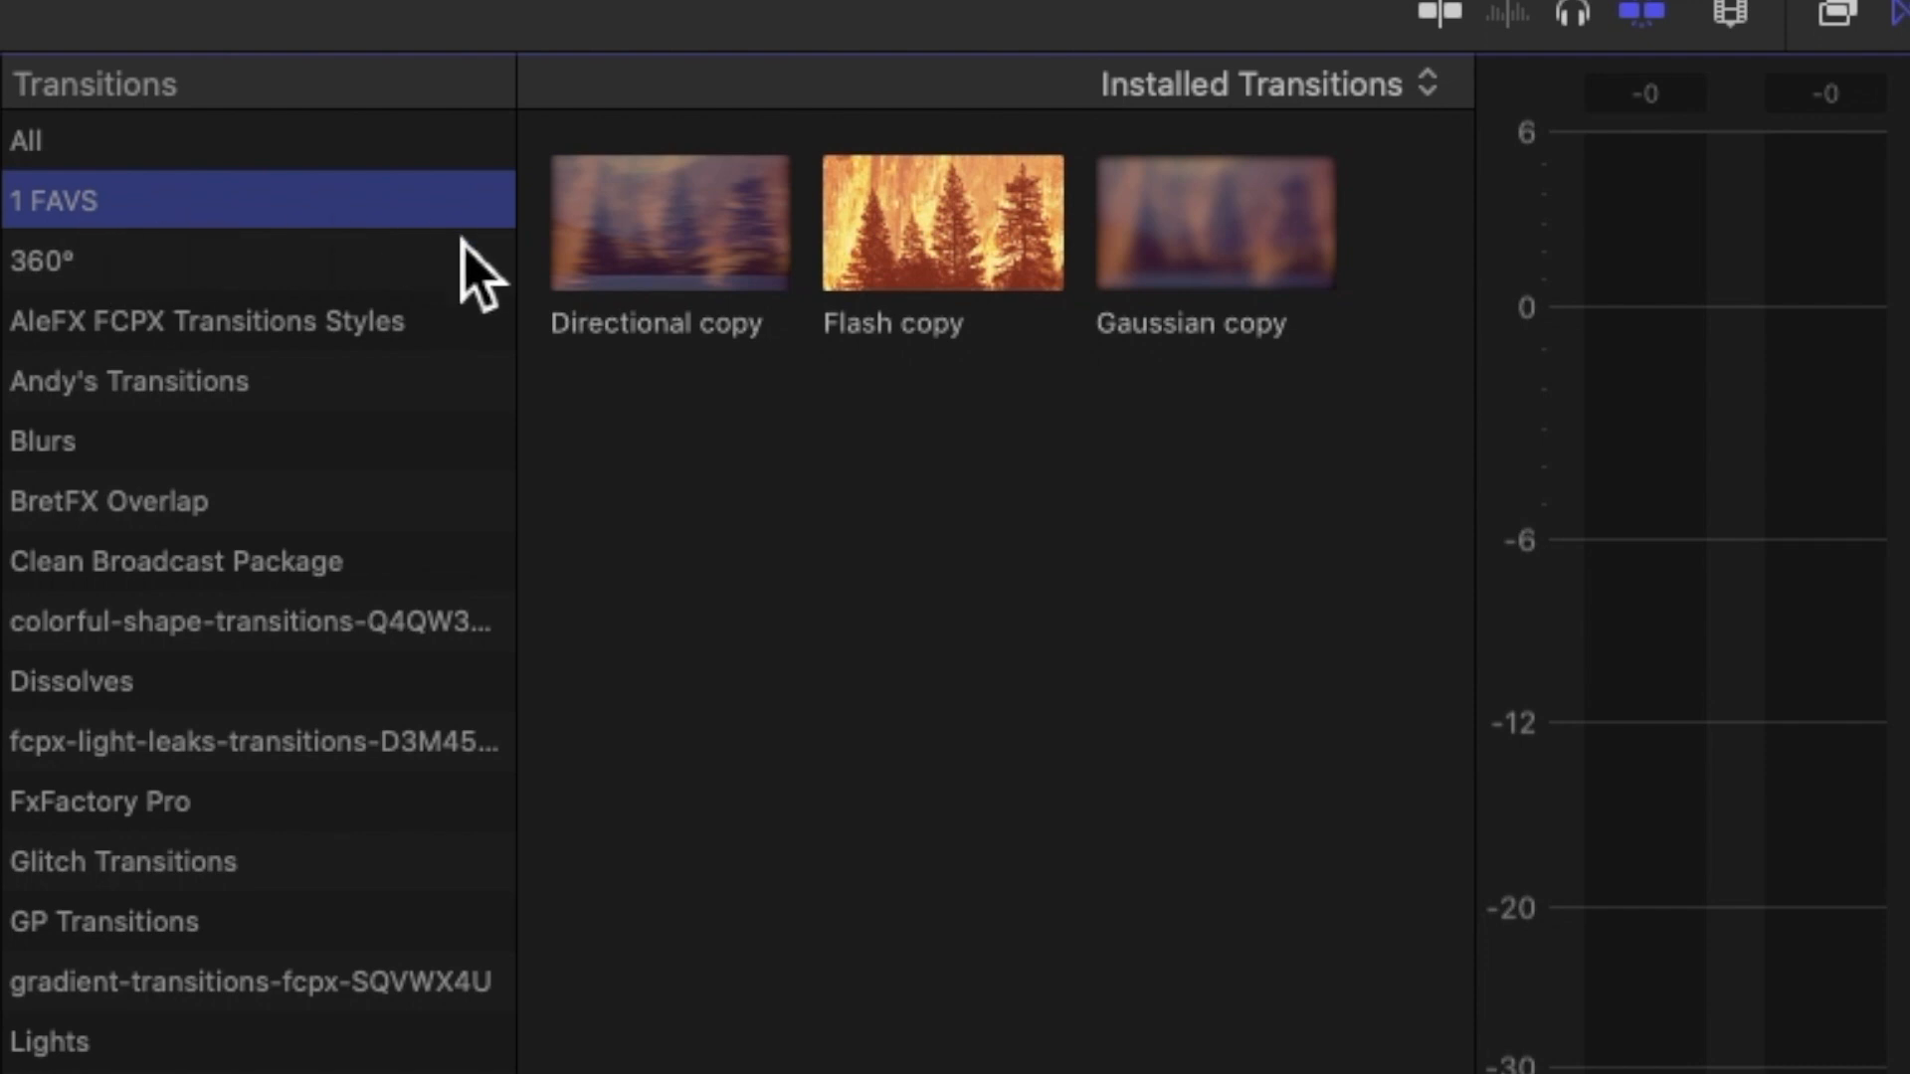
{"action": "mouse_move", "coordinate": [907, 452]}
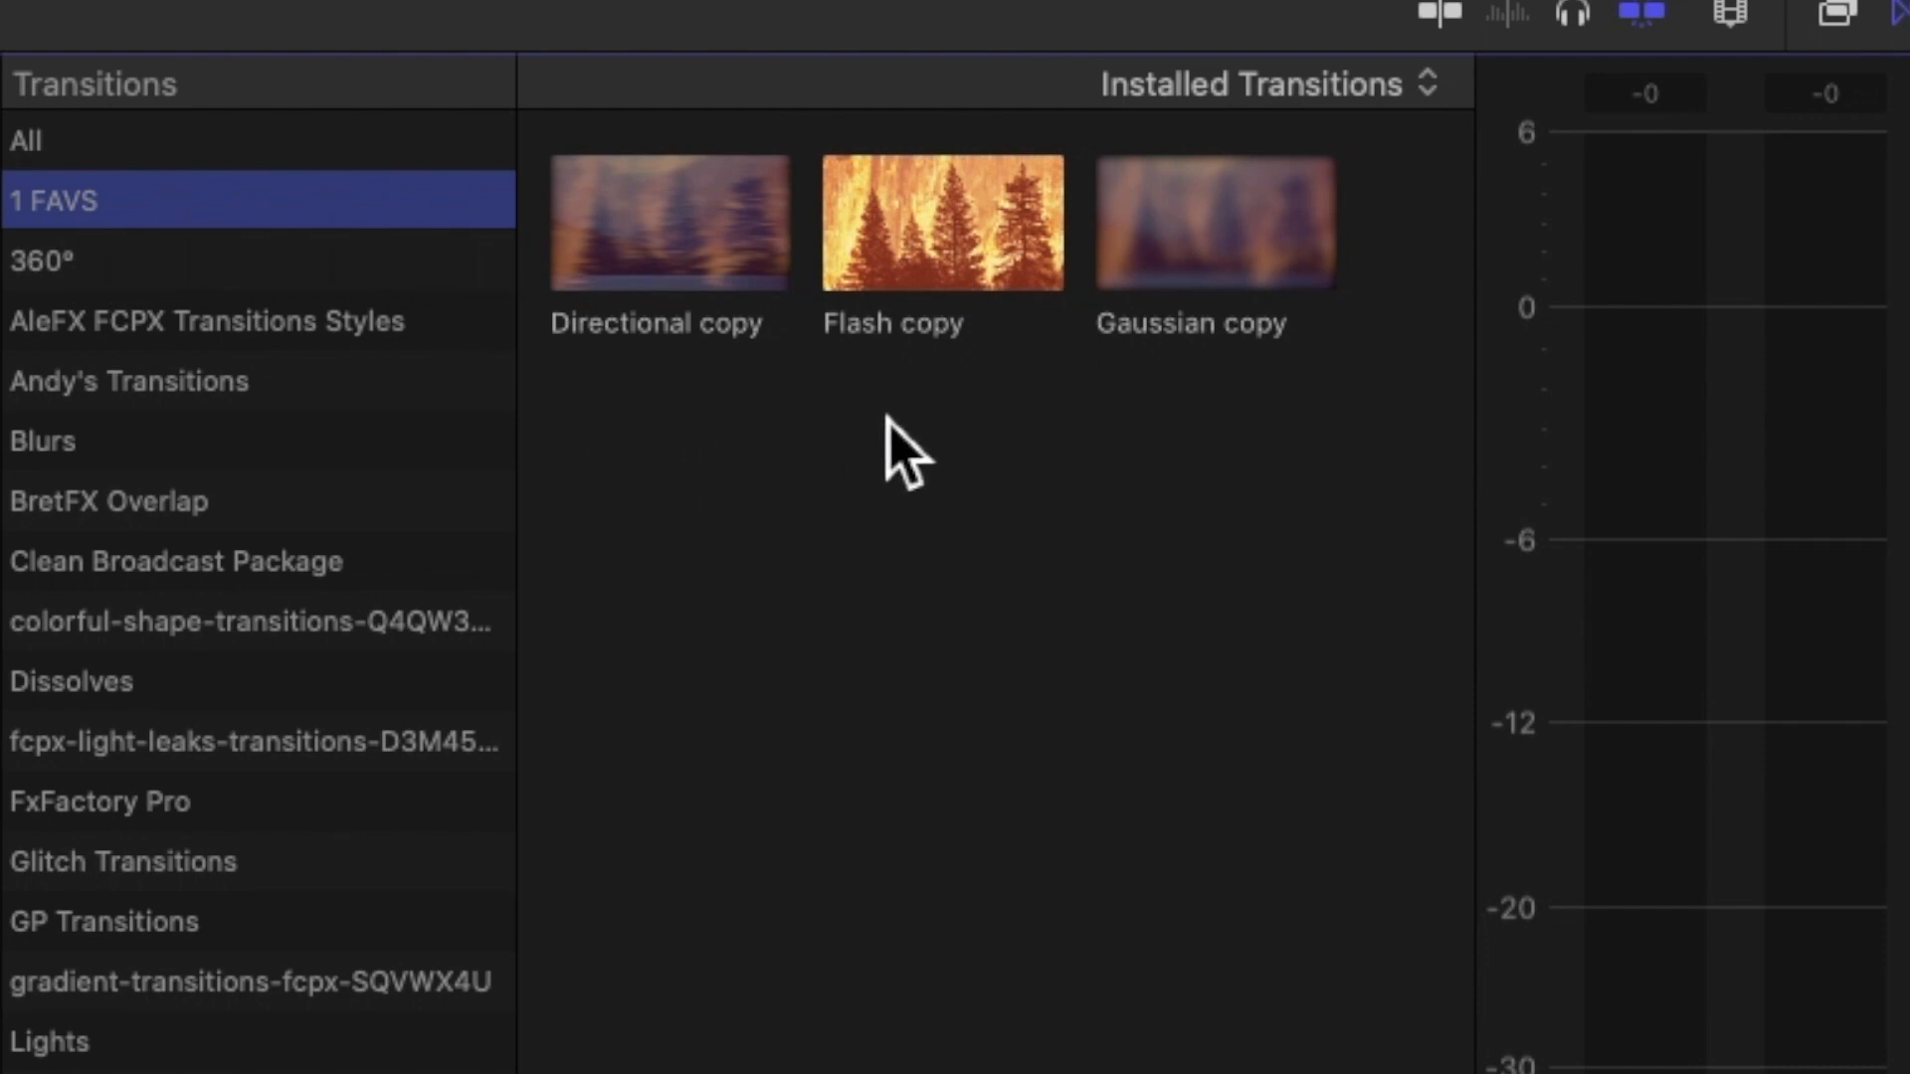
{"action": "mouse_move", "coordinate": [1273, 408]}
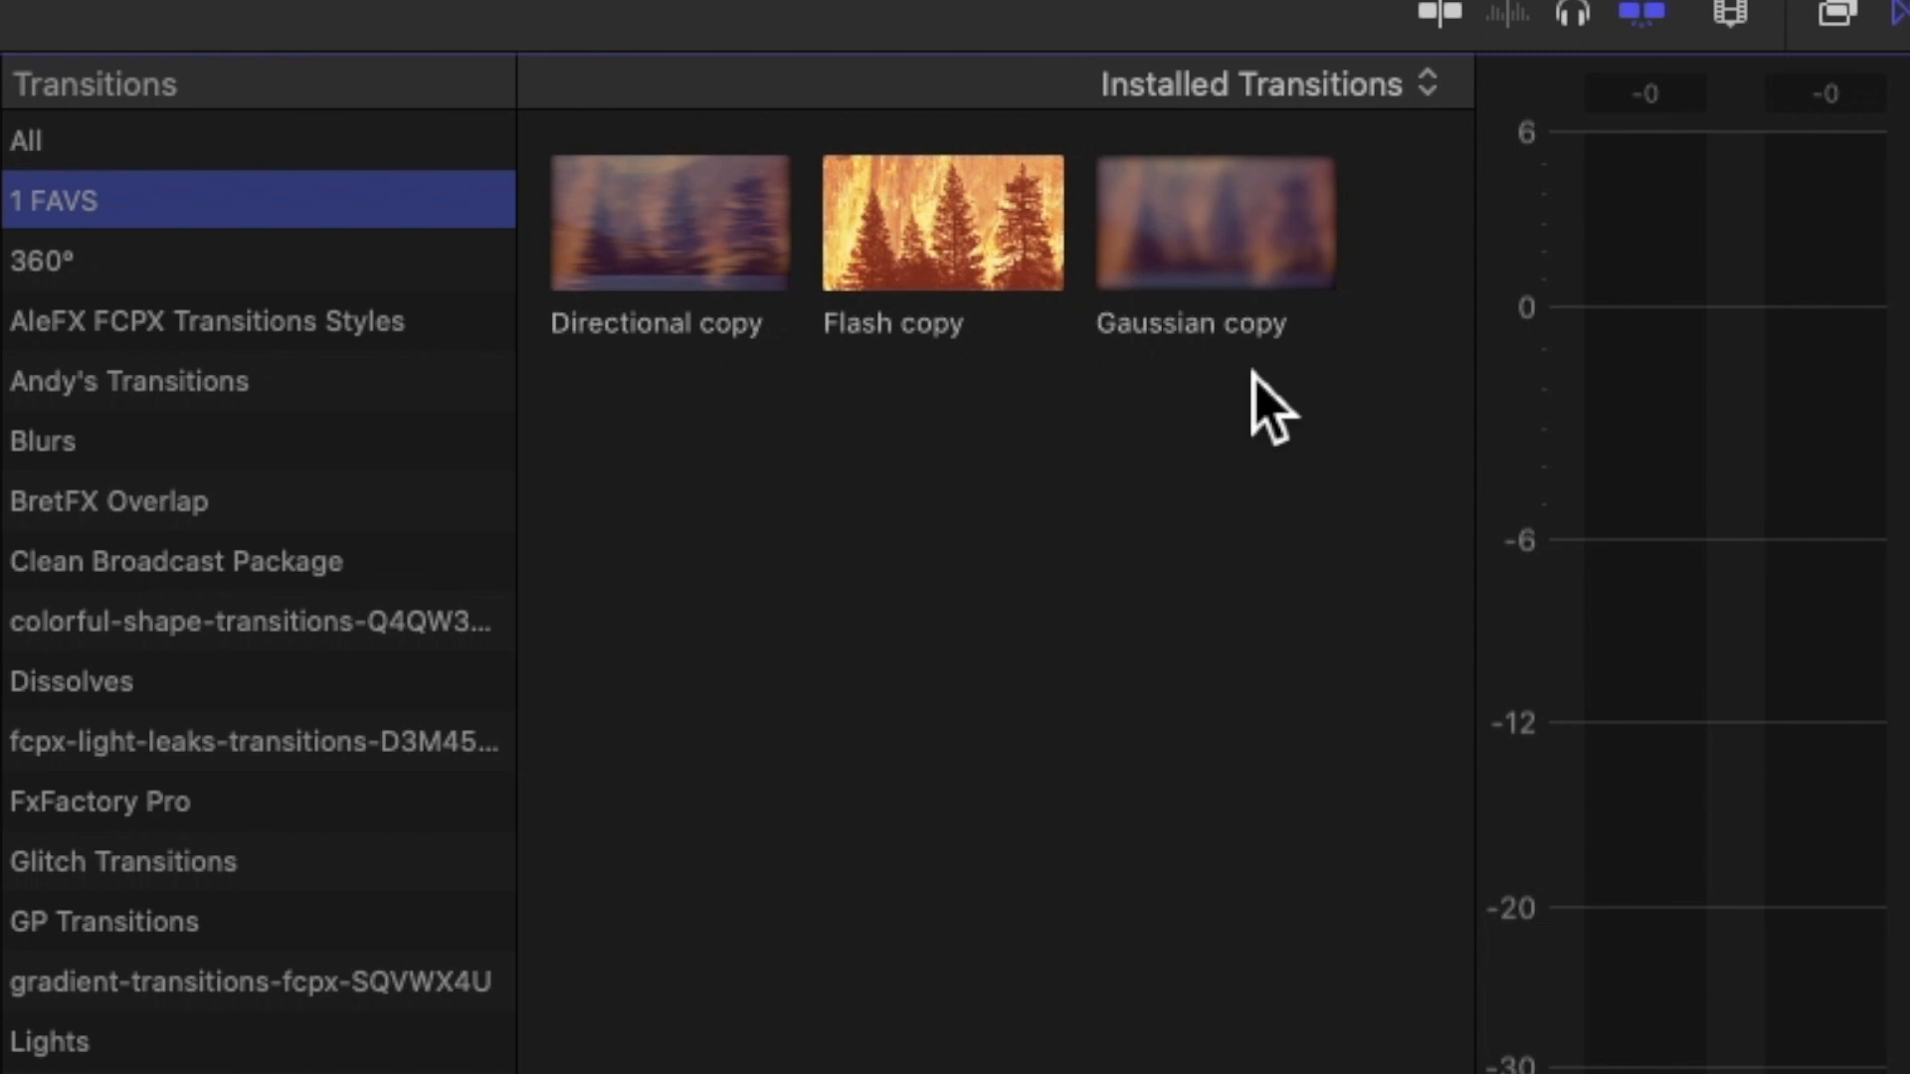
{"action": "mouse_move", "coordinate": [695, 457]}
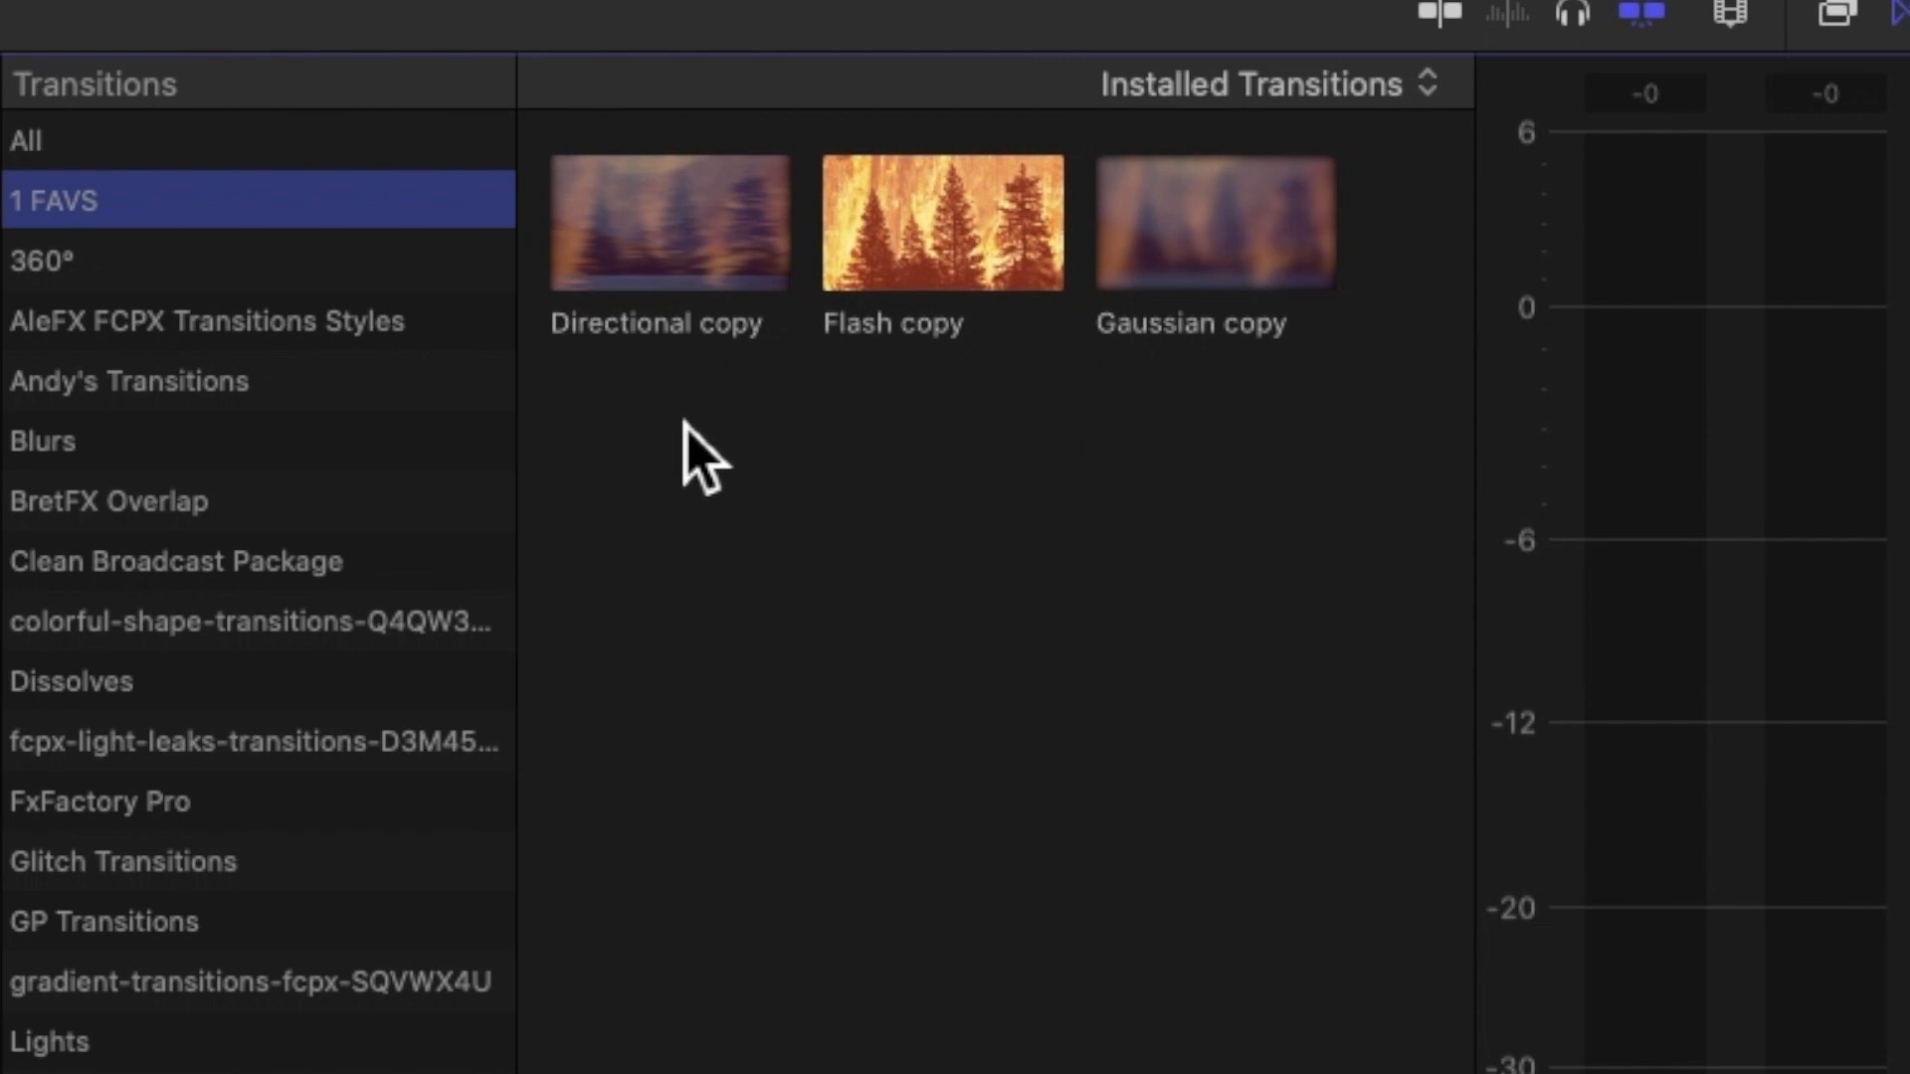
{"action": "mouse_move", "coordinate": [1199, 432]}
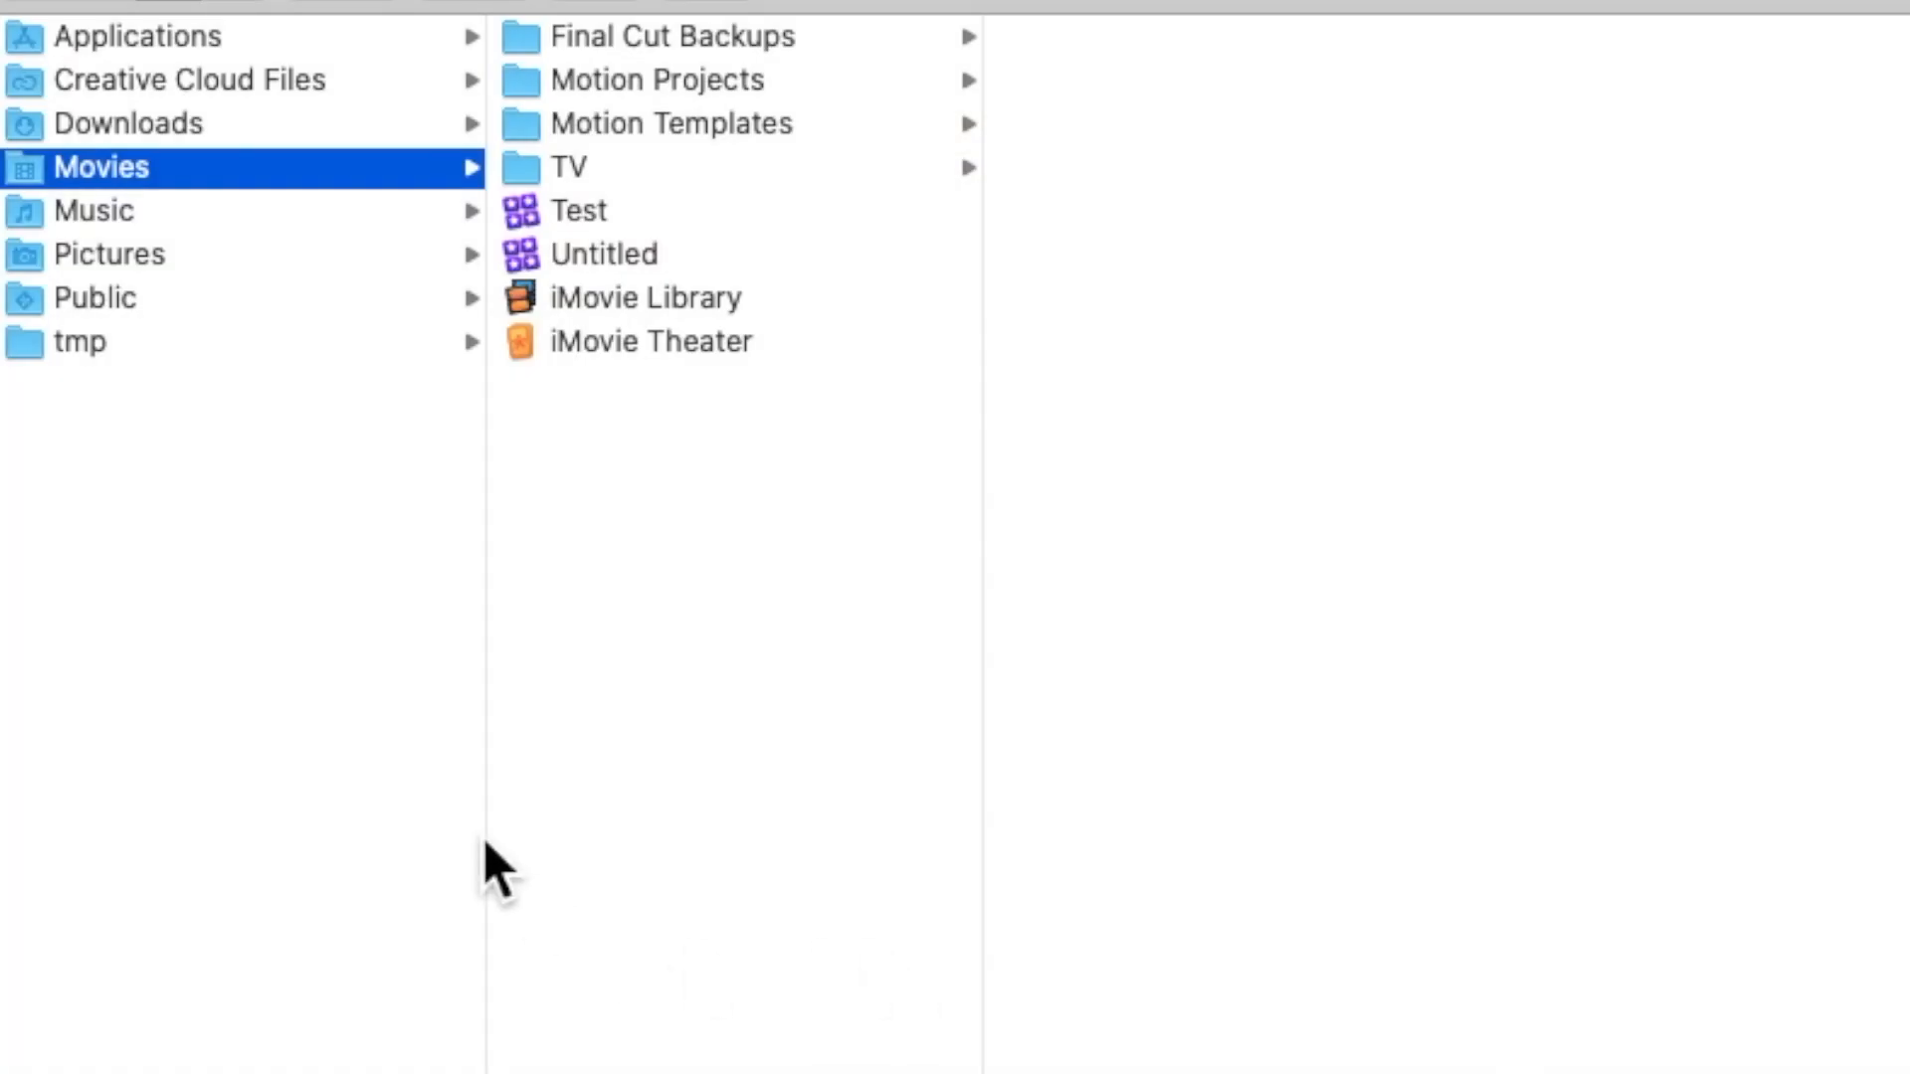
{"action": "mouse_move", "coordinate": [159, 224]}
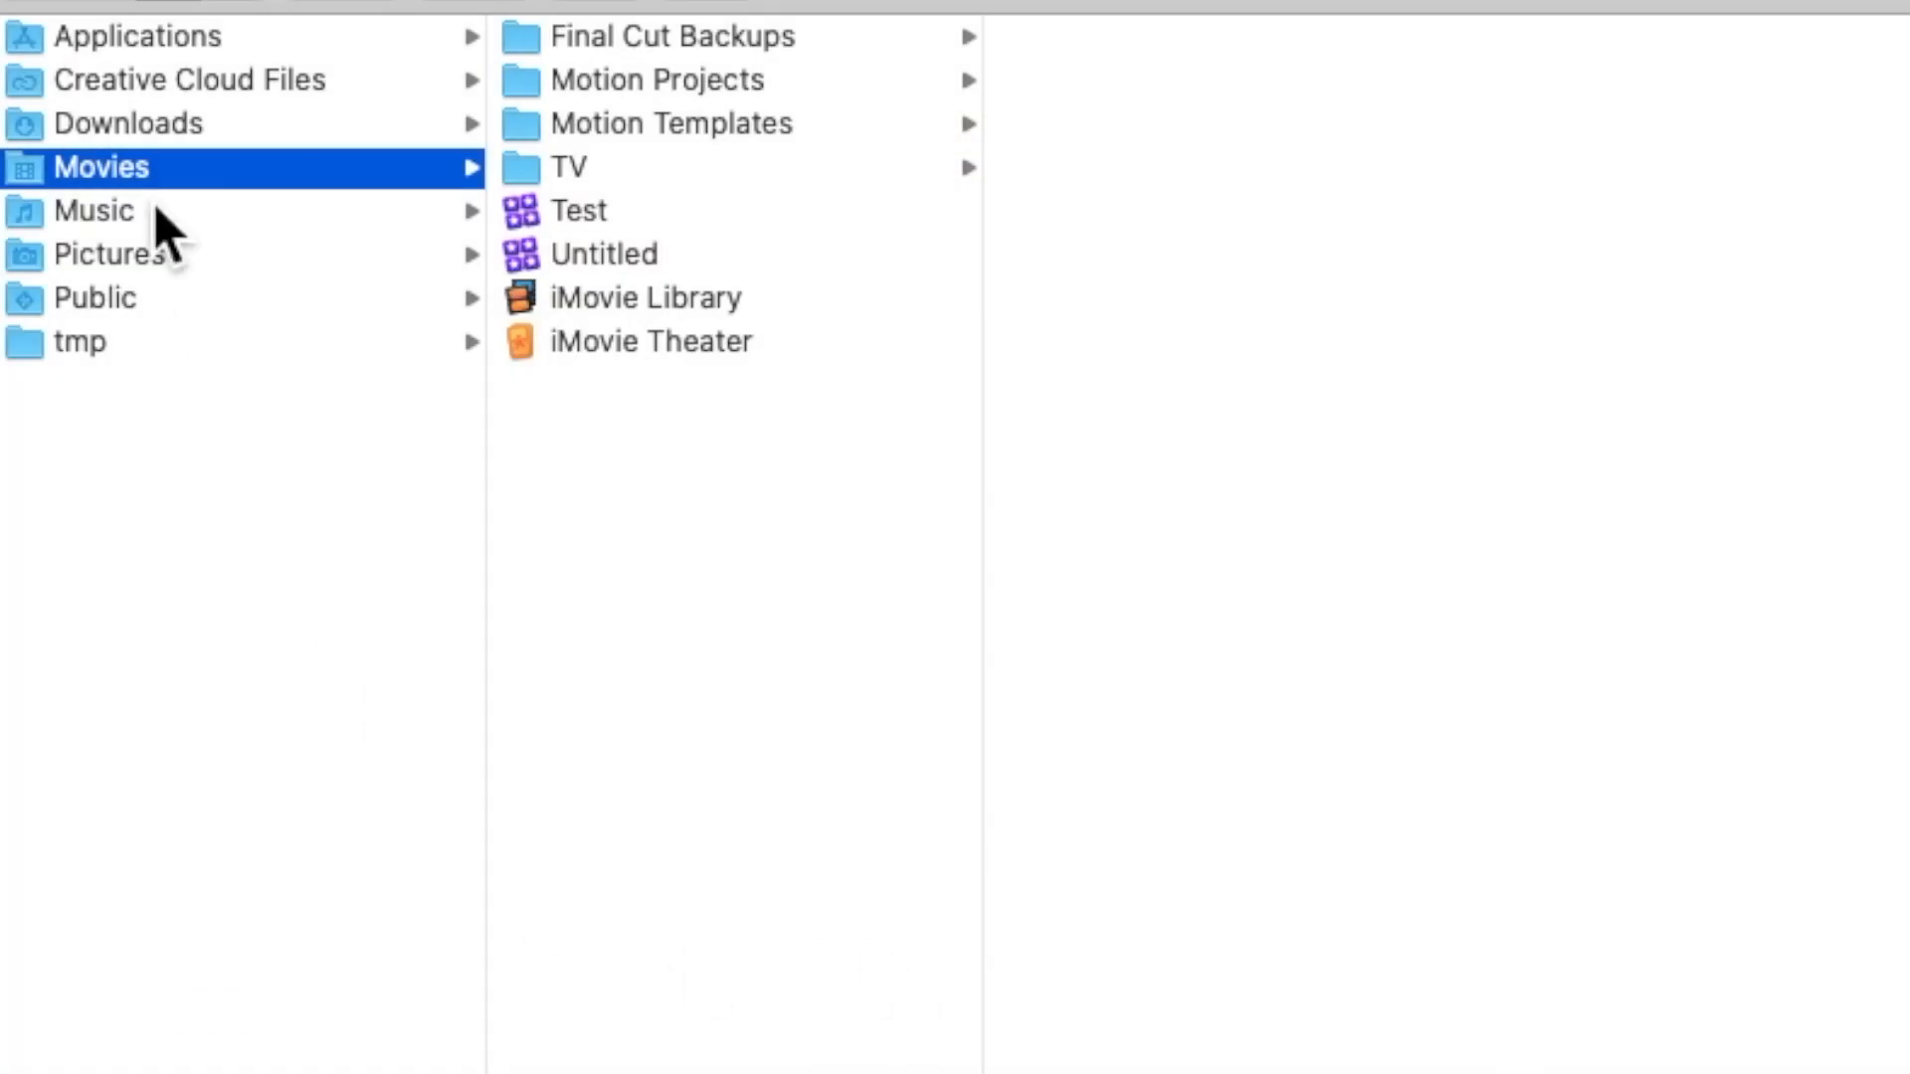
{"action": "mouse_move", "coordinate": [237, 241]}
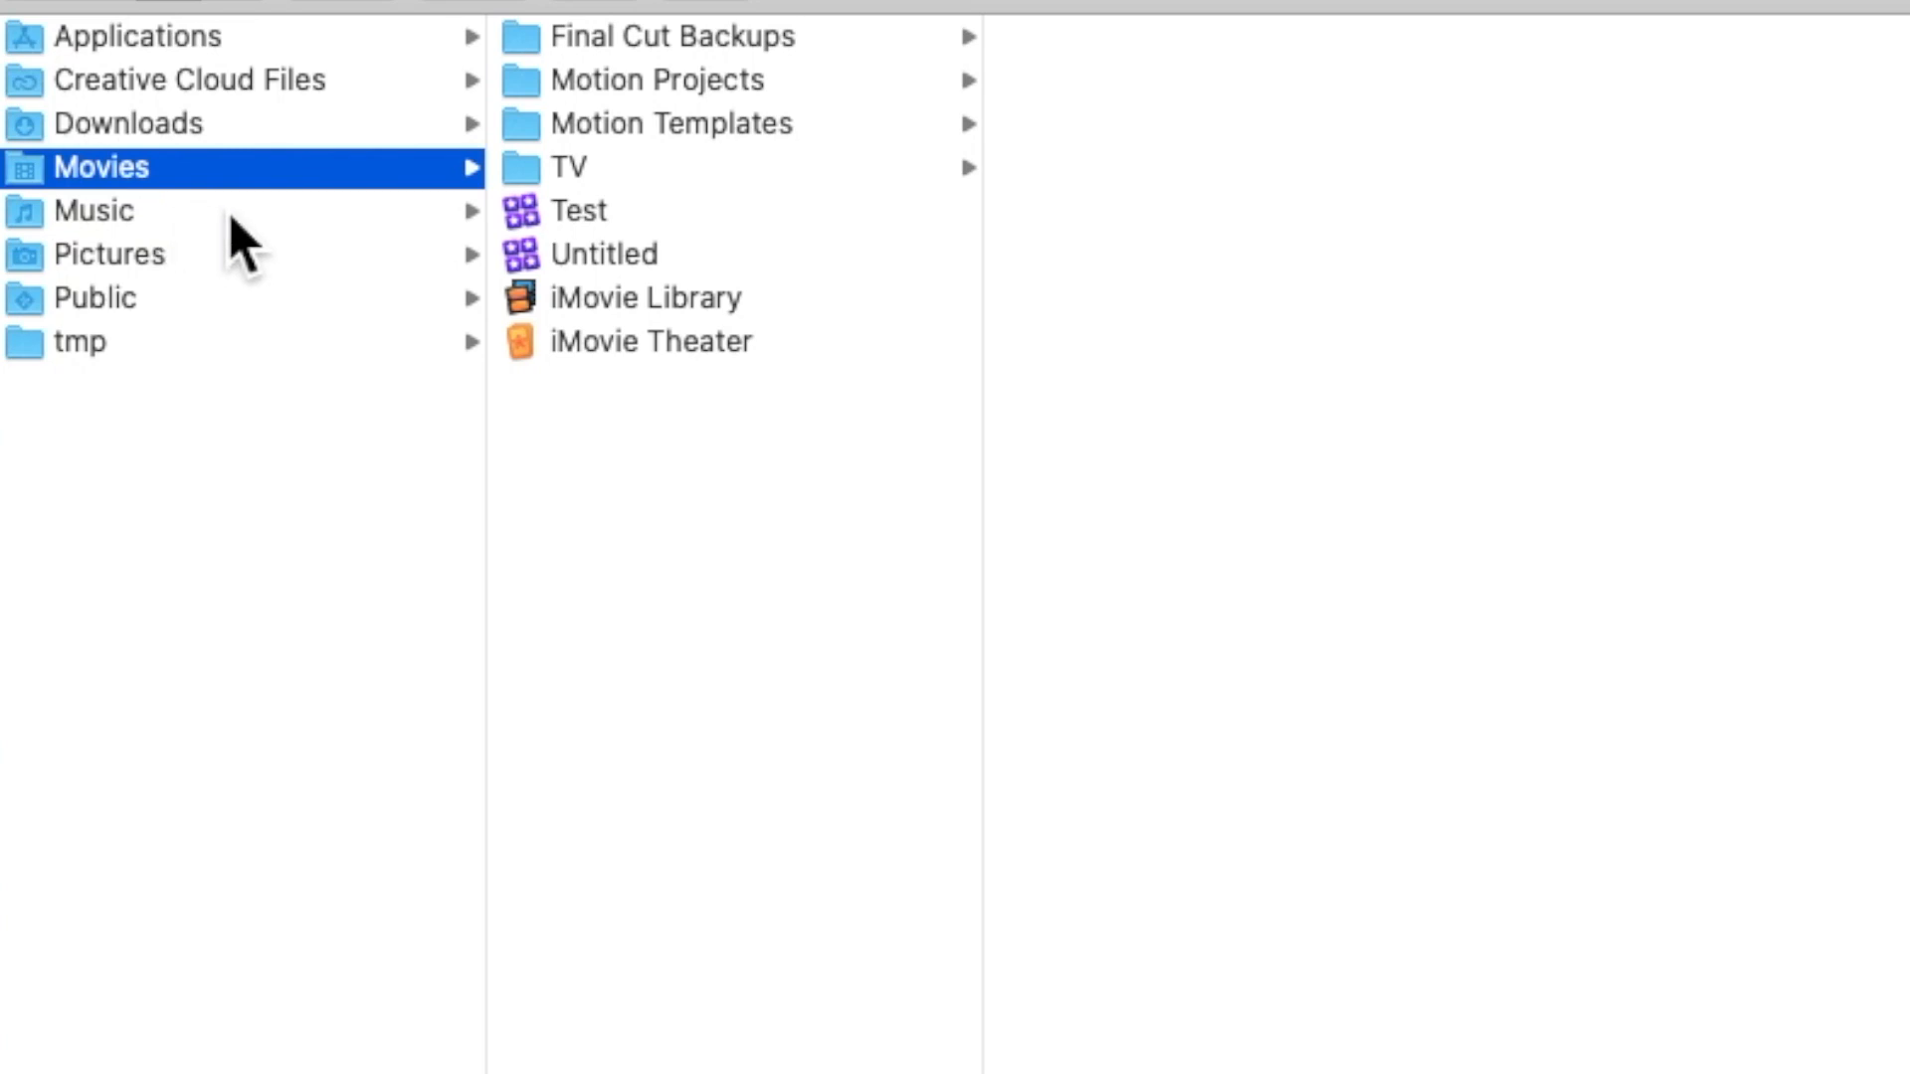
{"action": "mouse_move", "coordinate": [289, 253]}
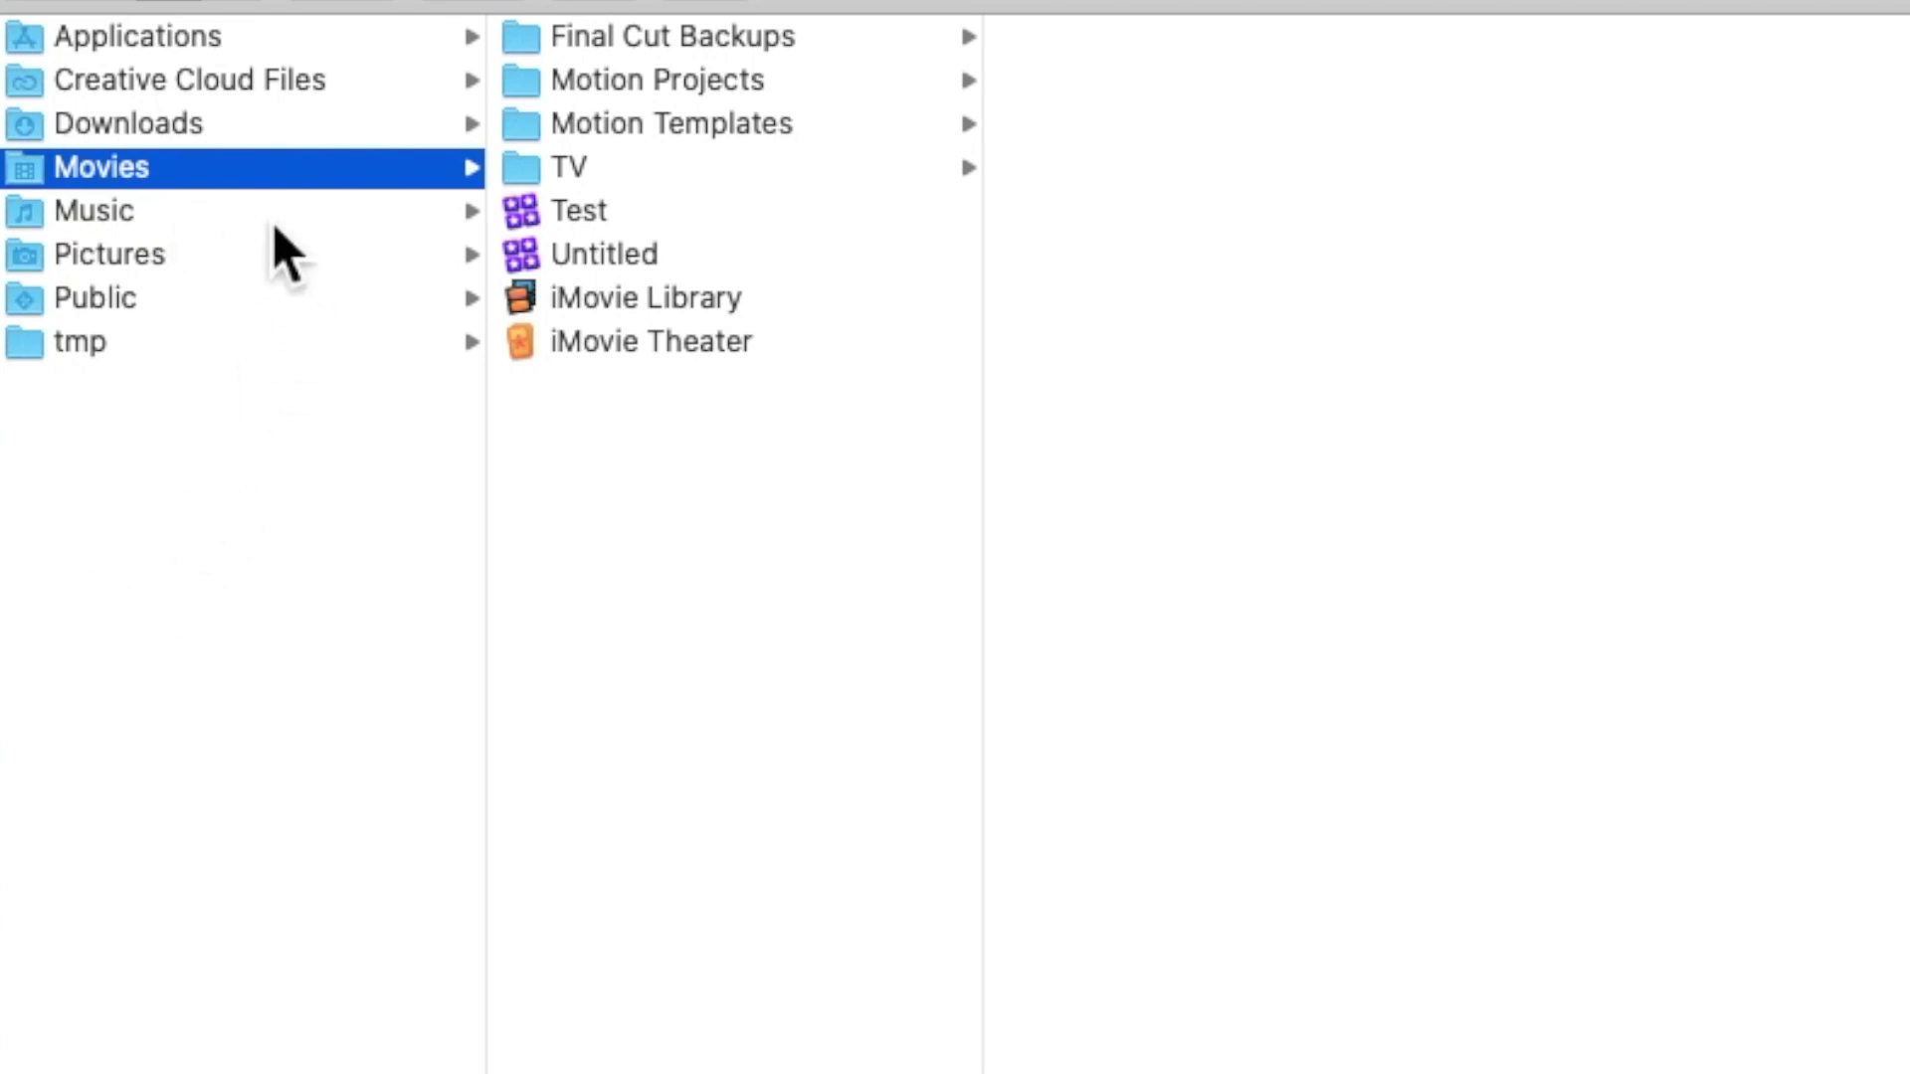
{"action": "mouse_move", "coordinate": [240, 231]}
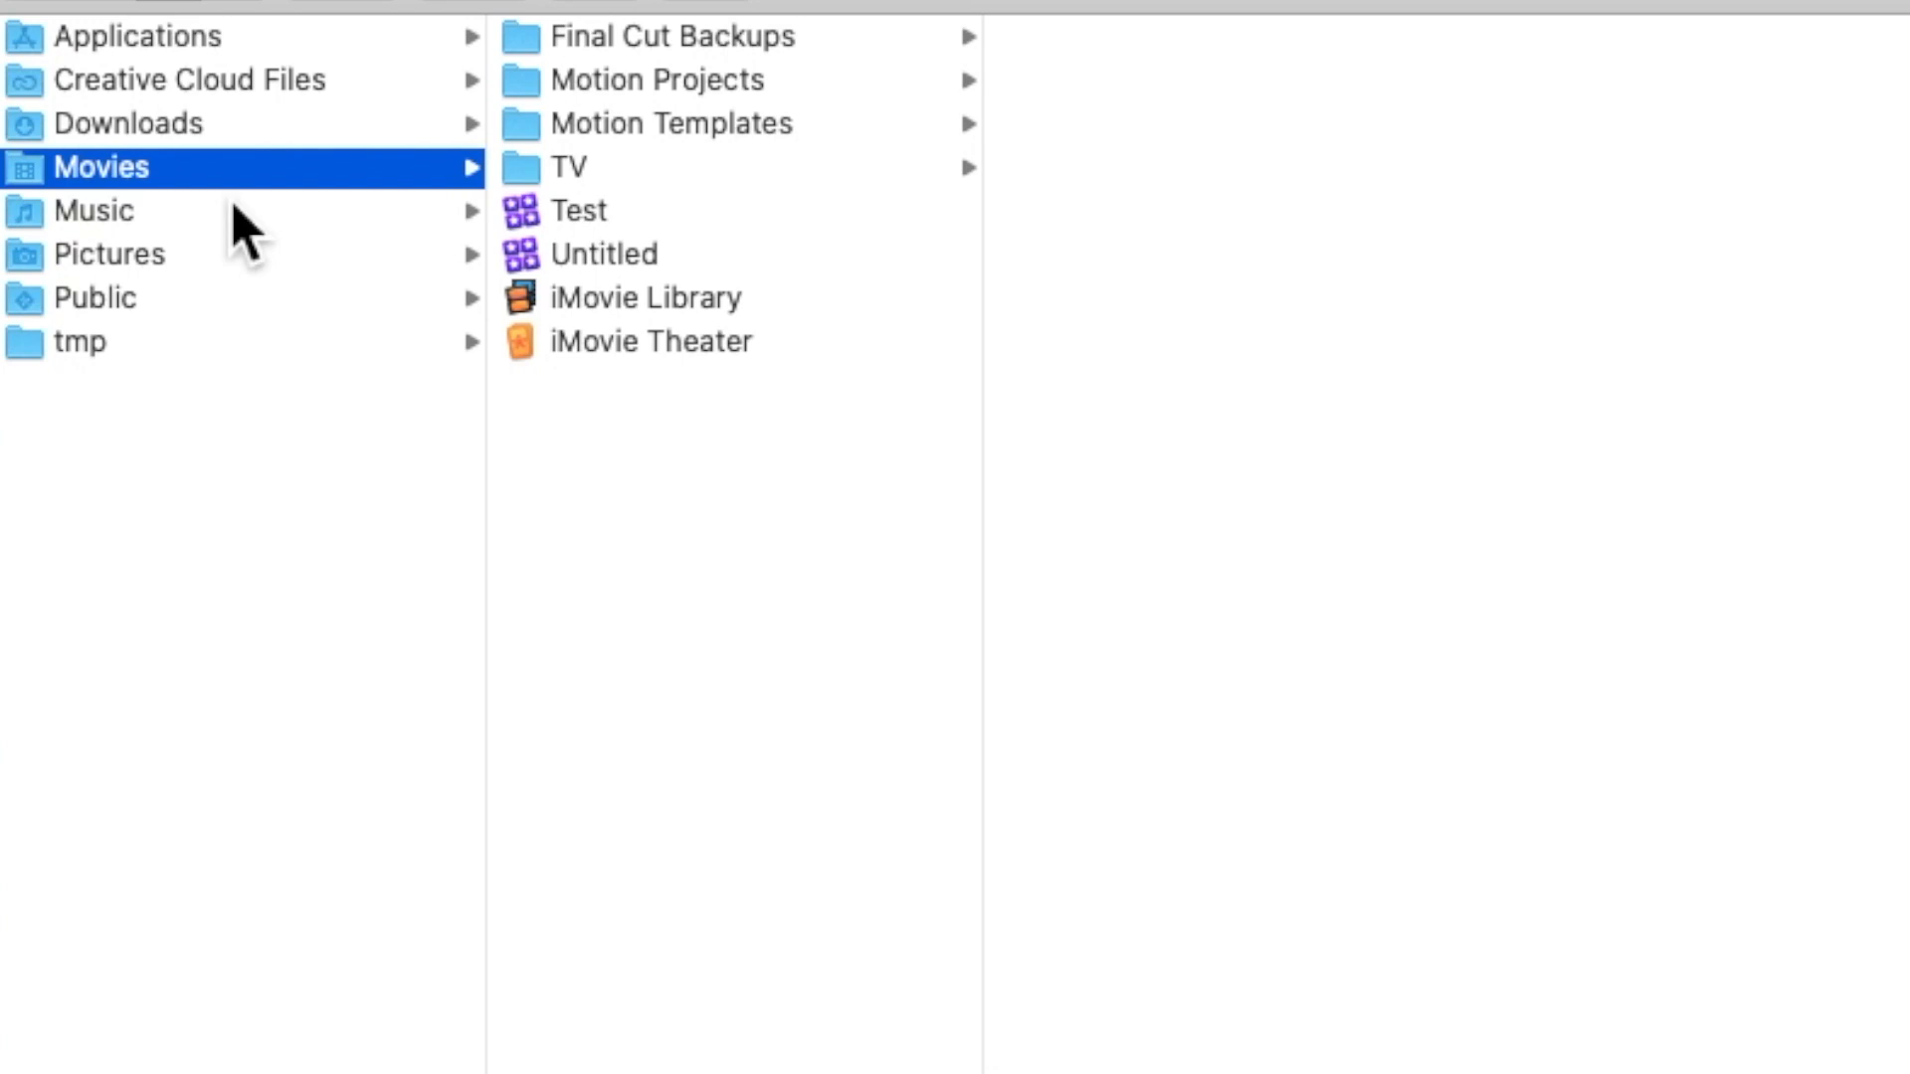
{"action": "mouse_move", "coordinate": [121, 597]}
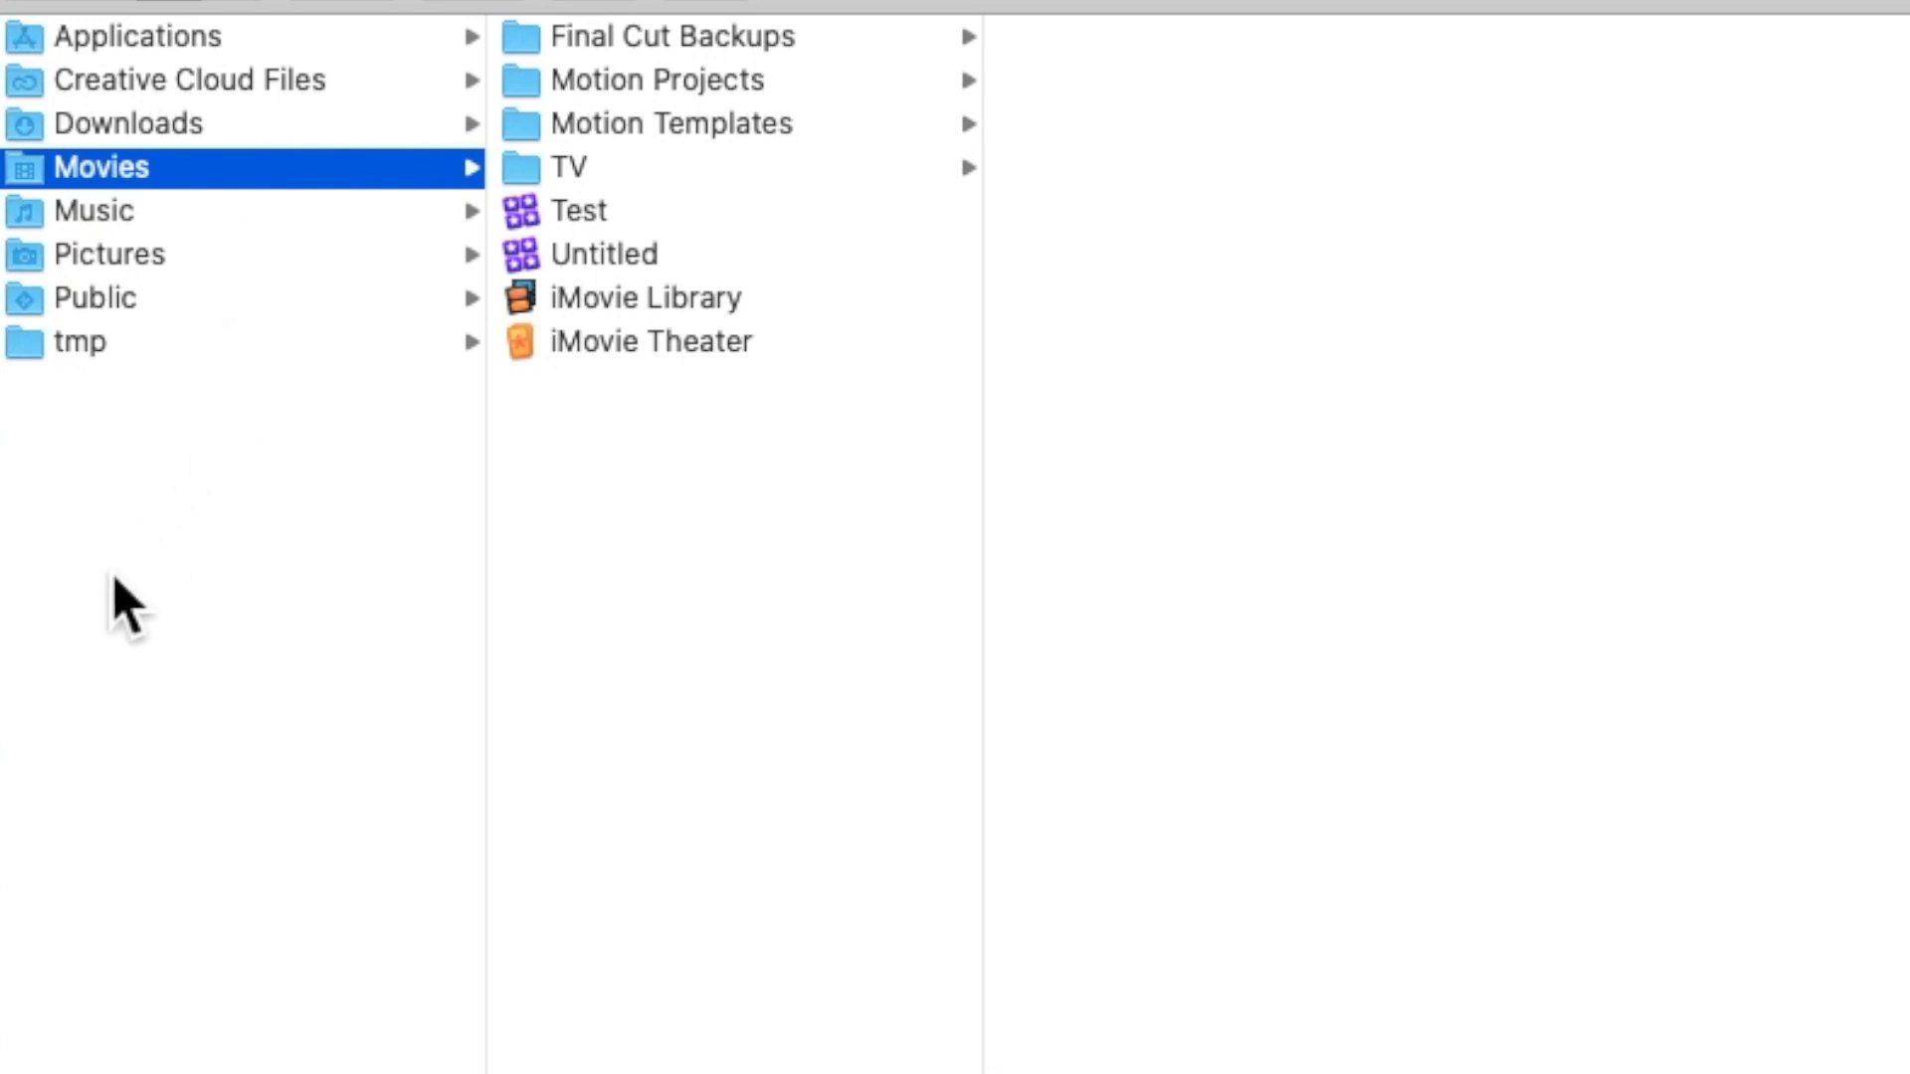
{"action": "mouse_move", "coordinate": [243, 218]}
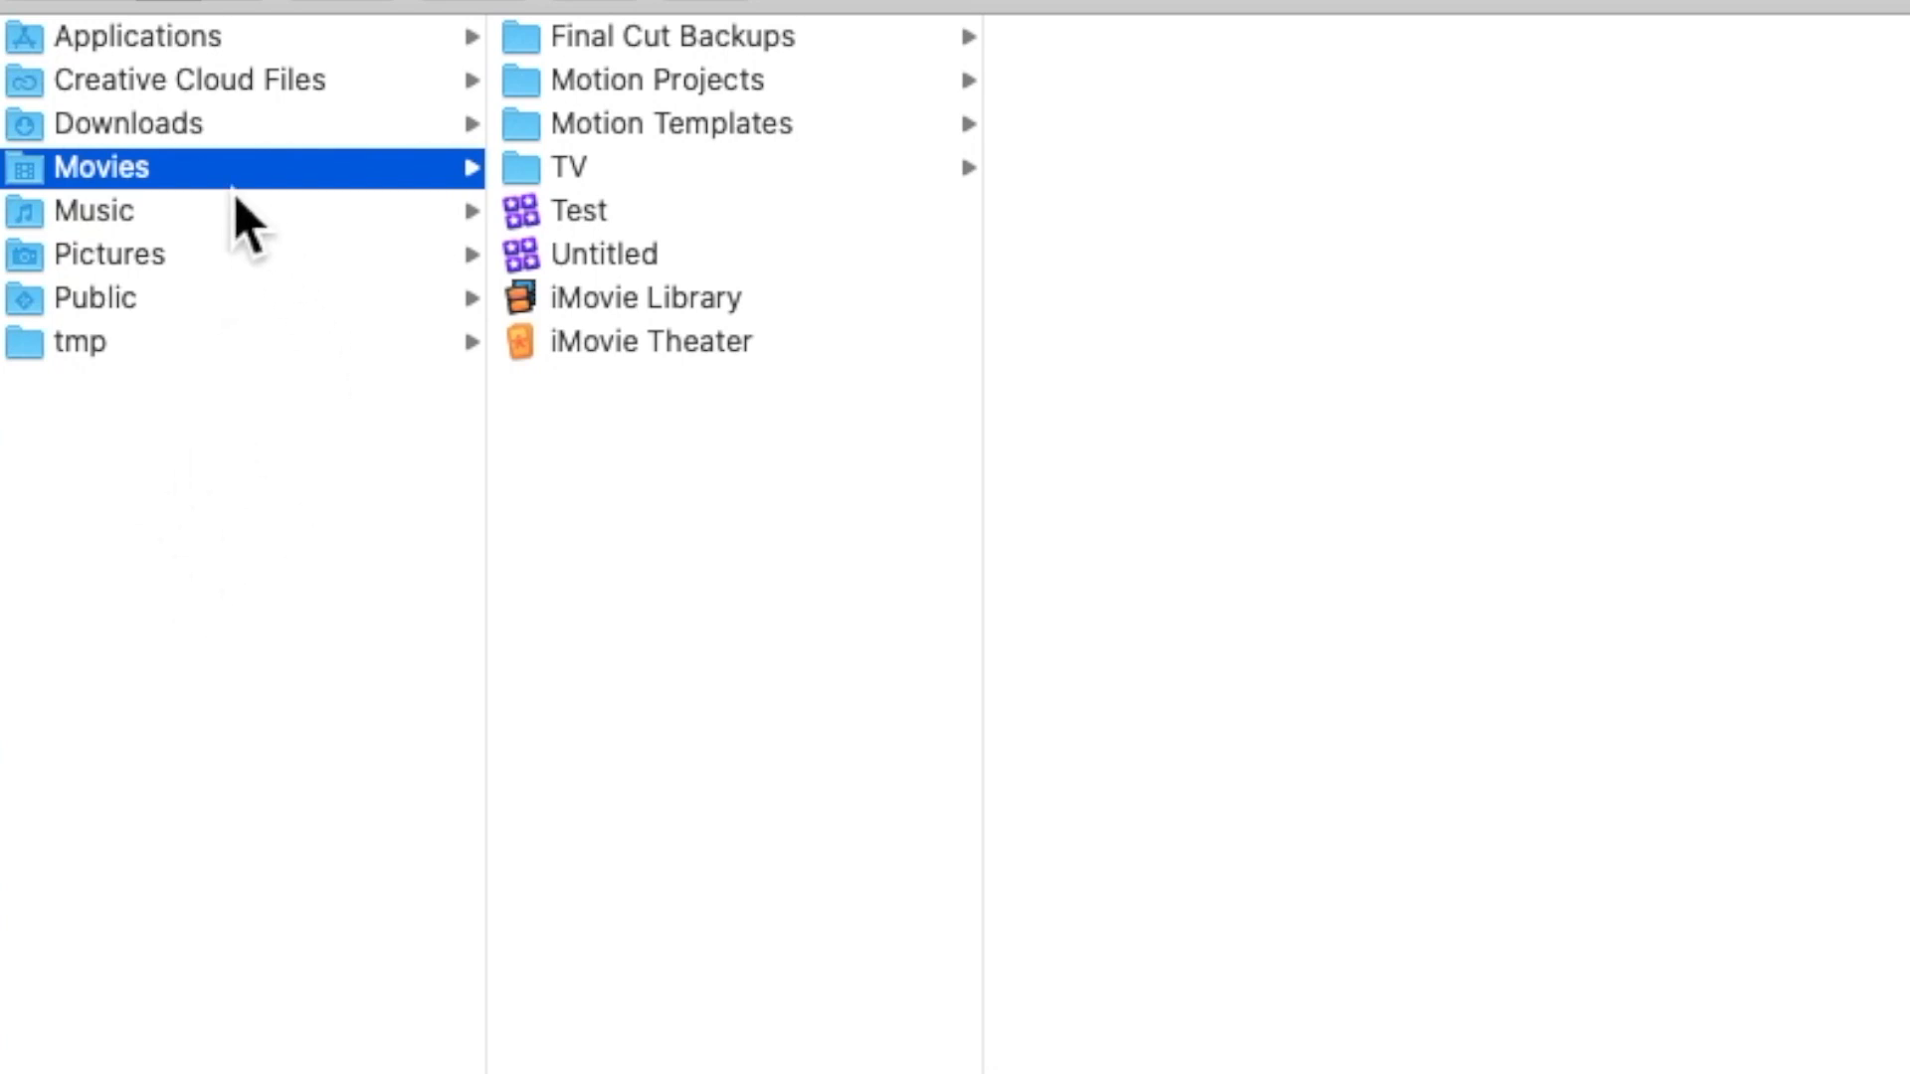
{"action": "mouse_move", "coordinate": [219, 195]}
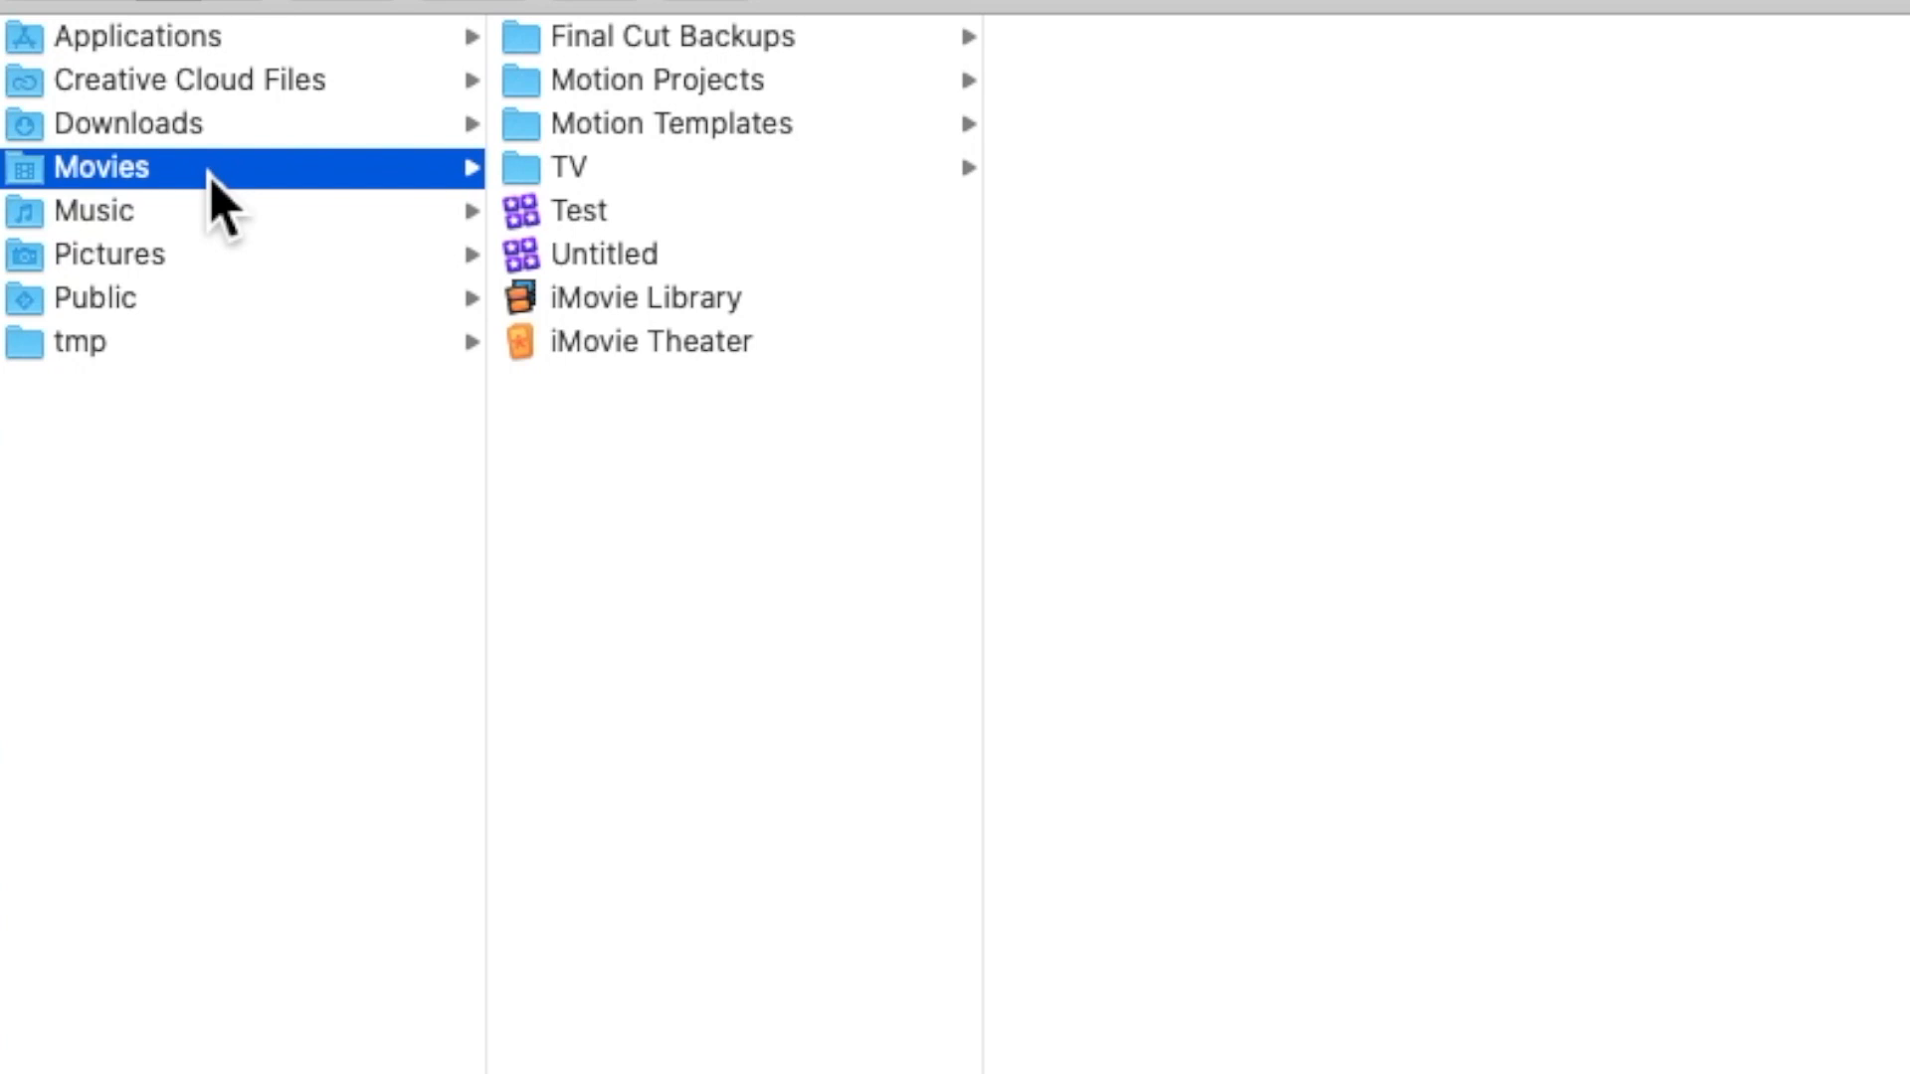
- Reveal the Motion Templates subfolders (Compositions, Effects, Generators, Titles, Transitions) under Movies
{"action": "left_click", "coordinate": [671, 123]}
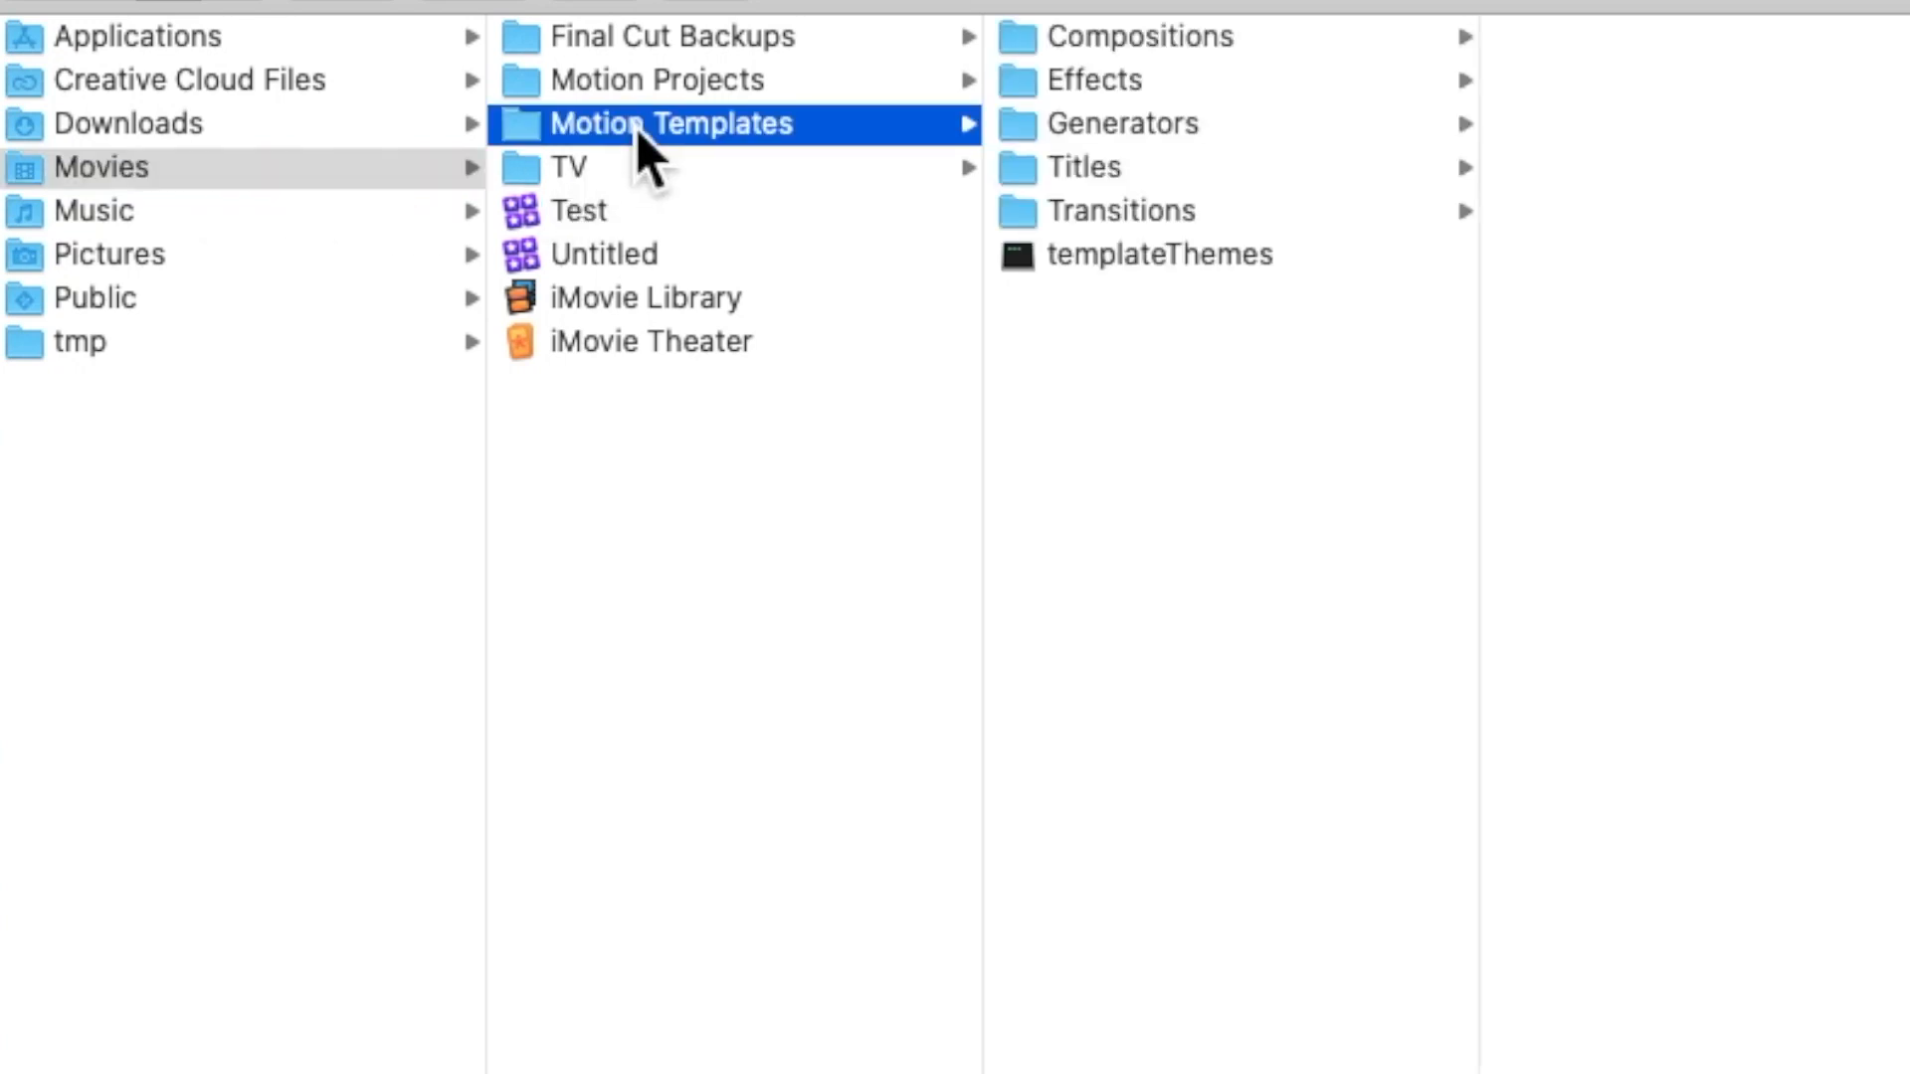
{"action": "mouse_move", "coordinate": [1091, 127]}
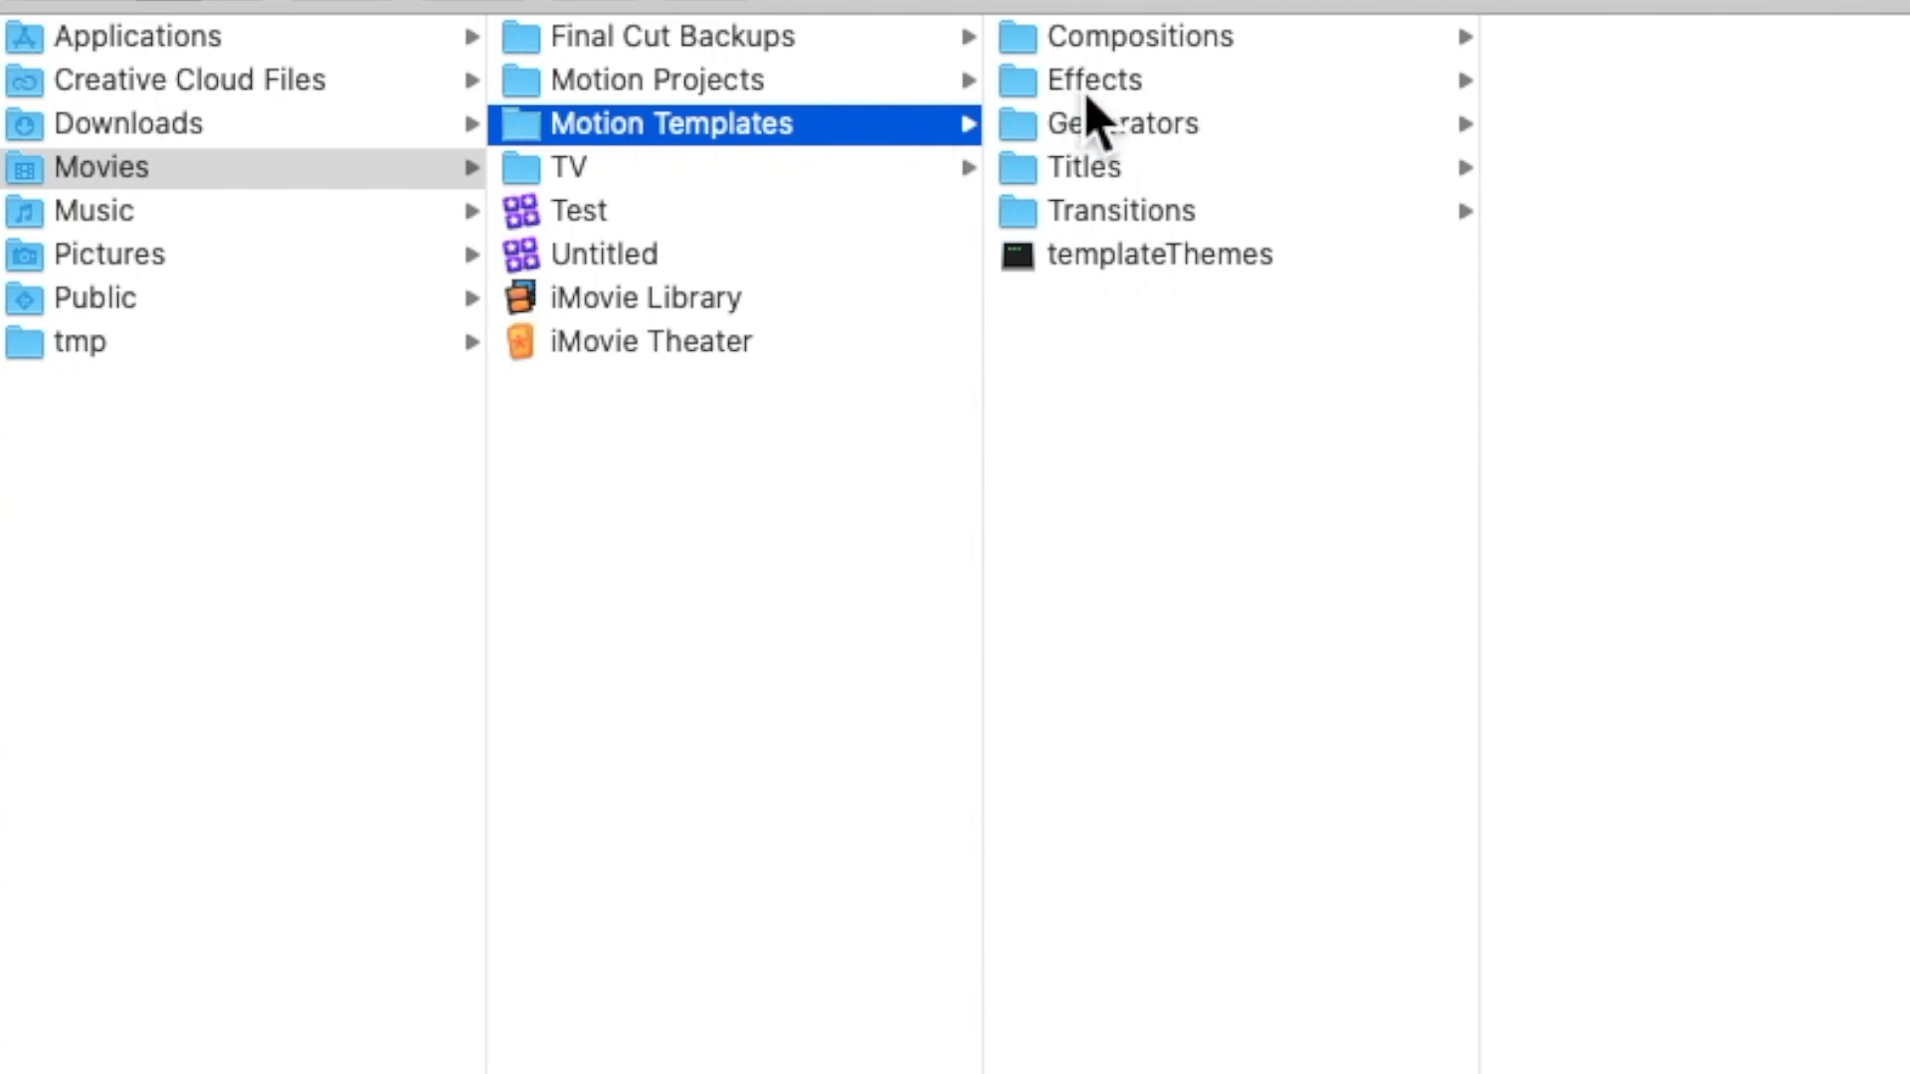
{"action": "mouse_move", "coordinate": [1146, 275]}
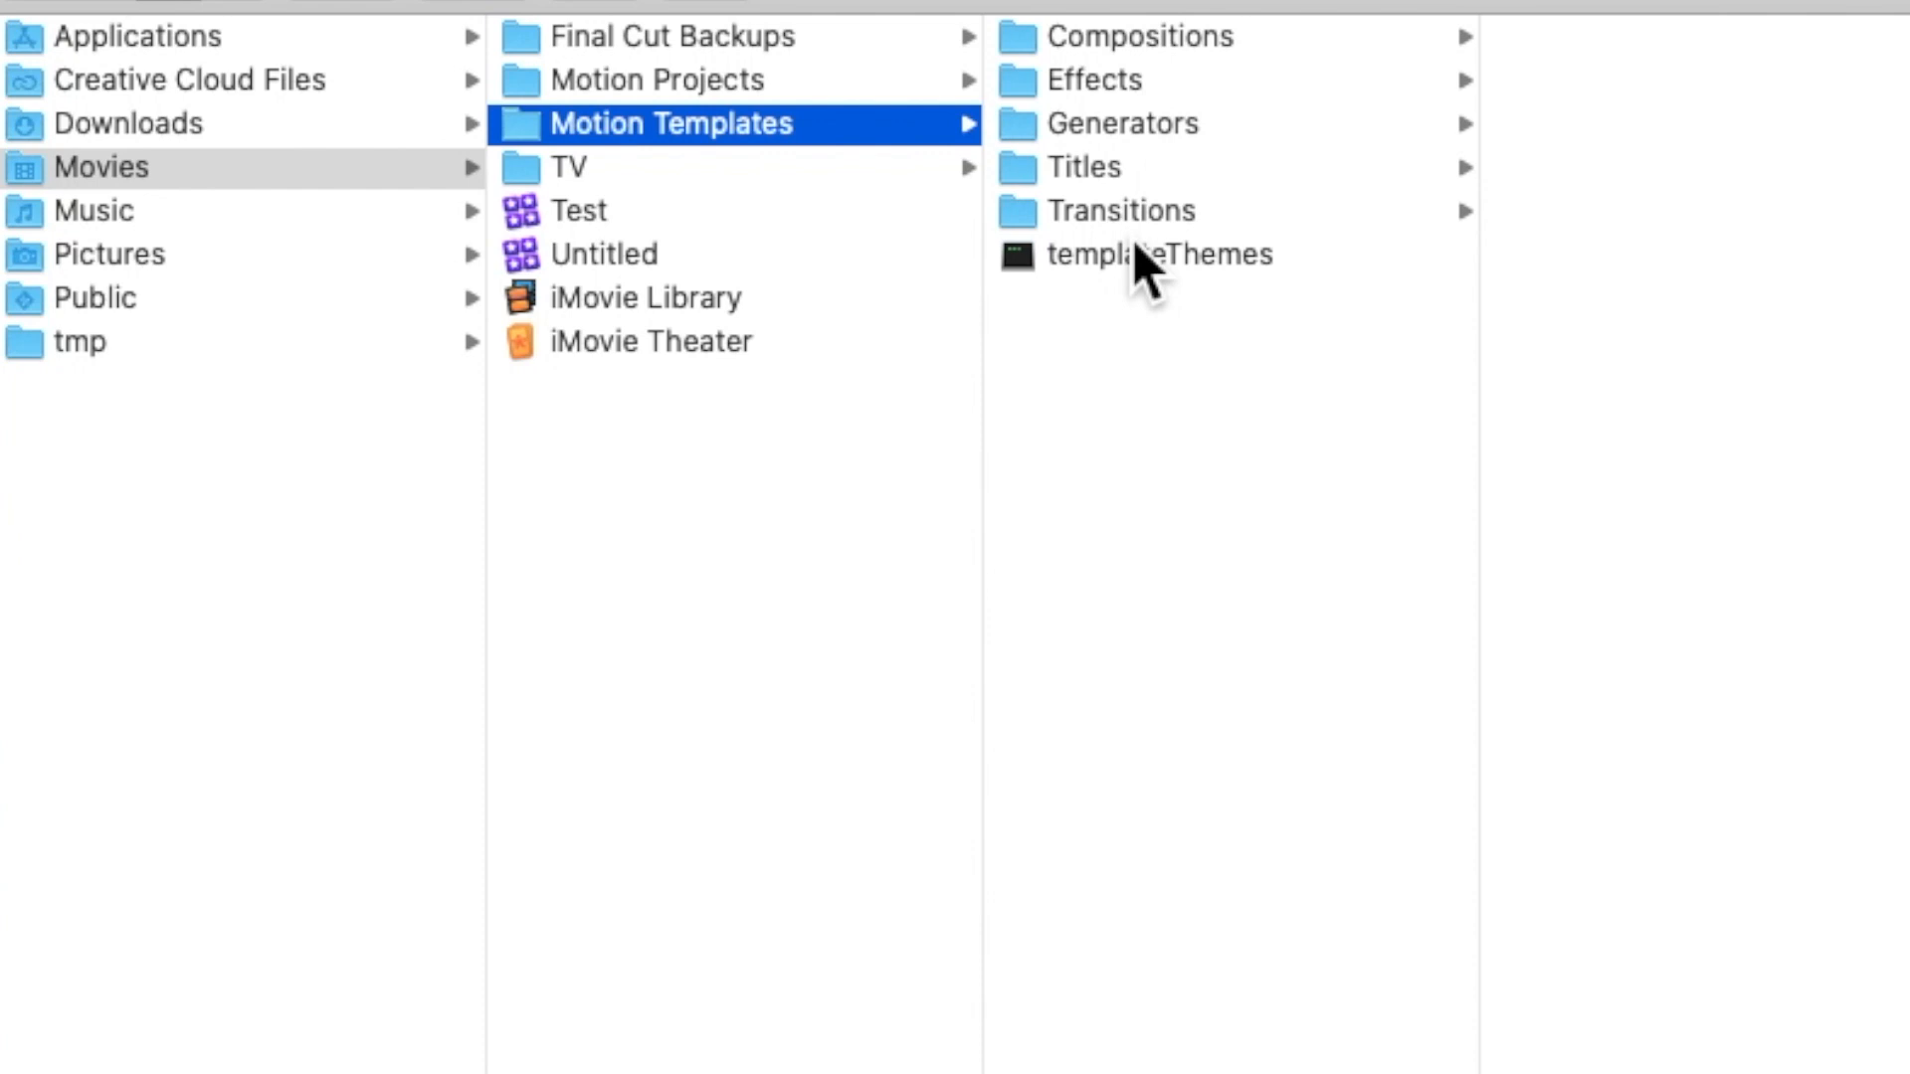
- Browse the installed Effects folders, then look into a 1 FAVS Gaussian copy transition
{"action": "left_click", "coordinate": [1098, 79]}
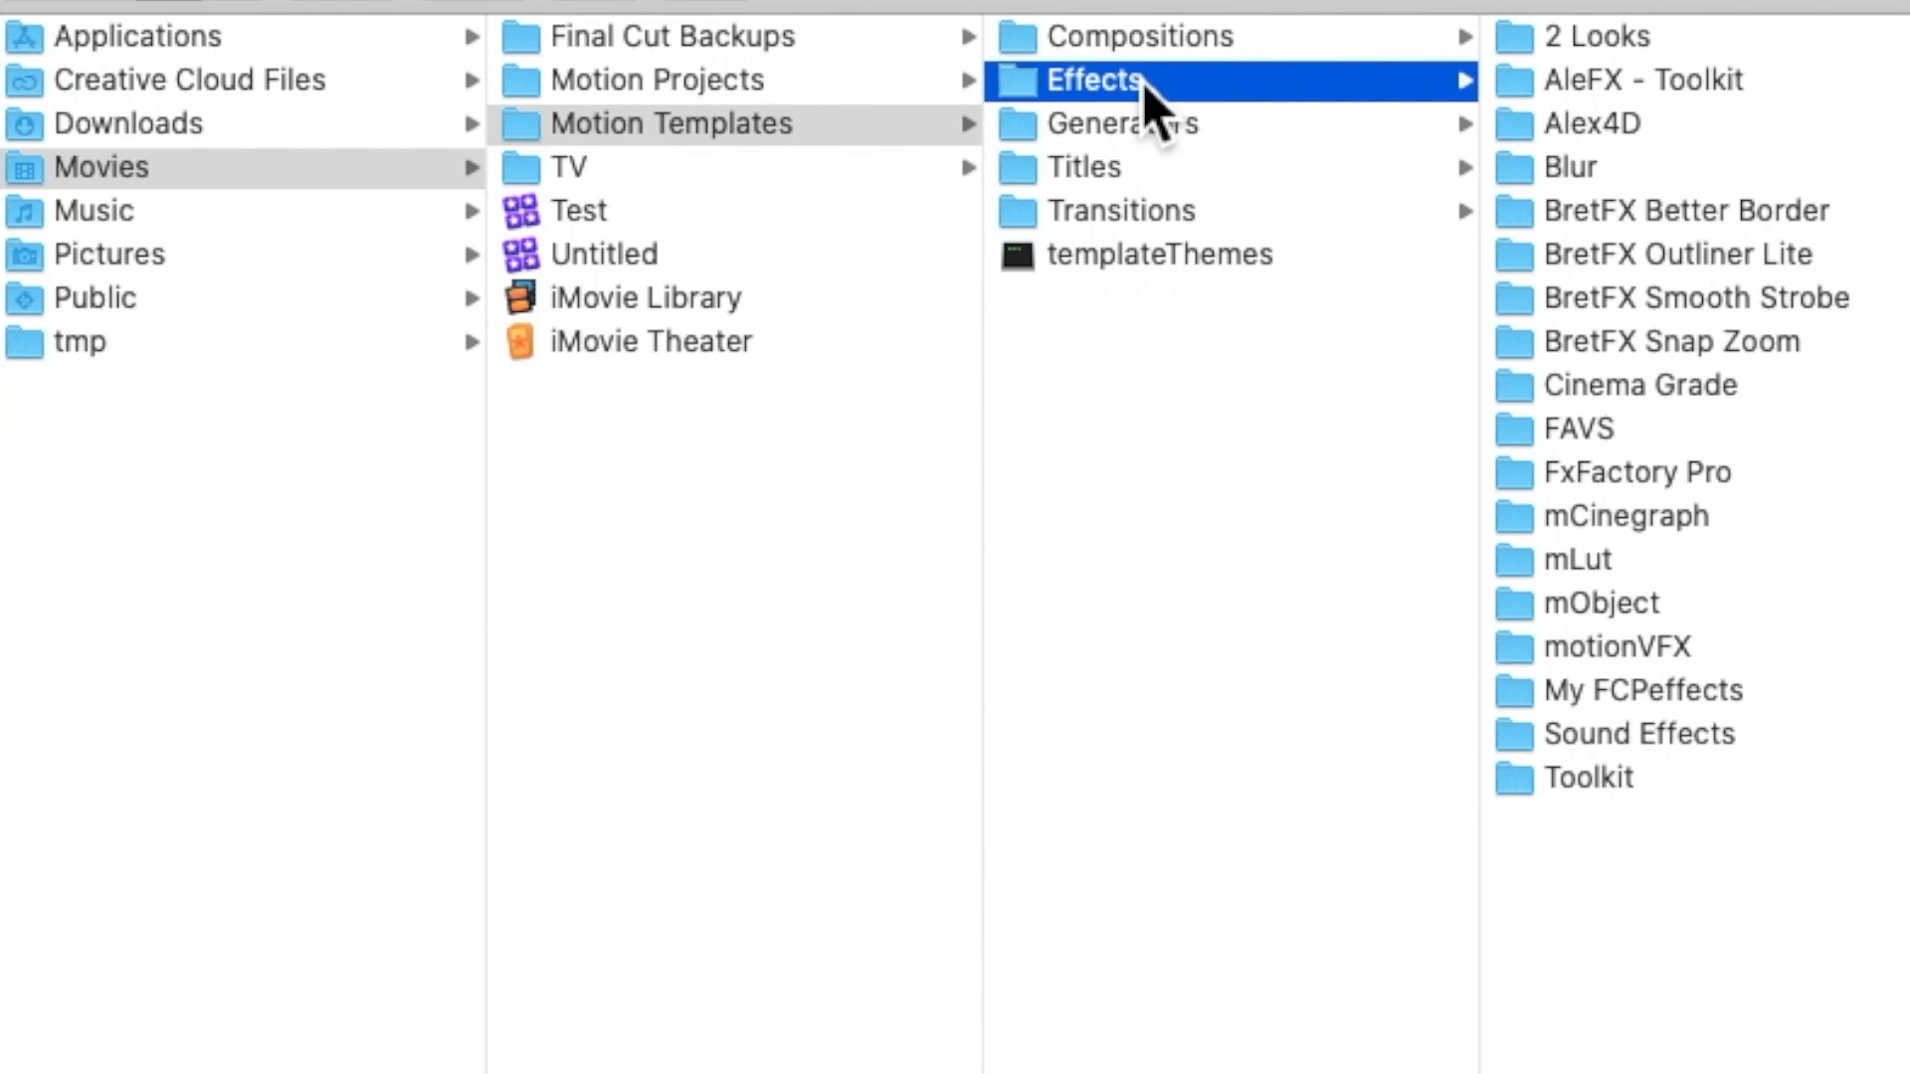
{"action": "mouse_move", "coordinate": [1797, 153]}
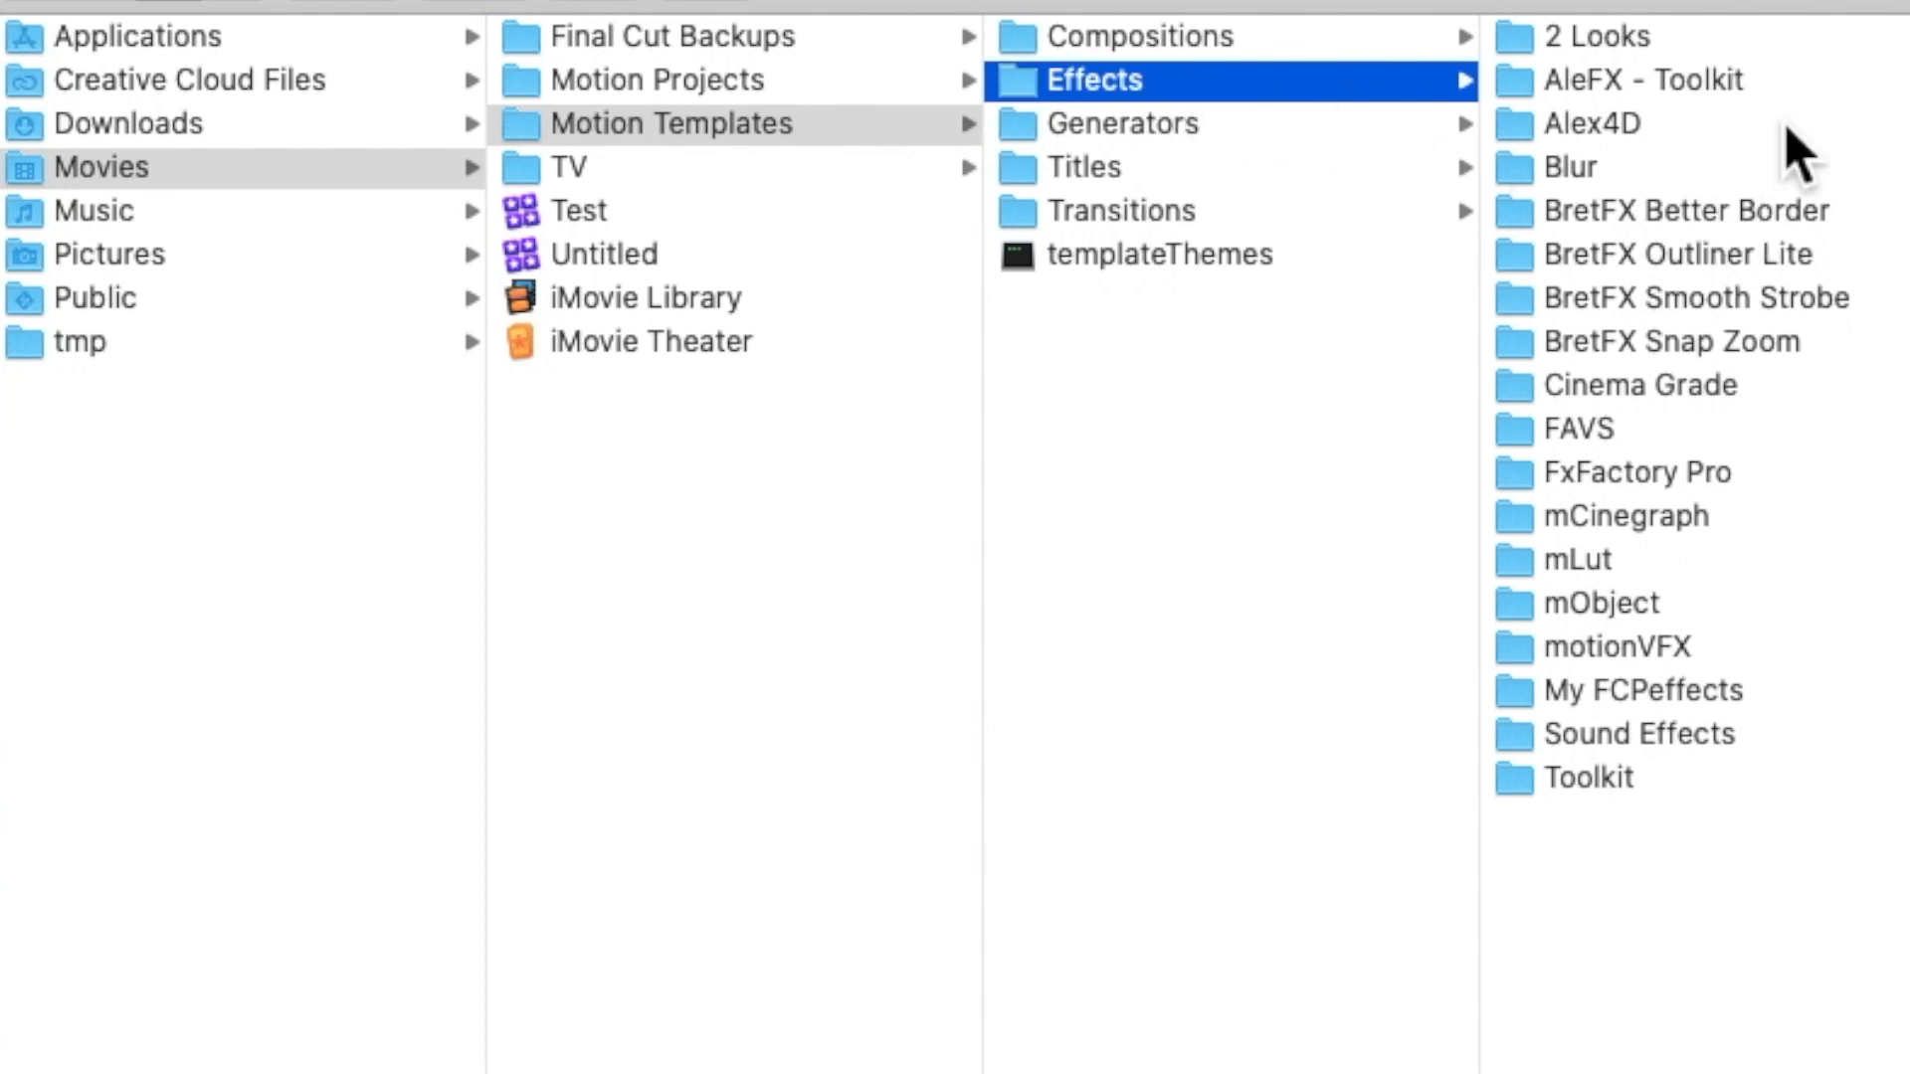
{"action": "mouse_move", "coordinate": [1645, 481]}
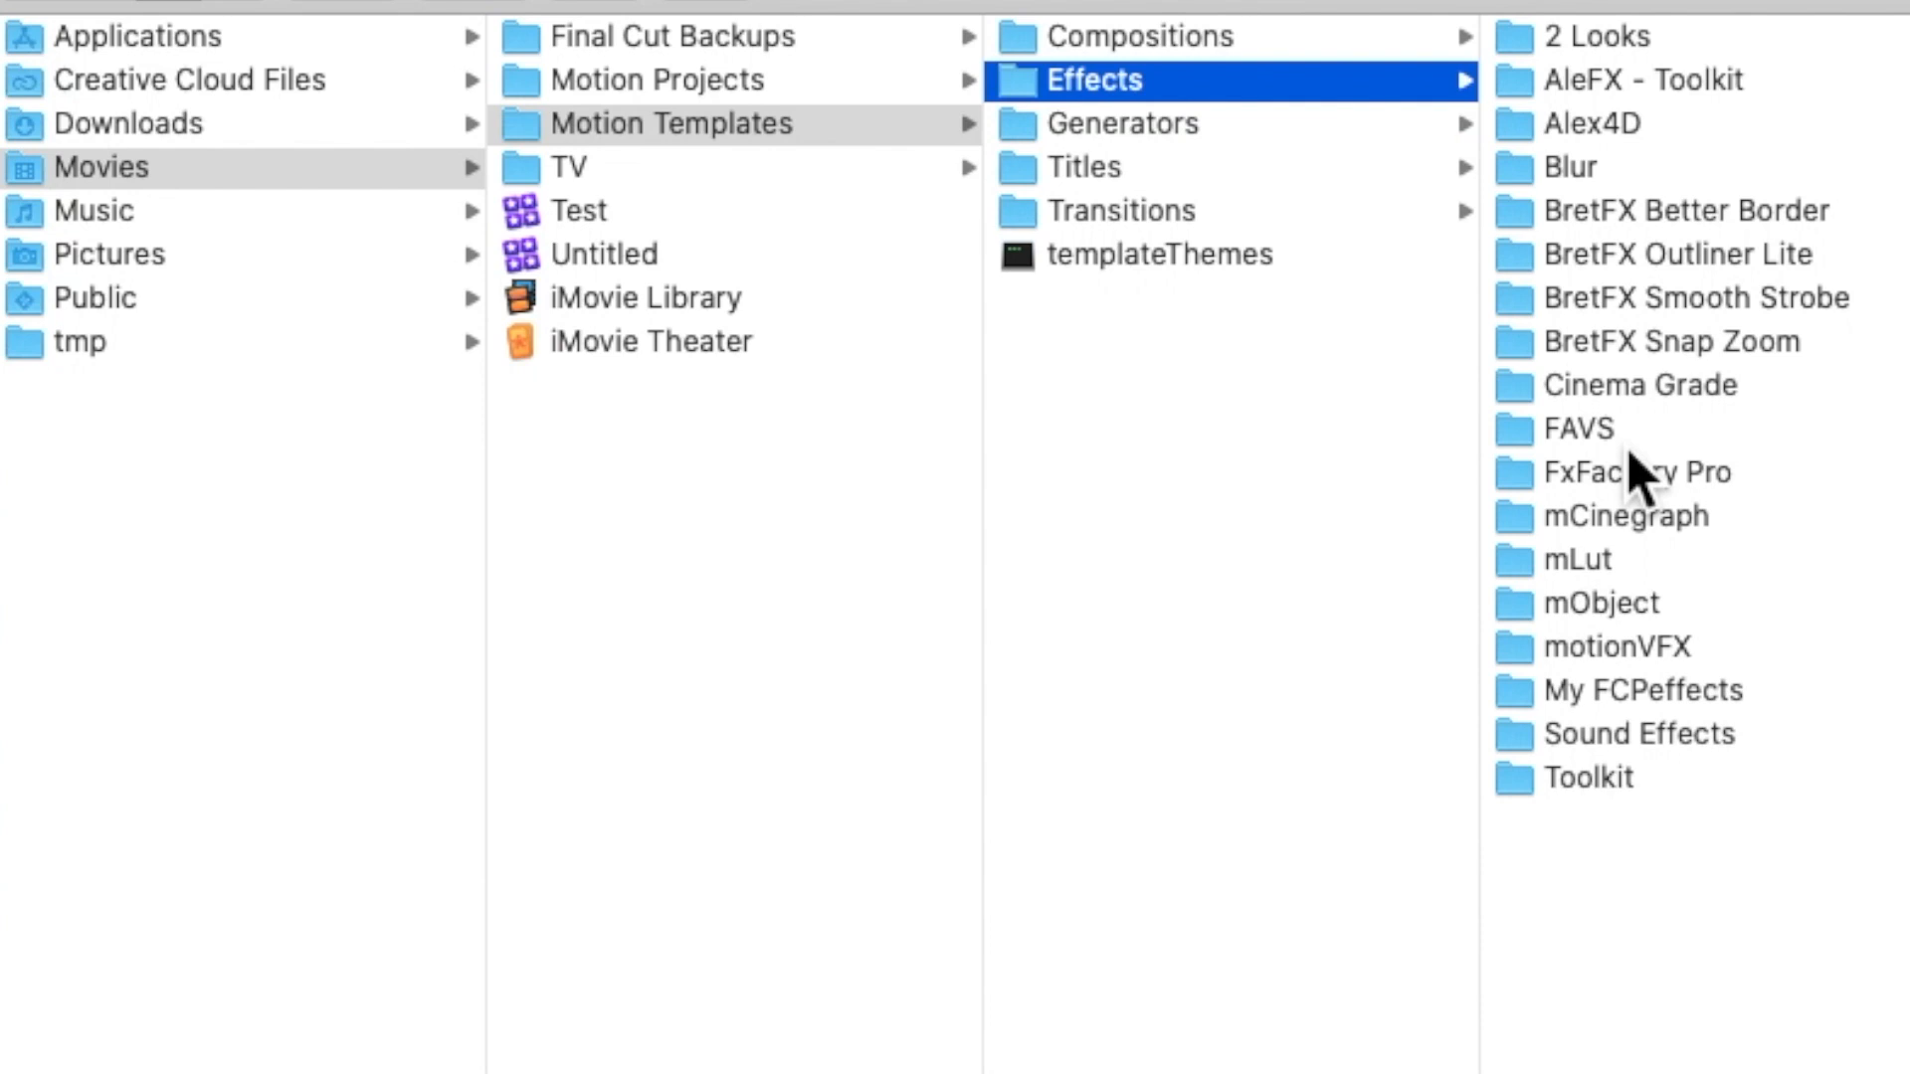
{"action": "left_click", "coordinate": [1576, 430]}
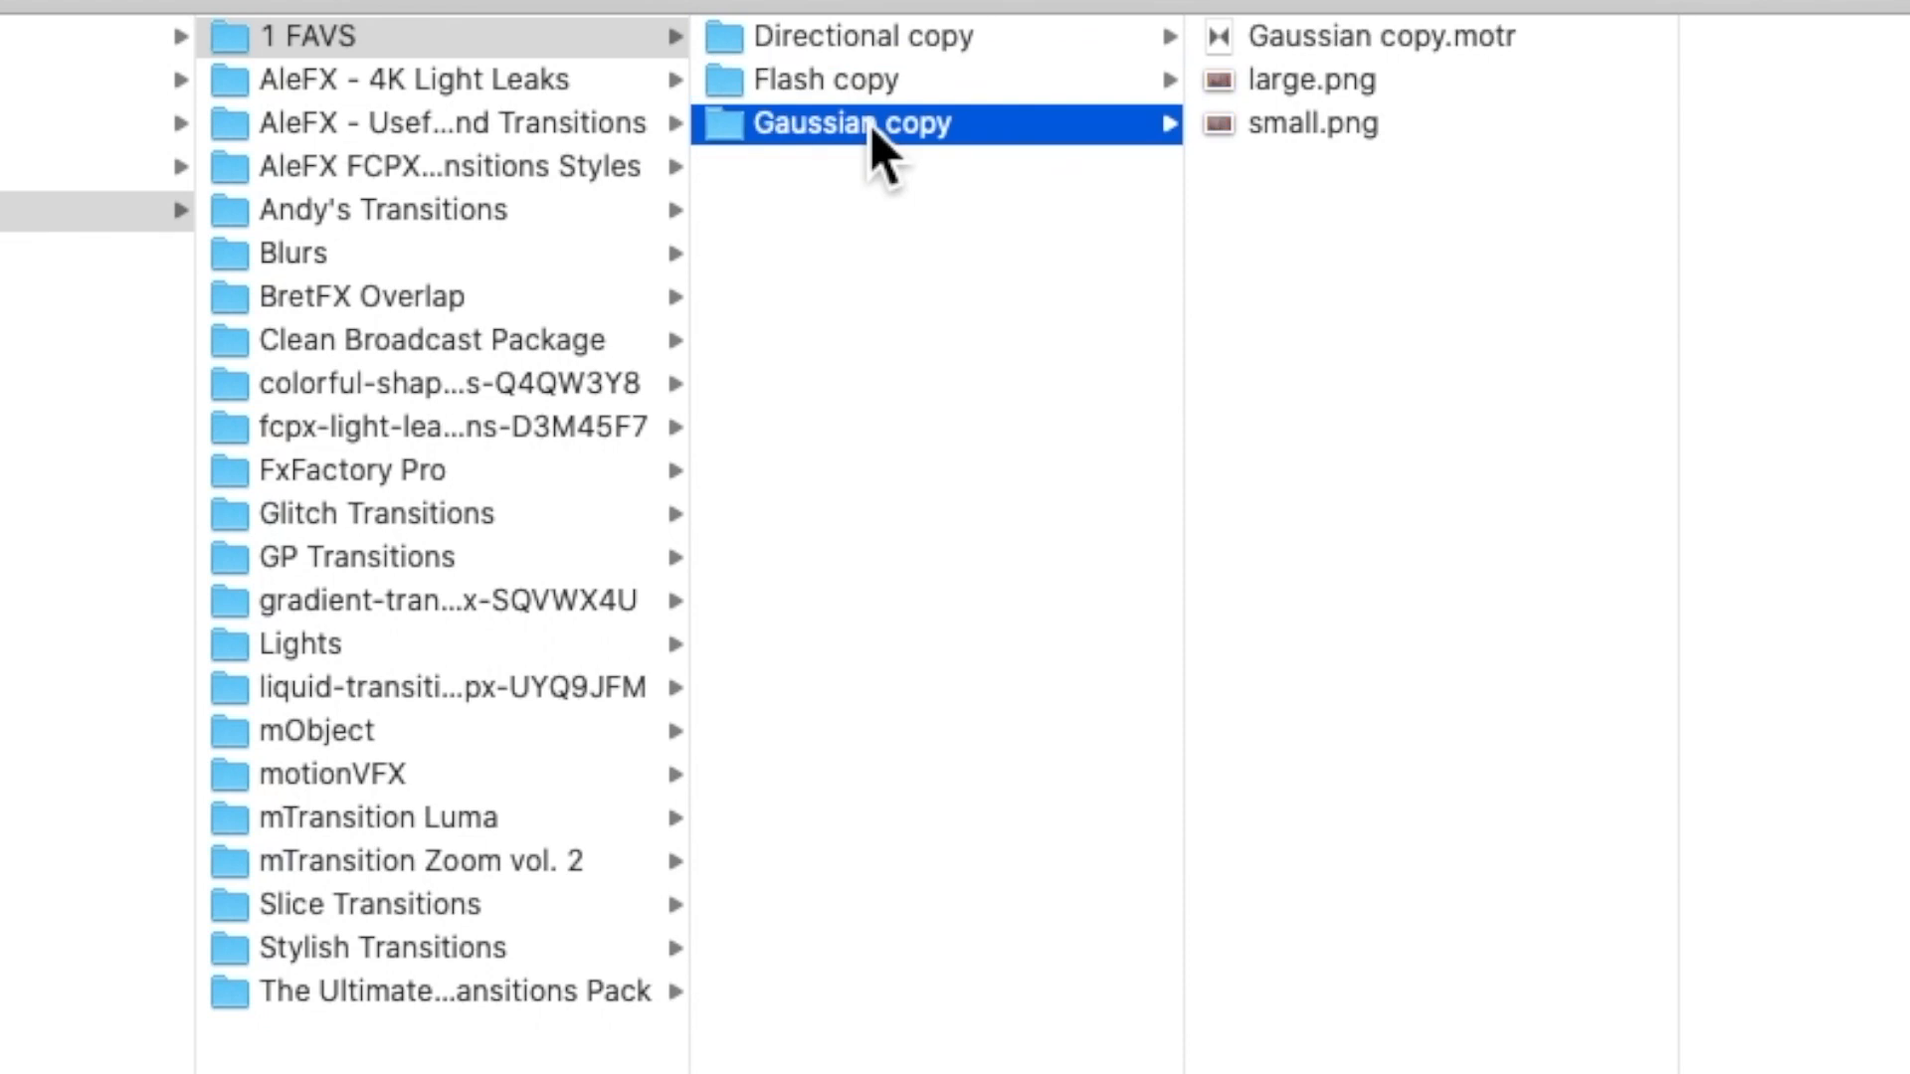
{"action": "mouse_move", "coordinate": [871, 133]}
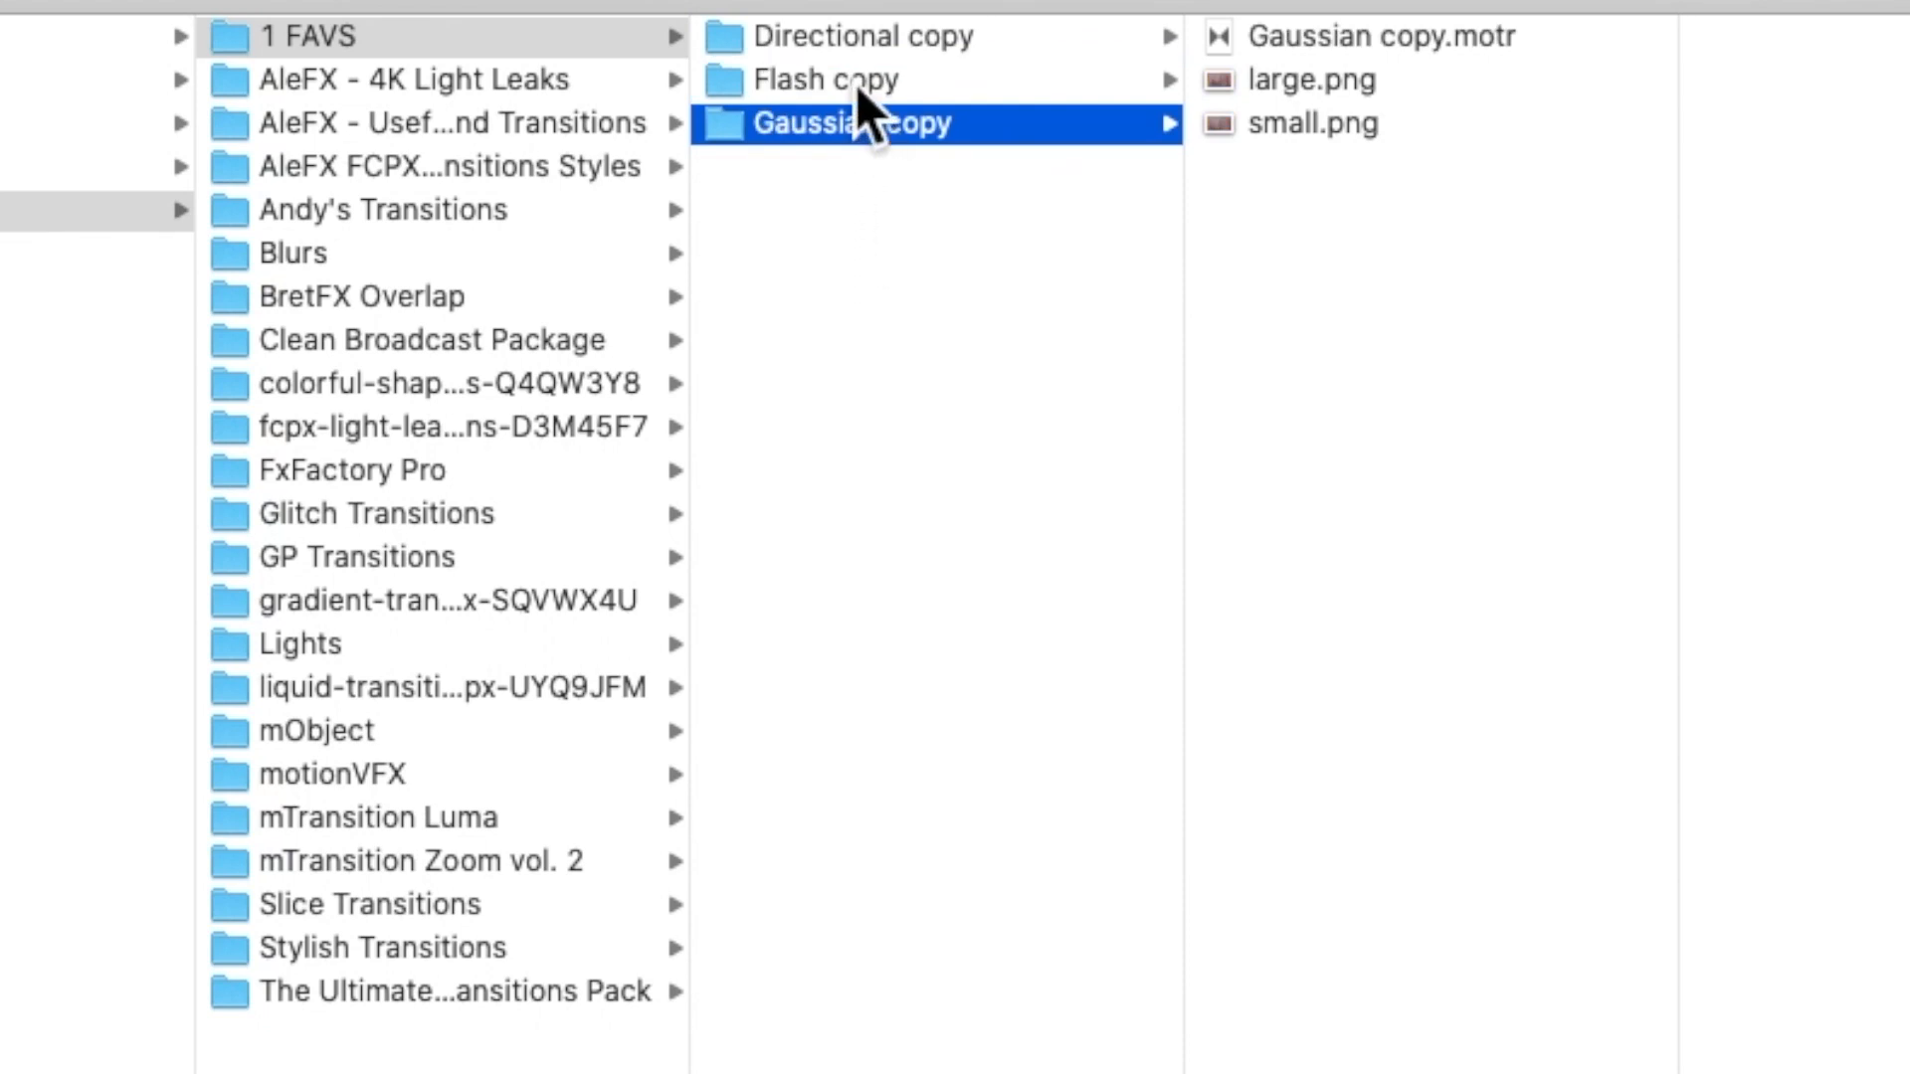
- Inspect the Directional copy contents in 1 FAVS, then view Andy's Swish Dissolve in Andy's Transitions
{"action": "left_click", "coordinate": [866, 36]}
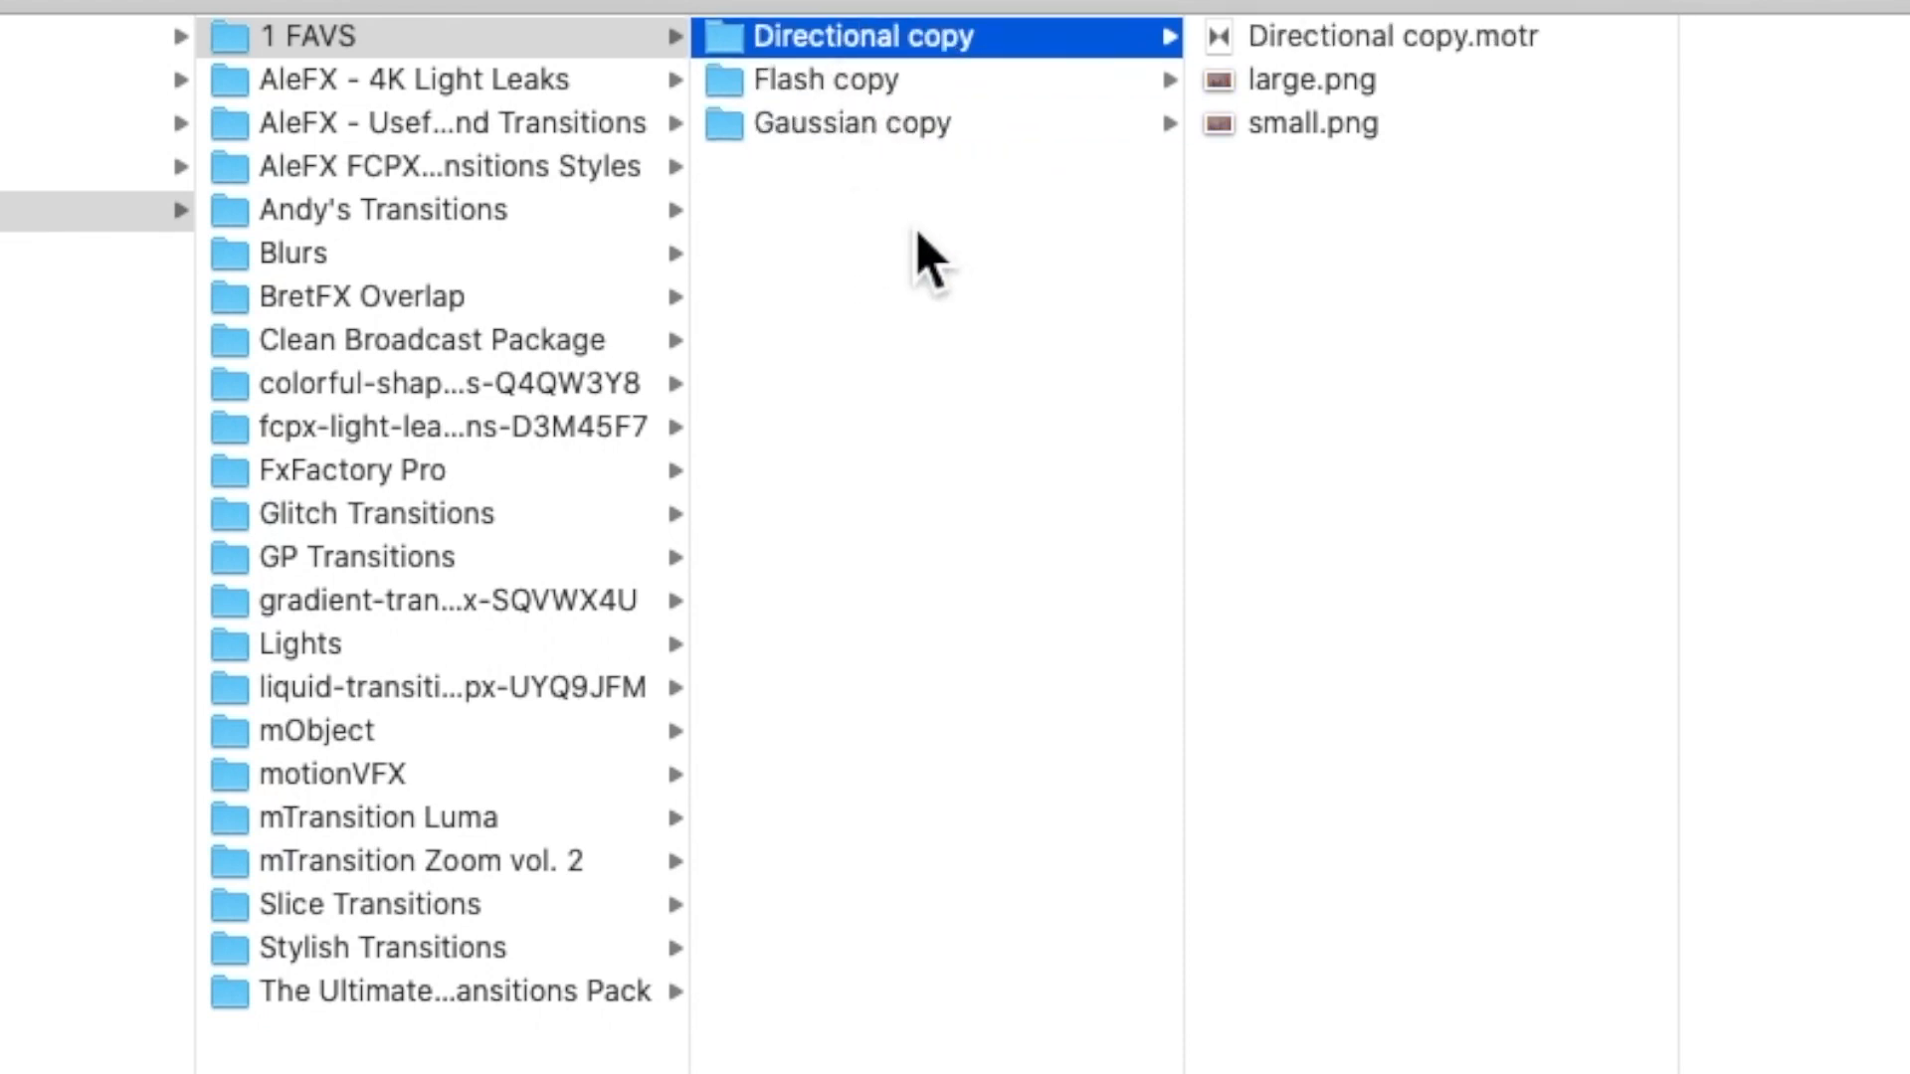
{"action": "mouse_move", "coordinate": [929, 262]}
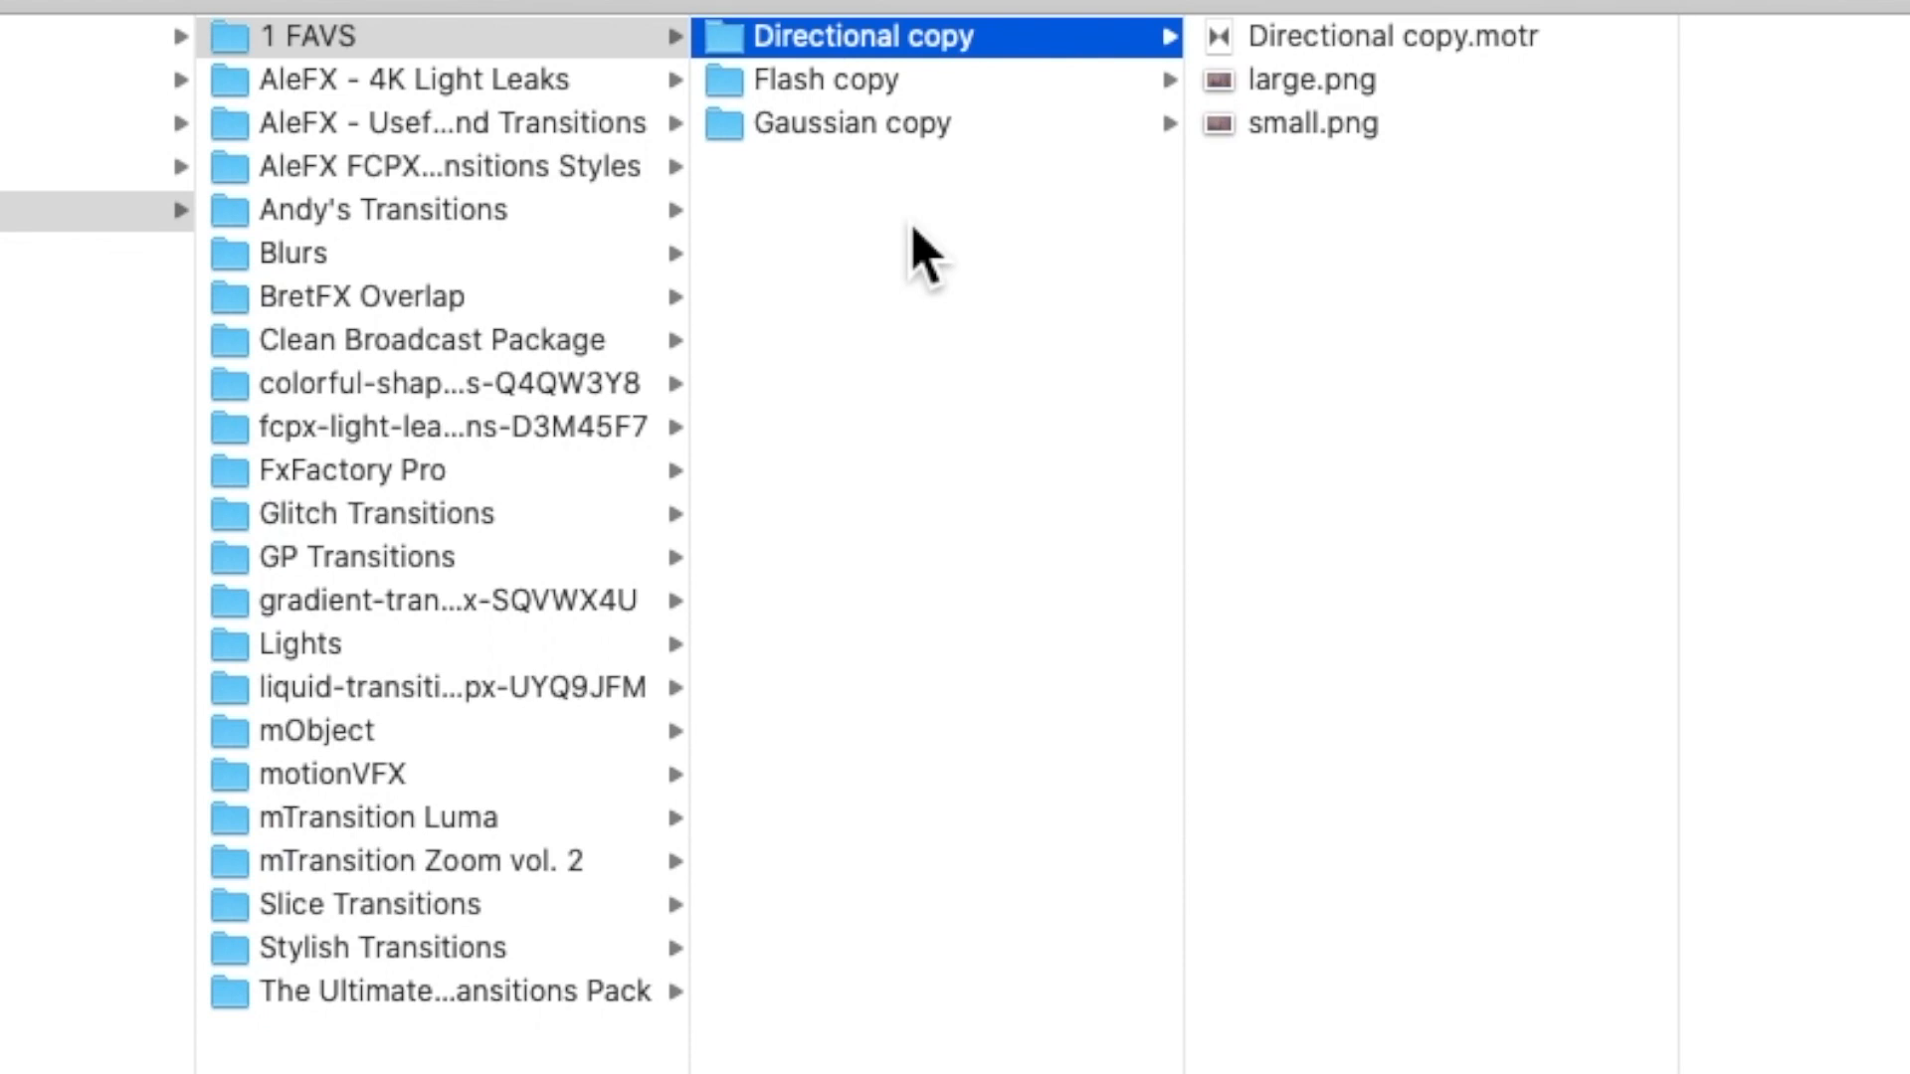
{"action": "left_click", "coordinate": [311, 36]}
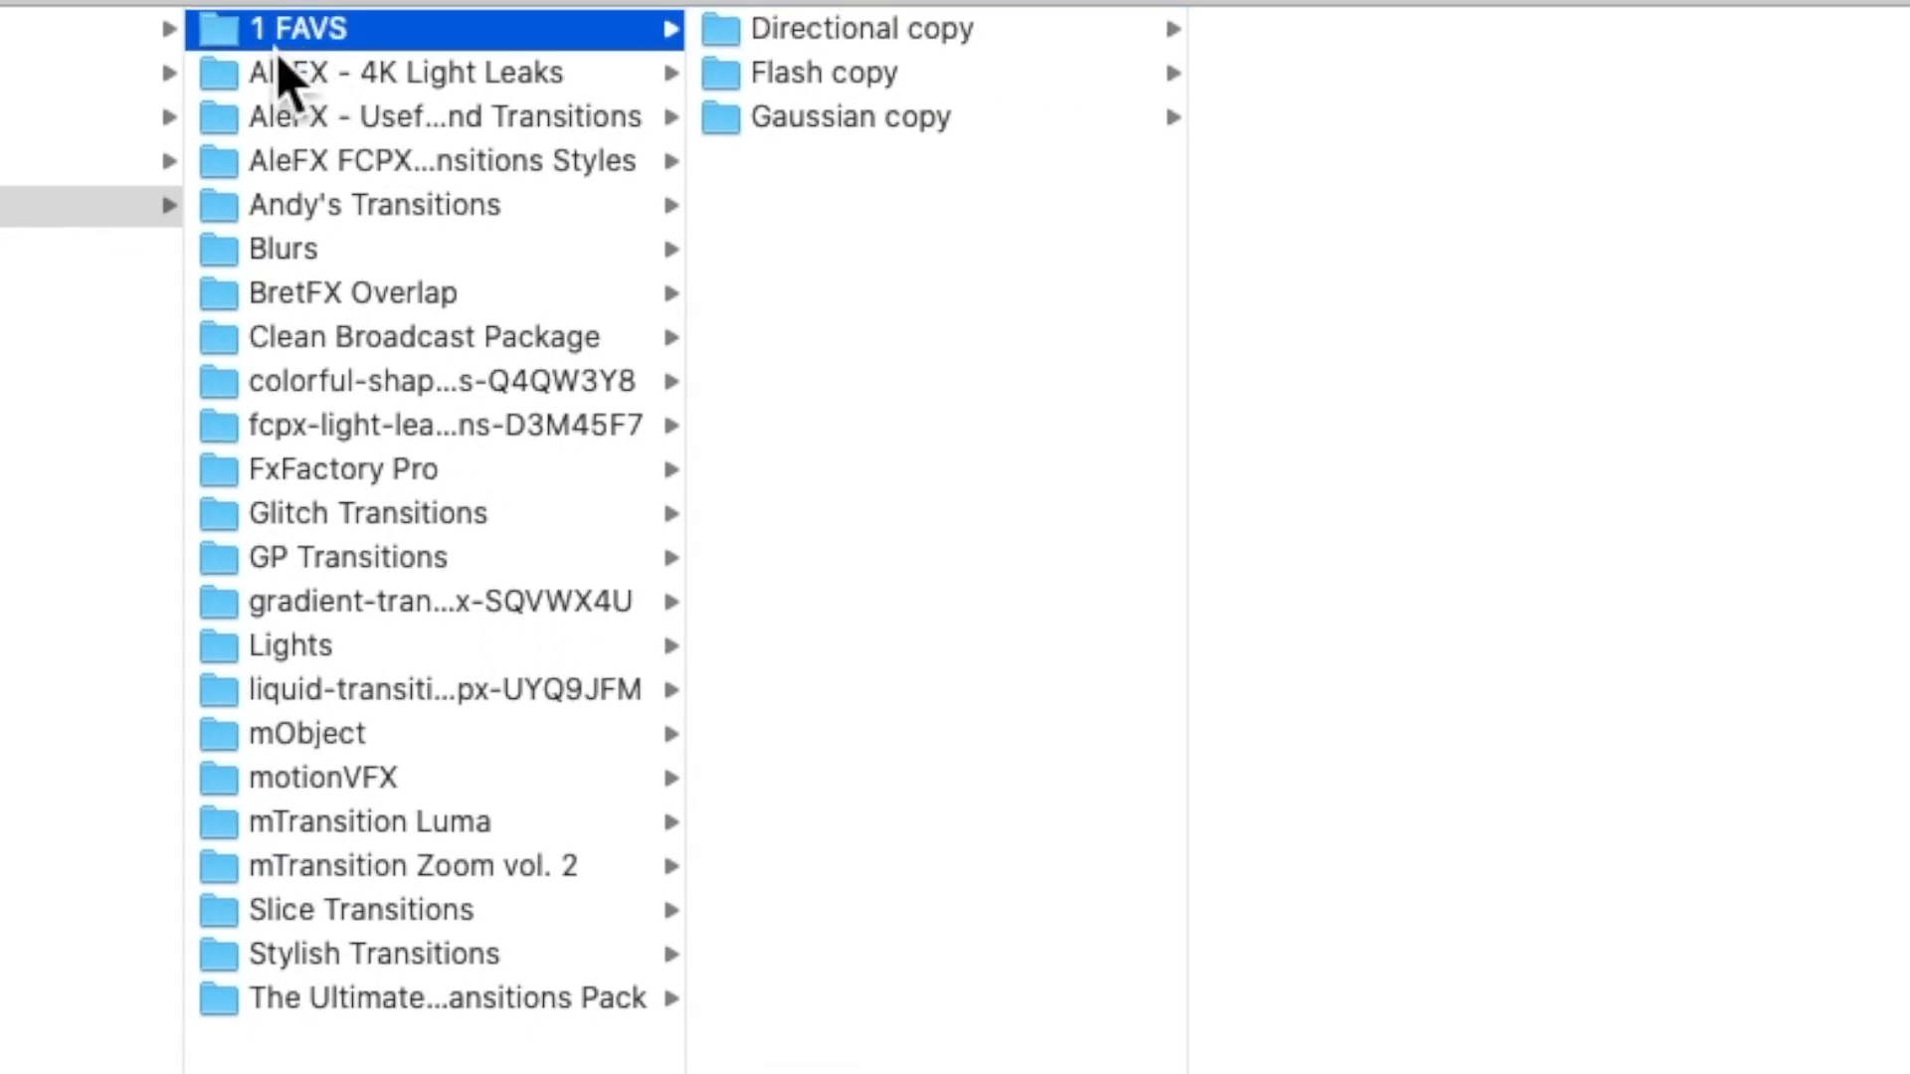
{"action": "mouse_move", "coordinate": [859, 237]}
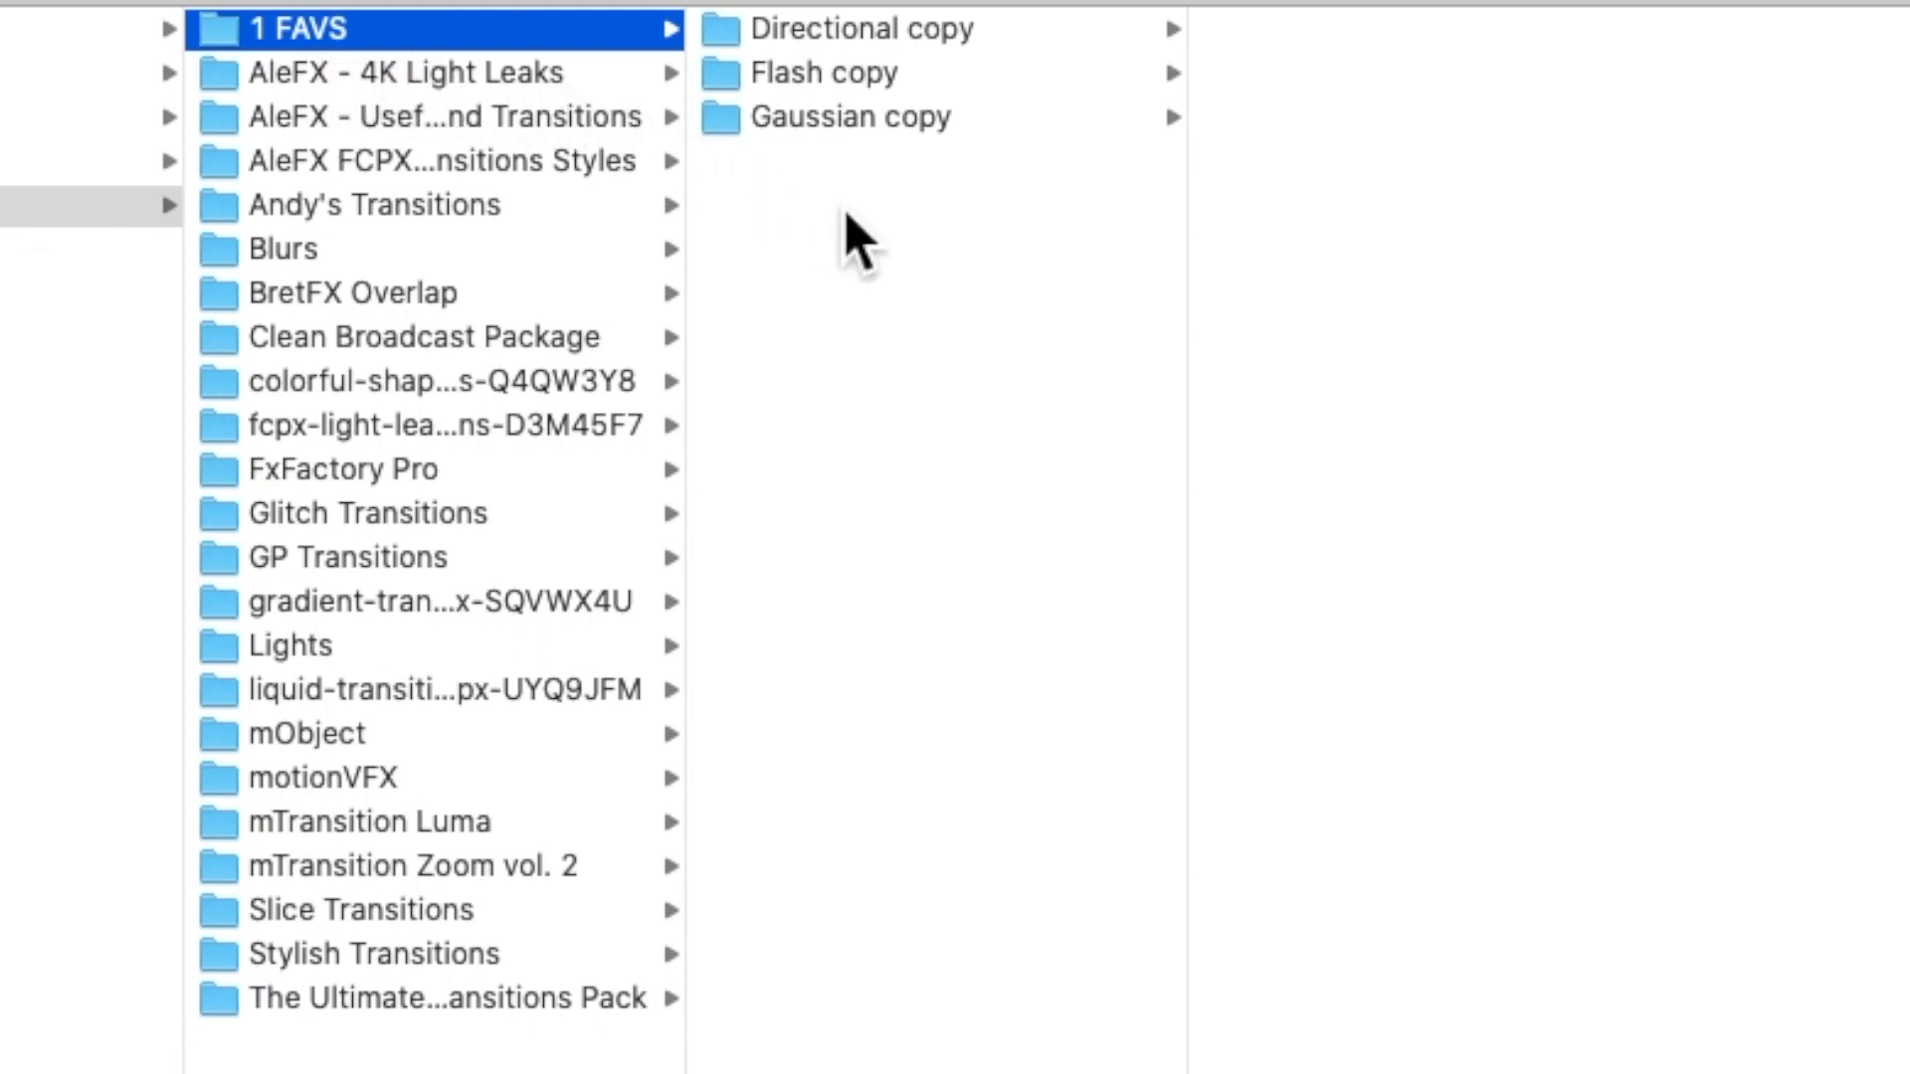
{"action": "left_click", "coordinate": [862, 29]}
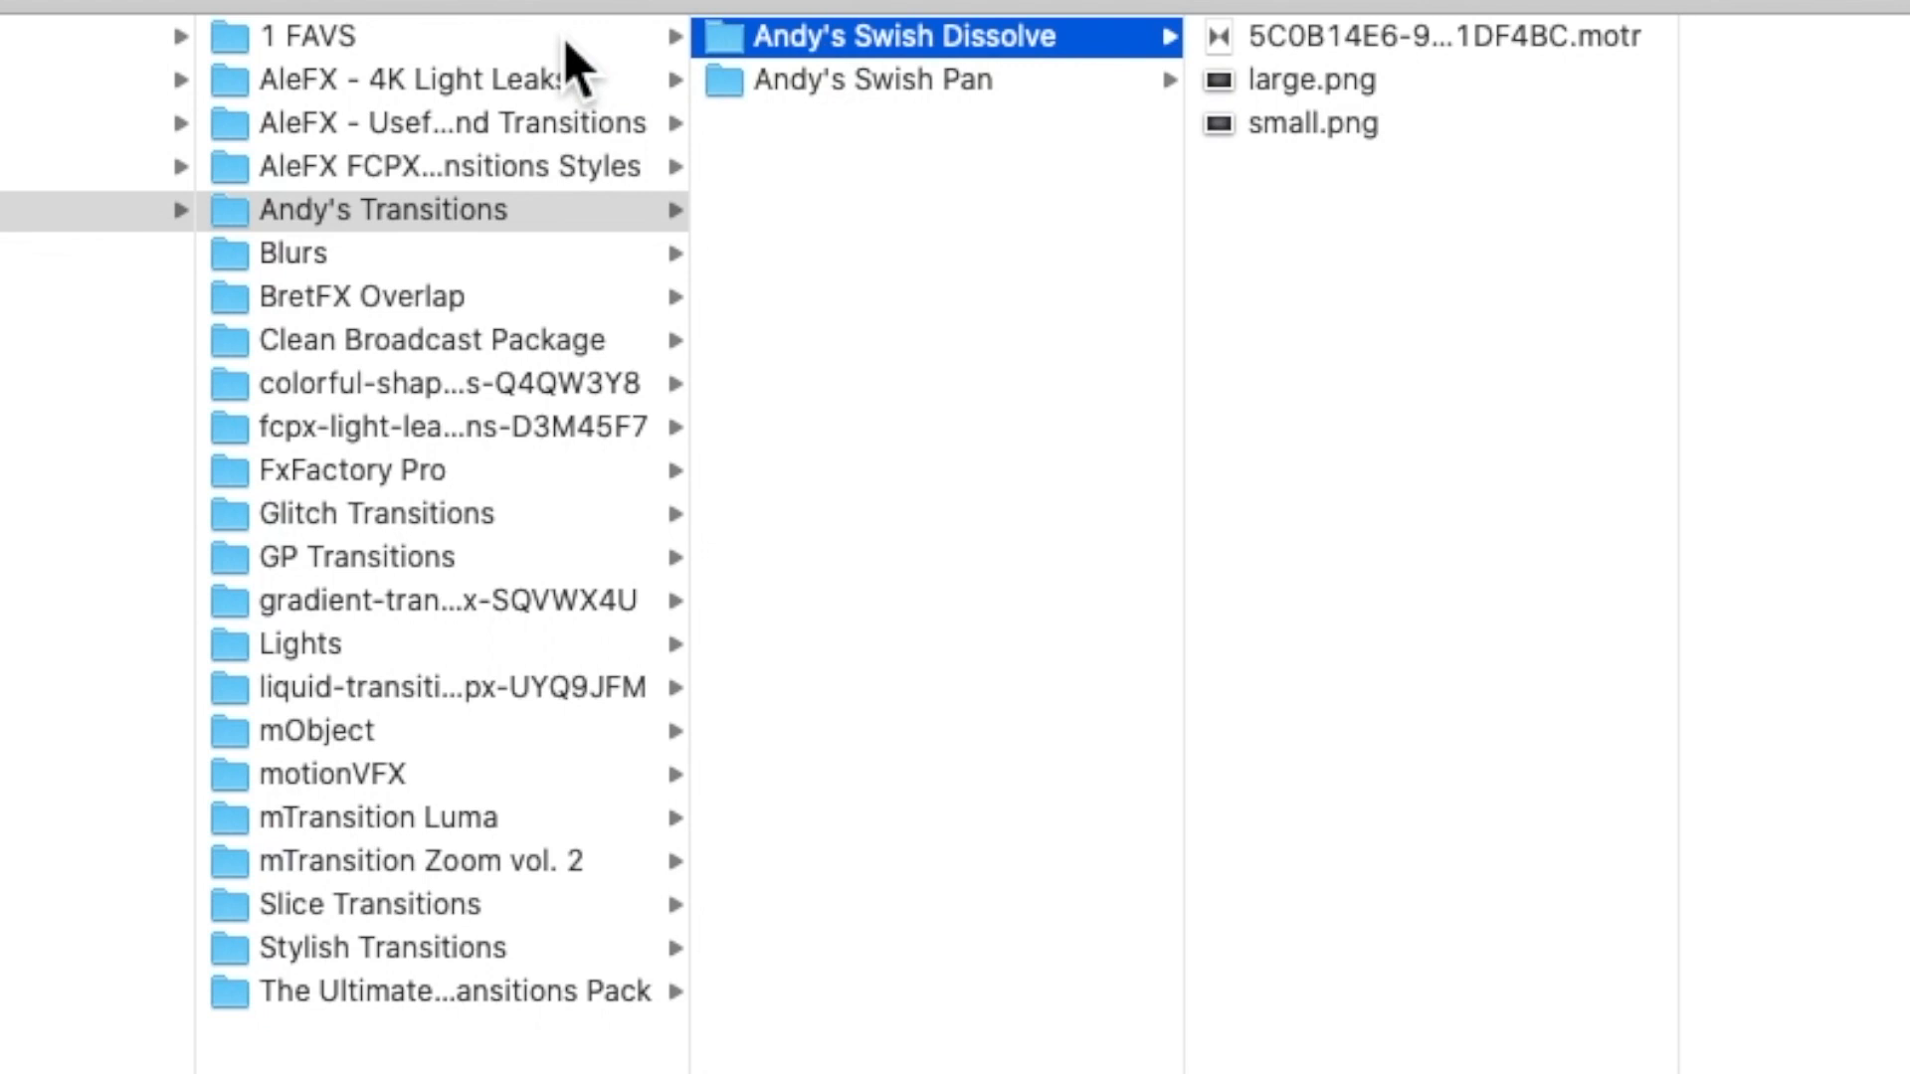
- Confirm Andy's Swish Dissolve and Swish Pan now sit inside the 1 FAVS folder
{"action": "left_click", "coordinate": [310, 35]}
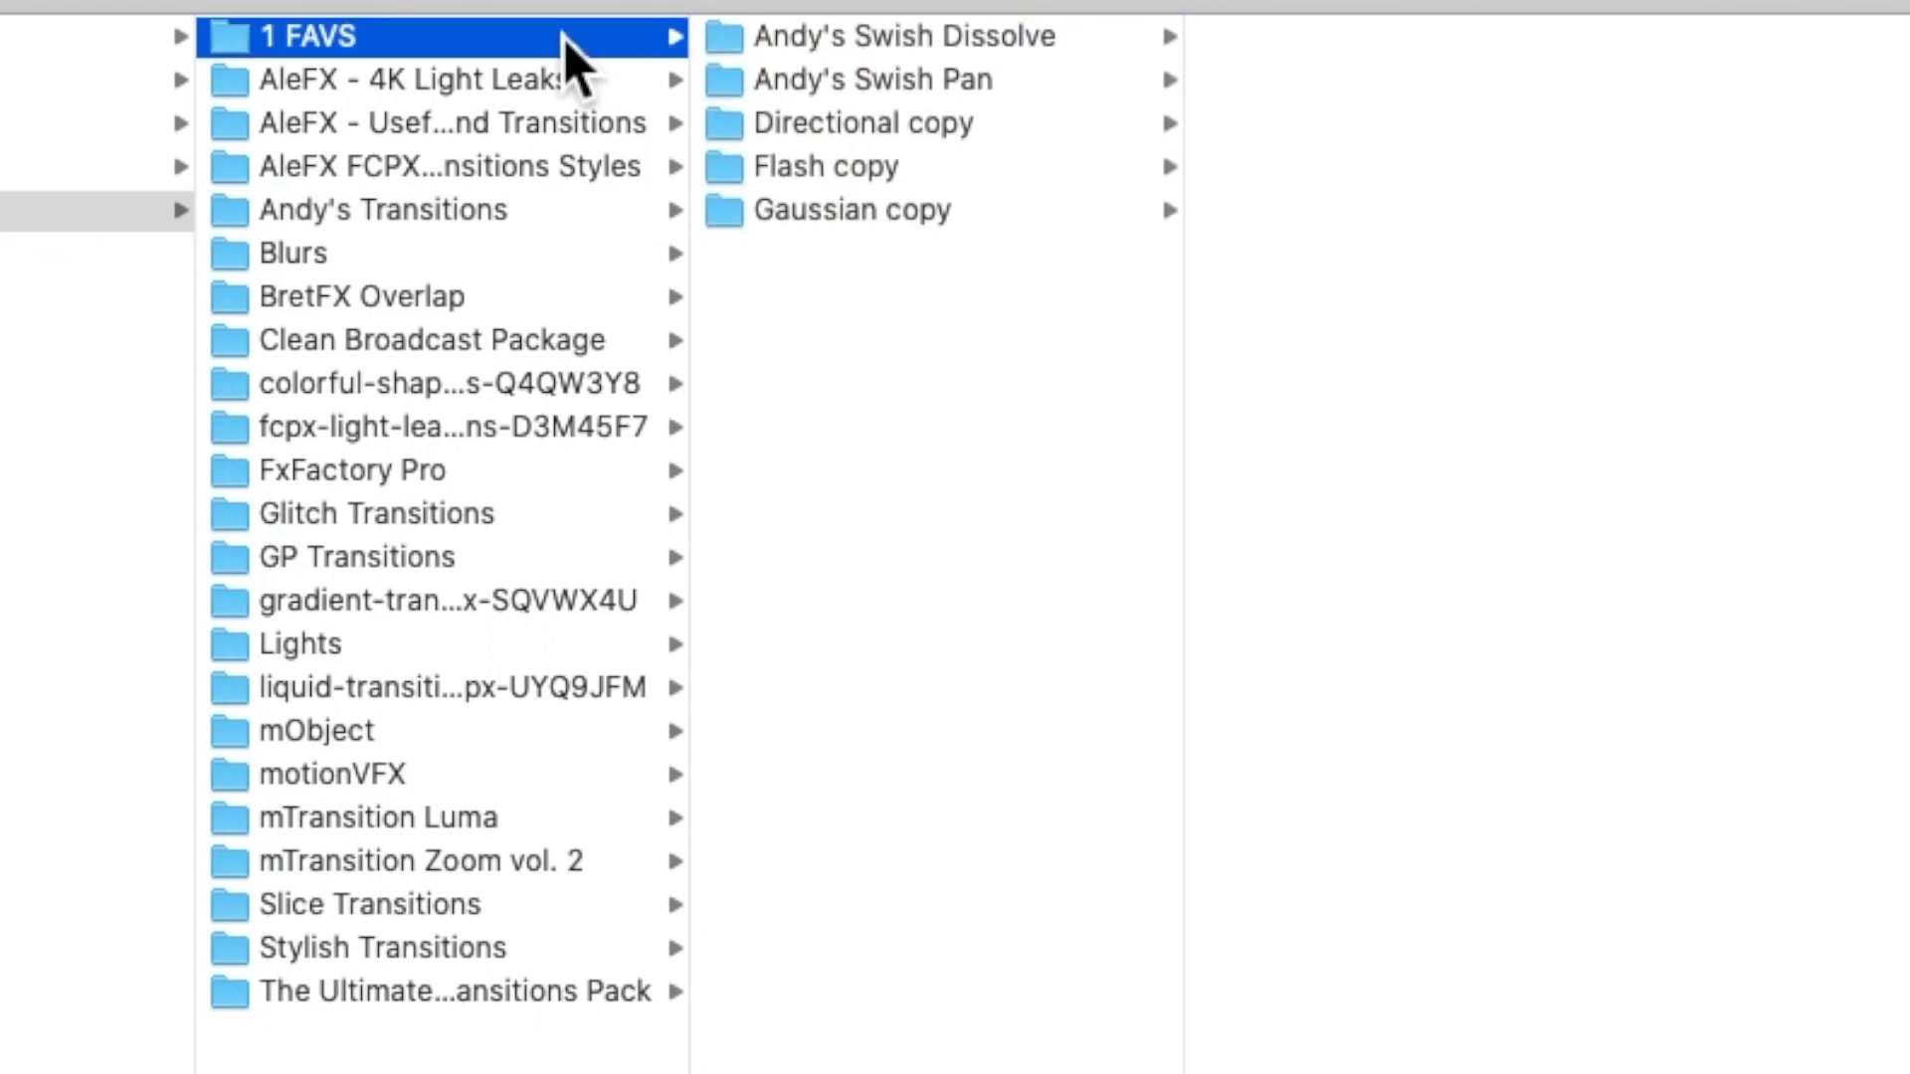
{"action": "mouse_move", "coordinate": [1014, 64]}
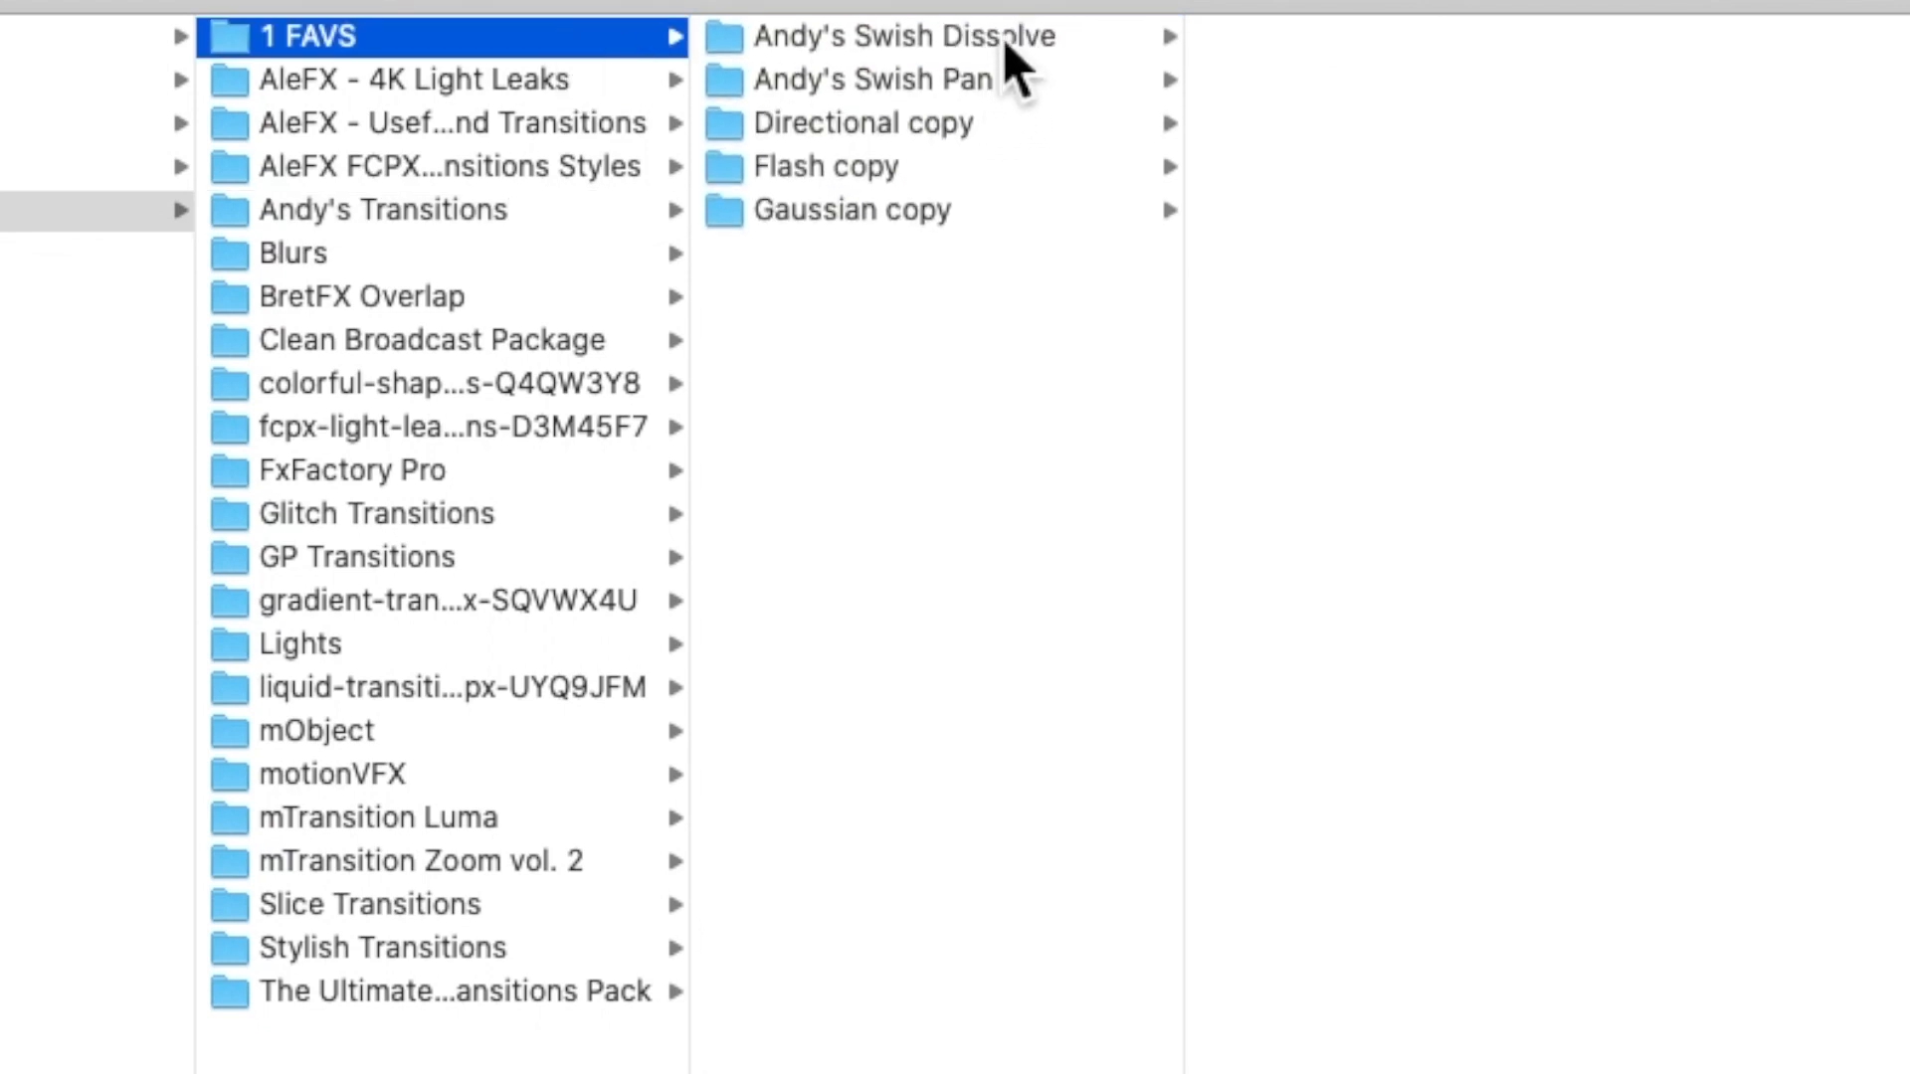
{"action": "left_click", "coordinate": [901, 36]}
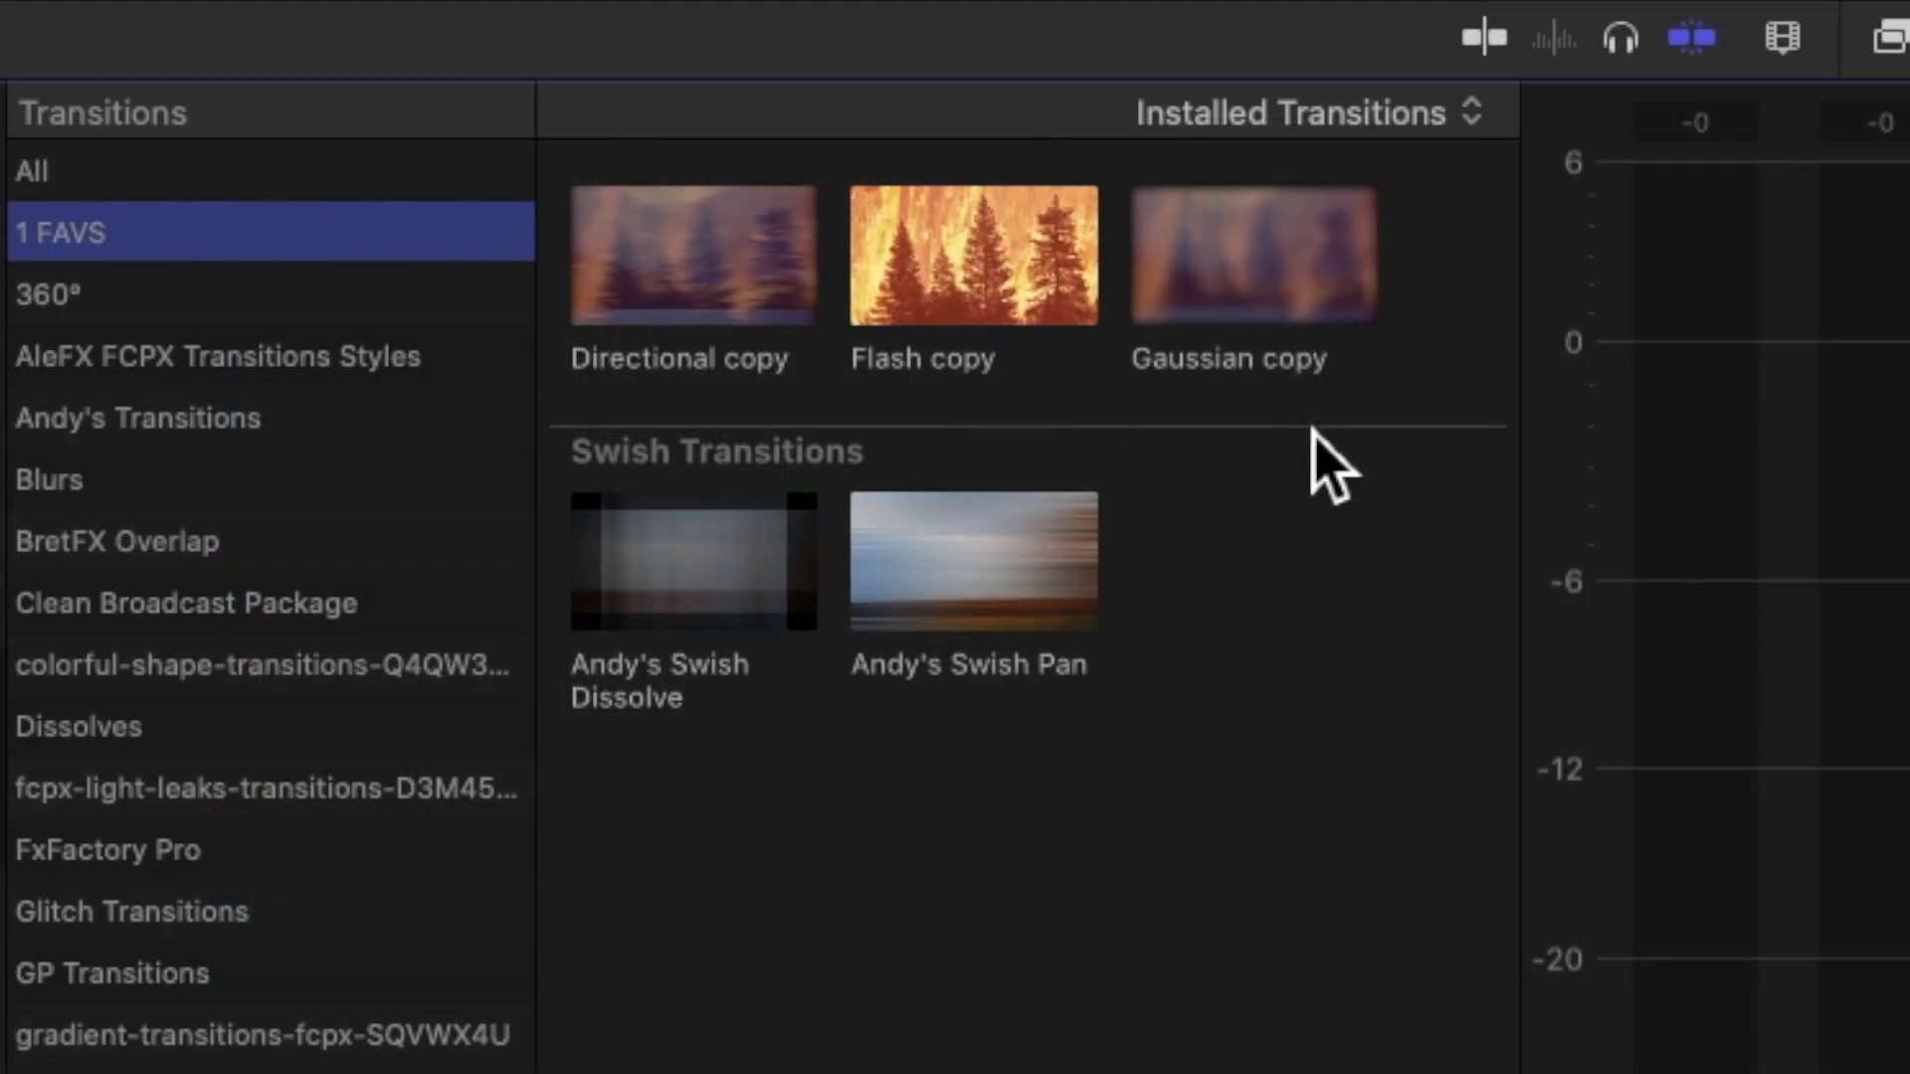
{"action": "mouse_move", "coordinate": [736, 750]}
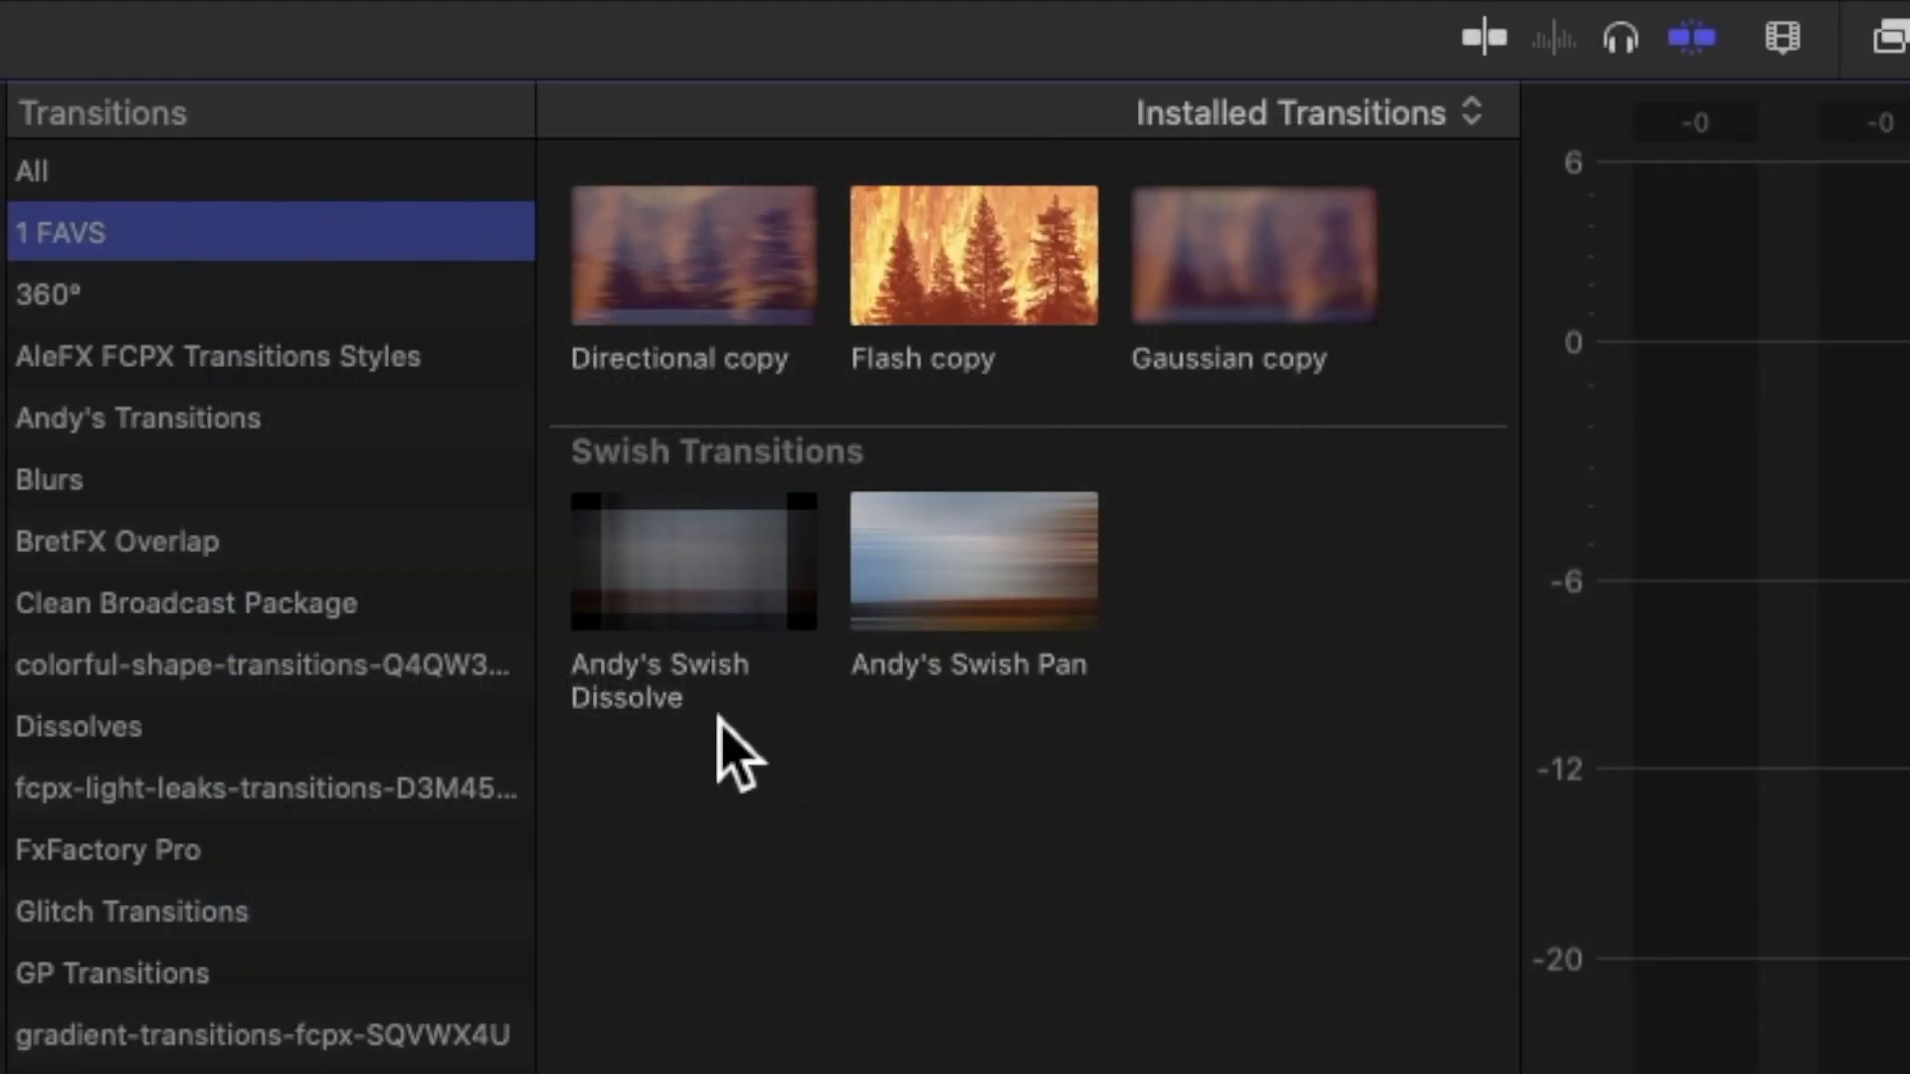
{"action": "mouse_move", "coordinate": [694, 658]}
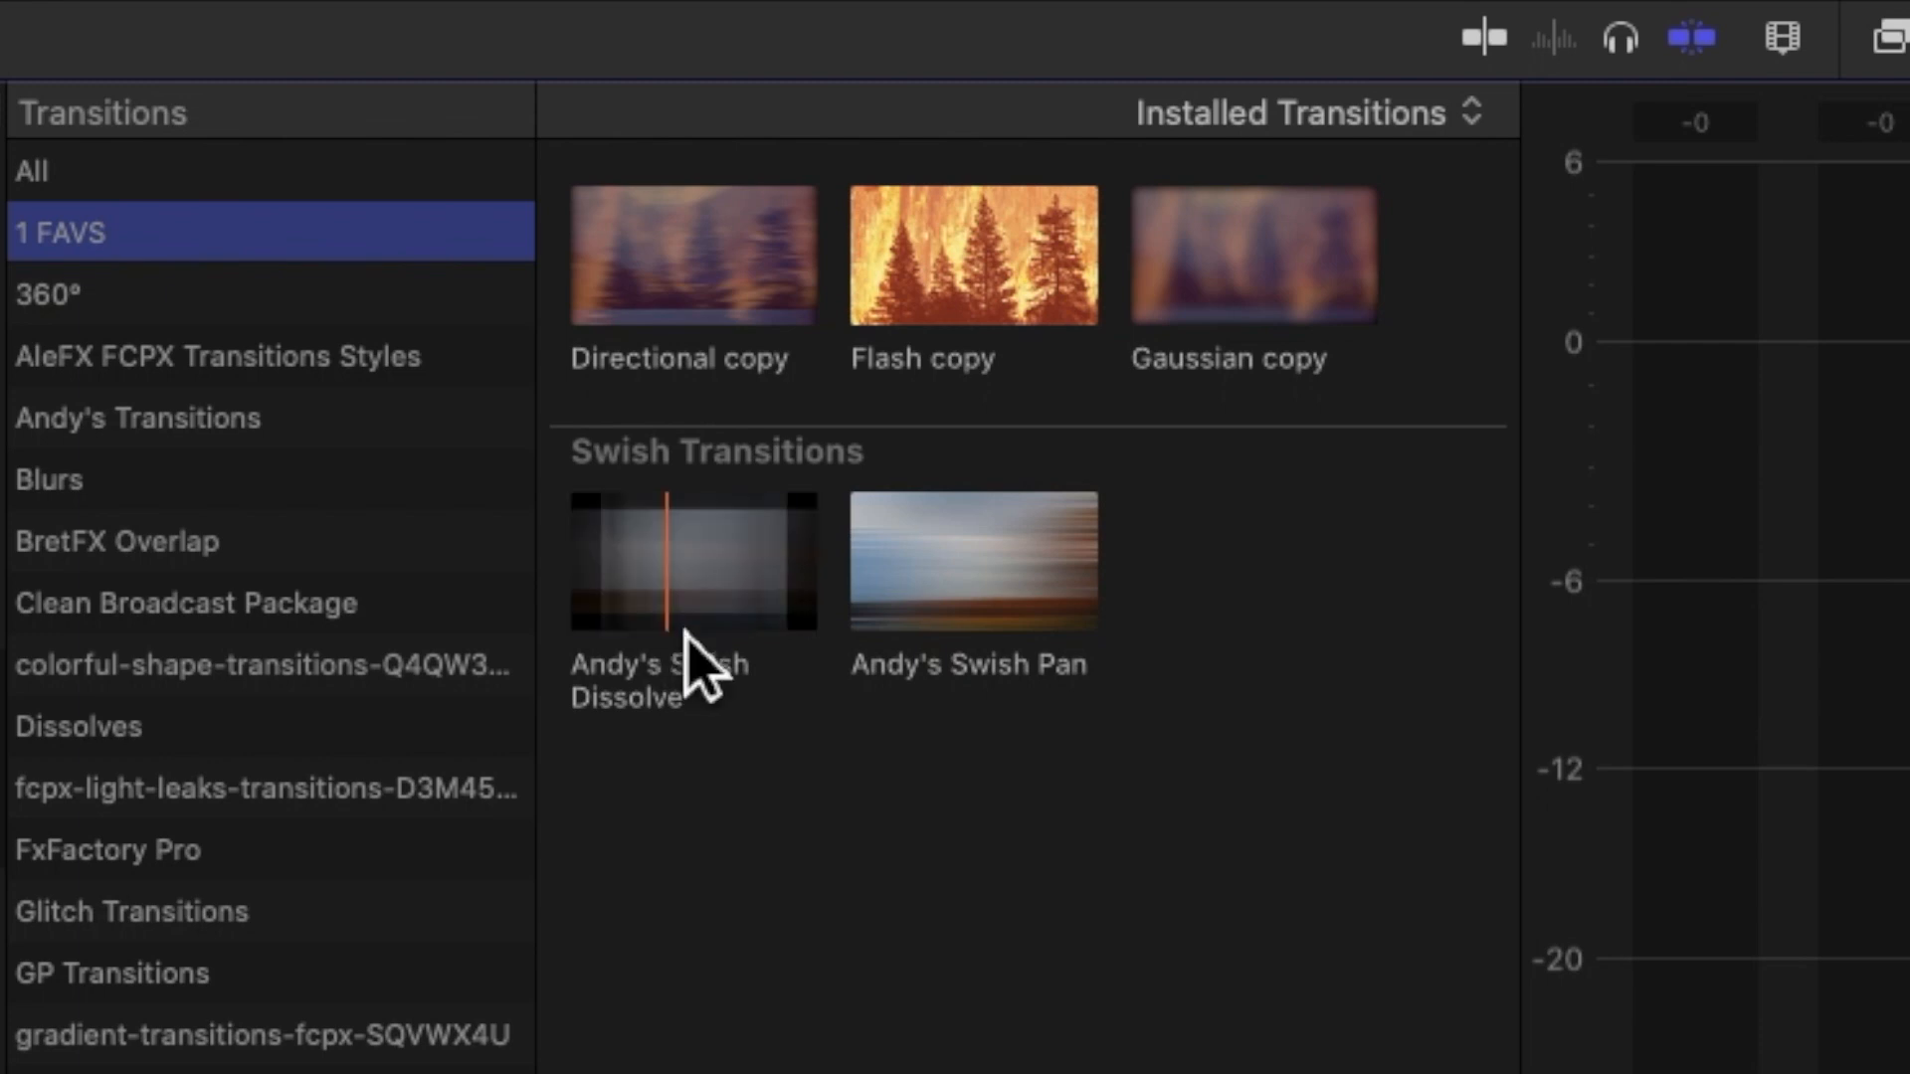
{"action": "mouse_move", "coordinate": [683, 963]}
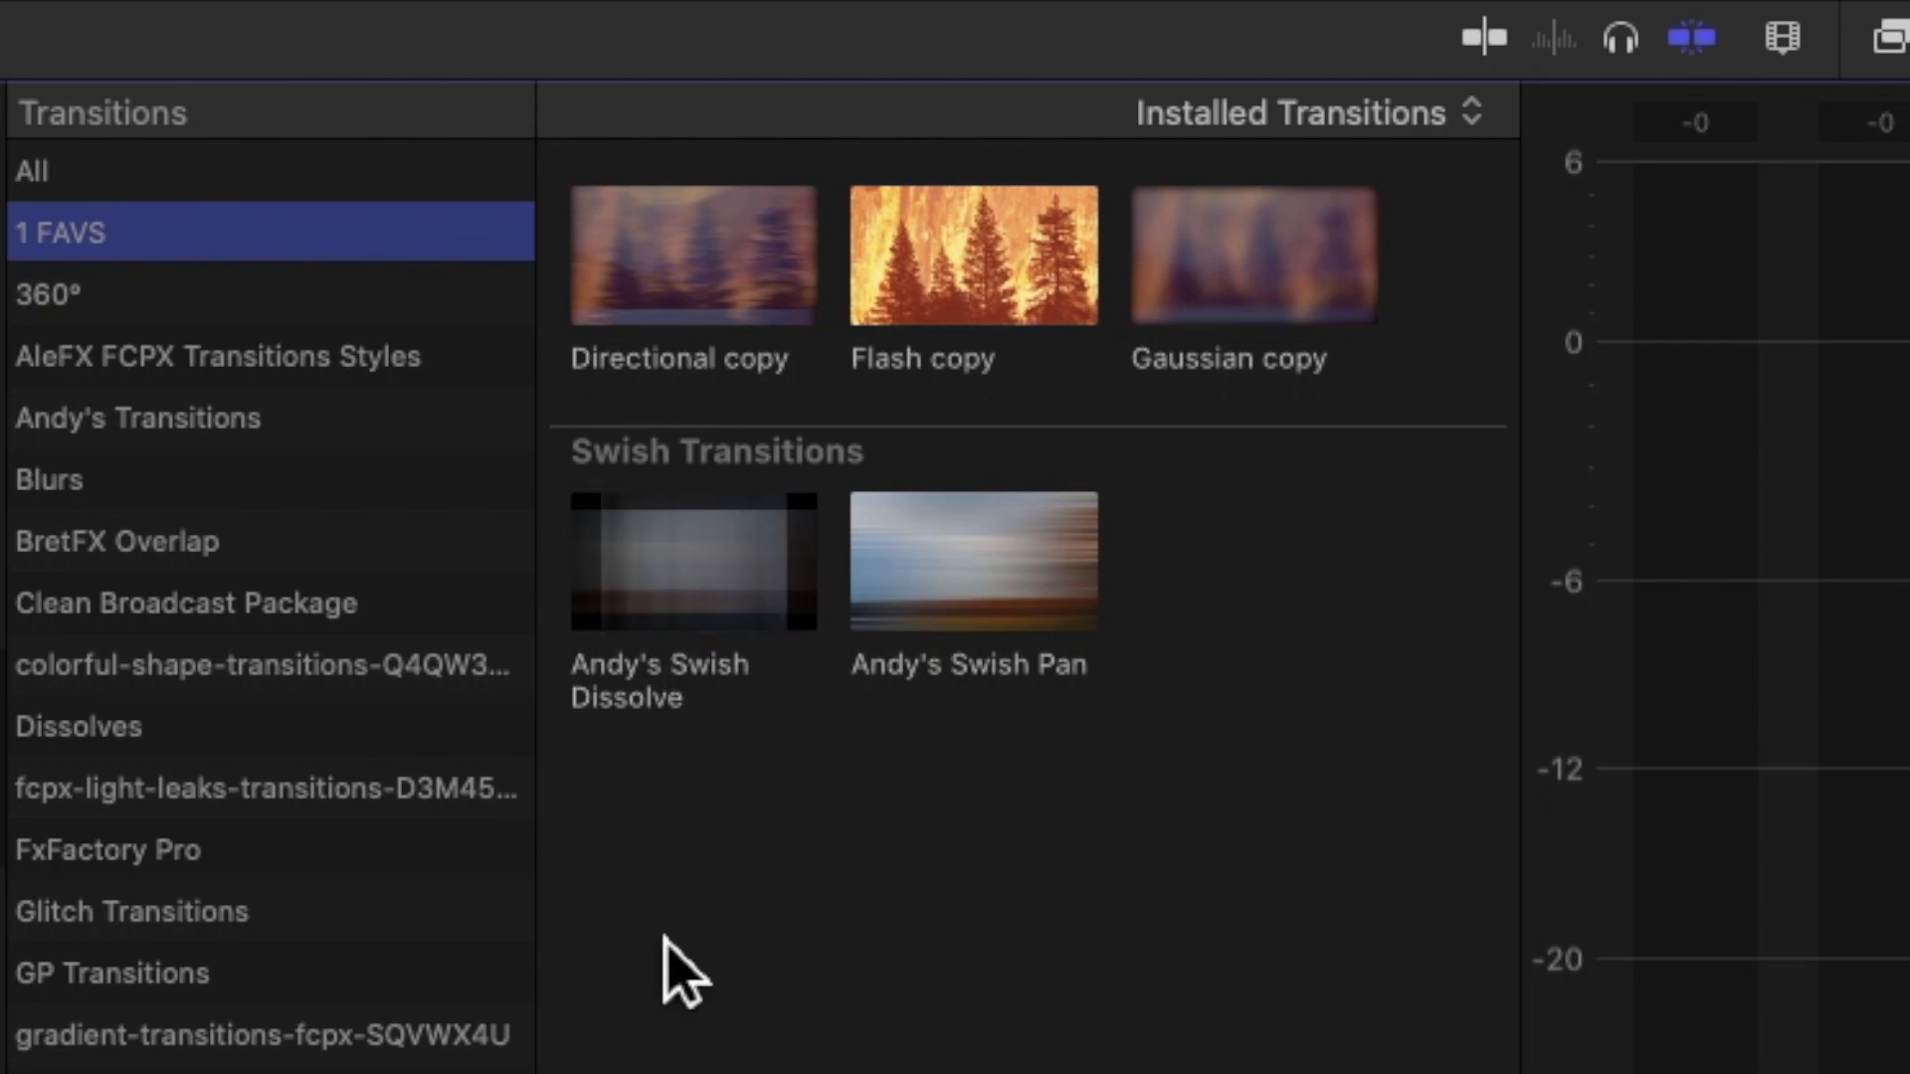
{"action": "mouse_move", "coordinate": [665, 866]}
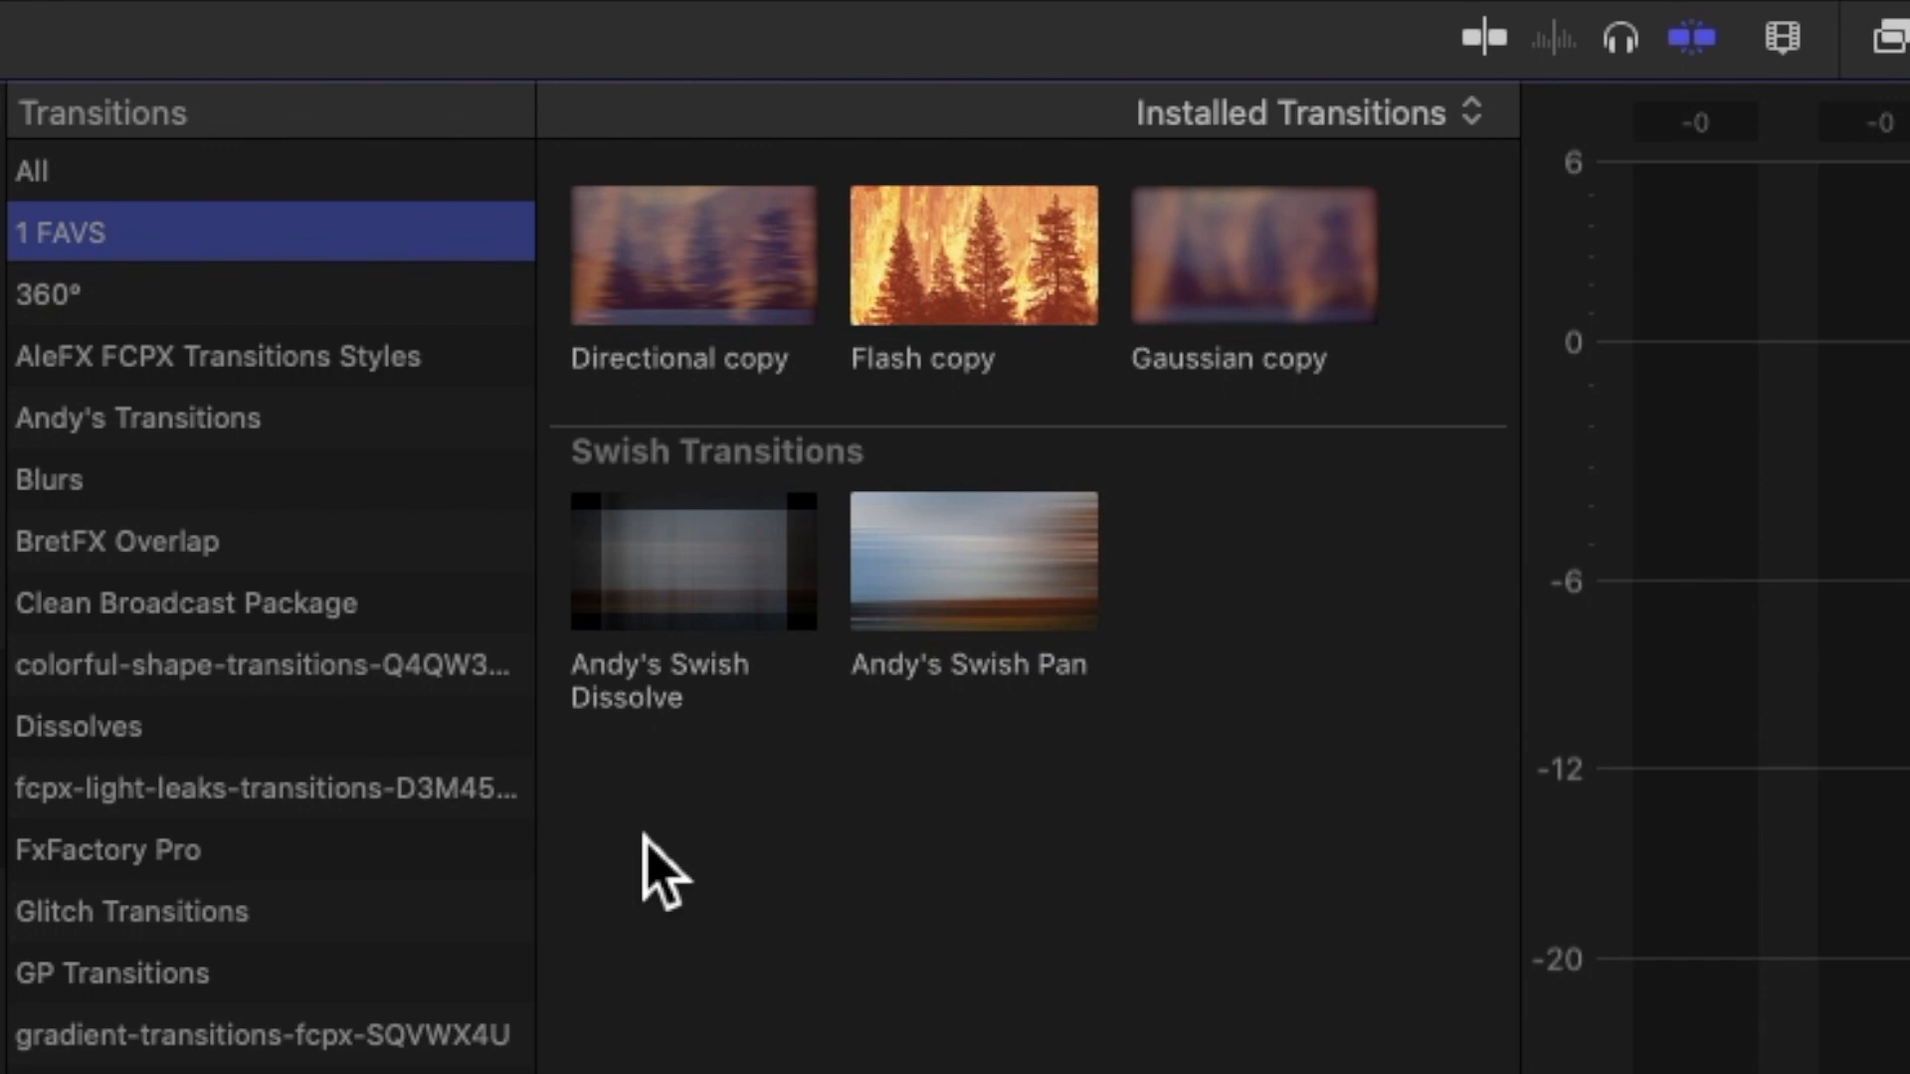
{"action": "mouse_move", "coordinate": [843, 923]}
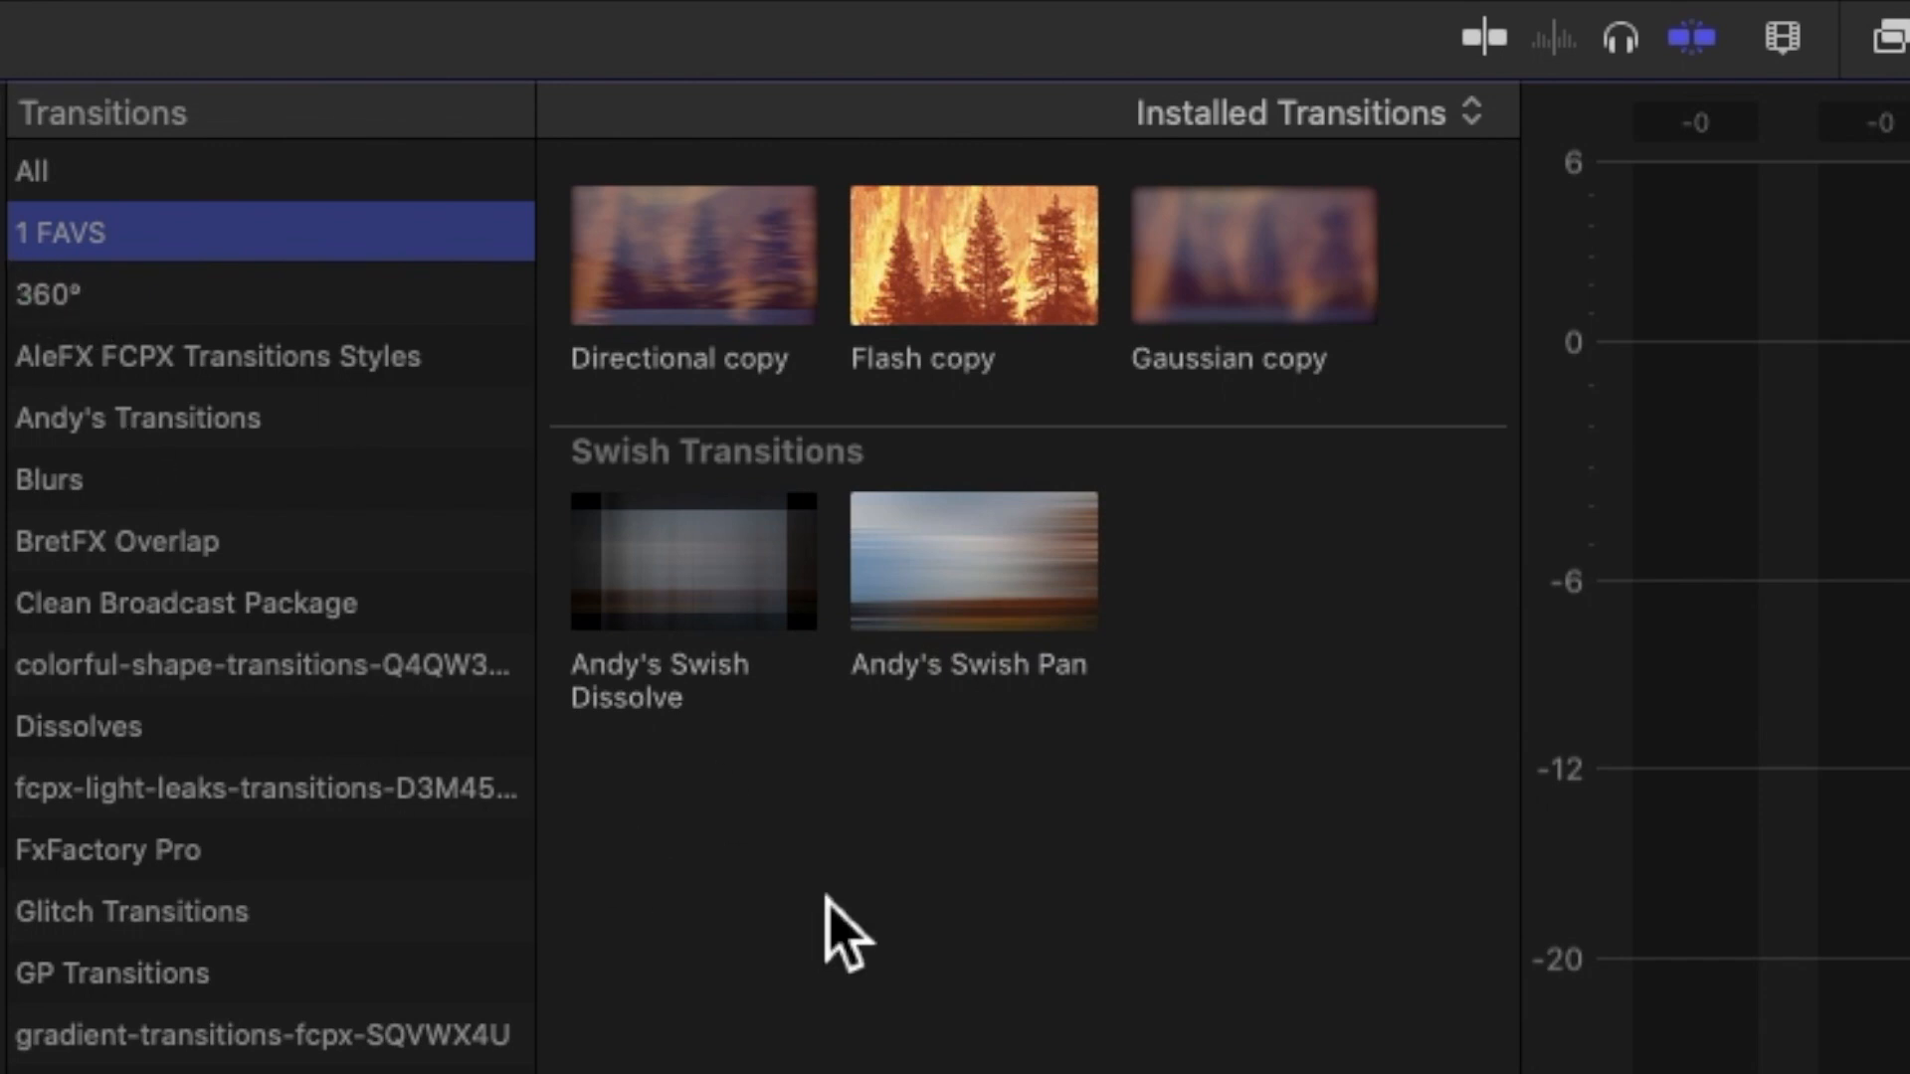
{"action": "mouse_move", "coordinate": [132, 402]}
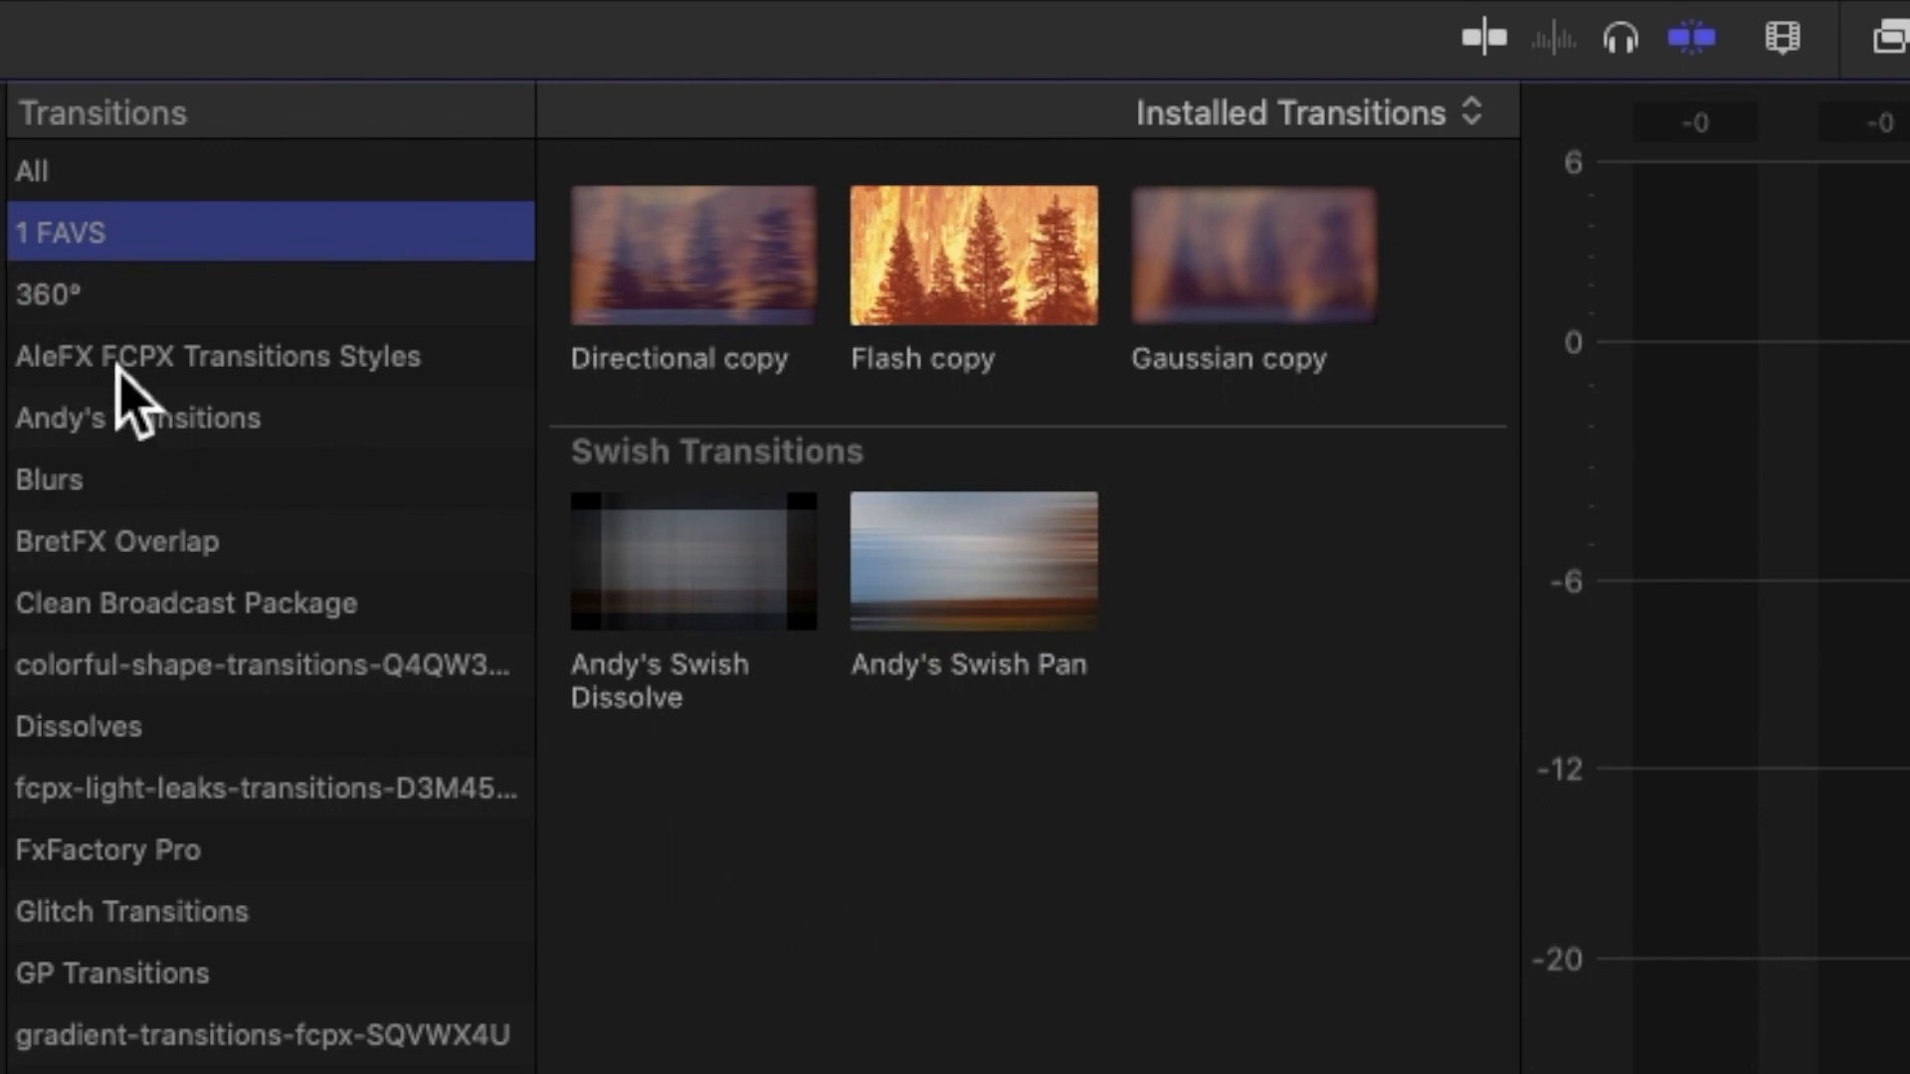
{"action": "mouse_move", "coordinate": [541, 700]}
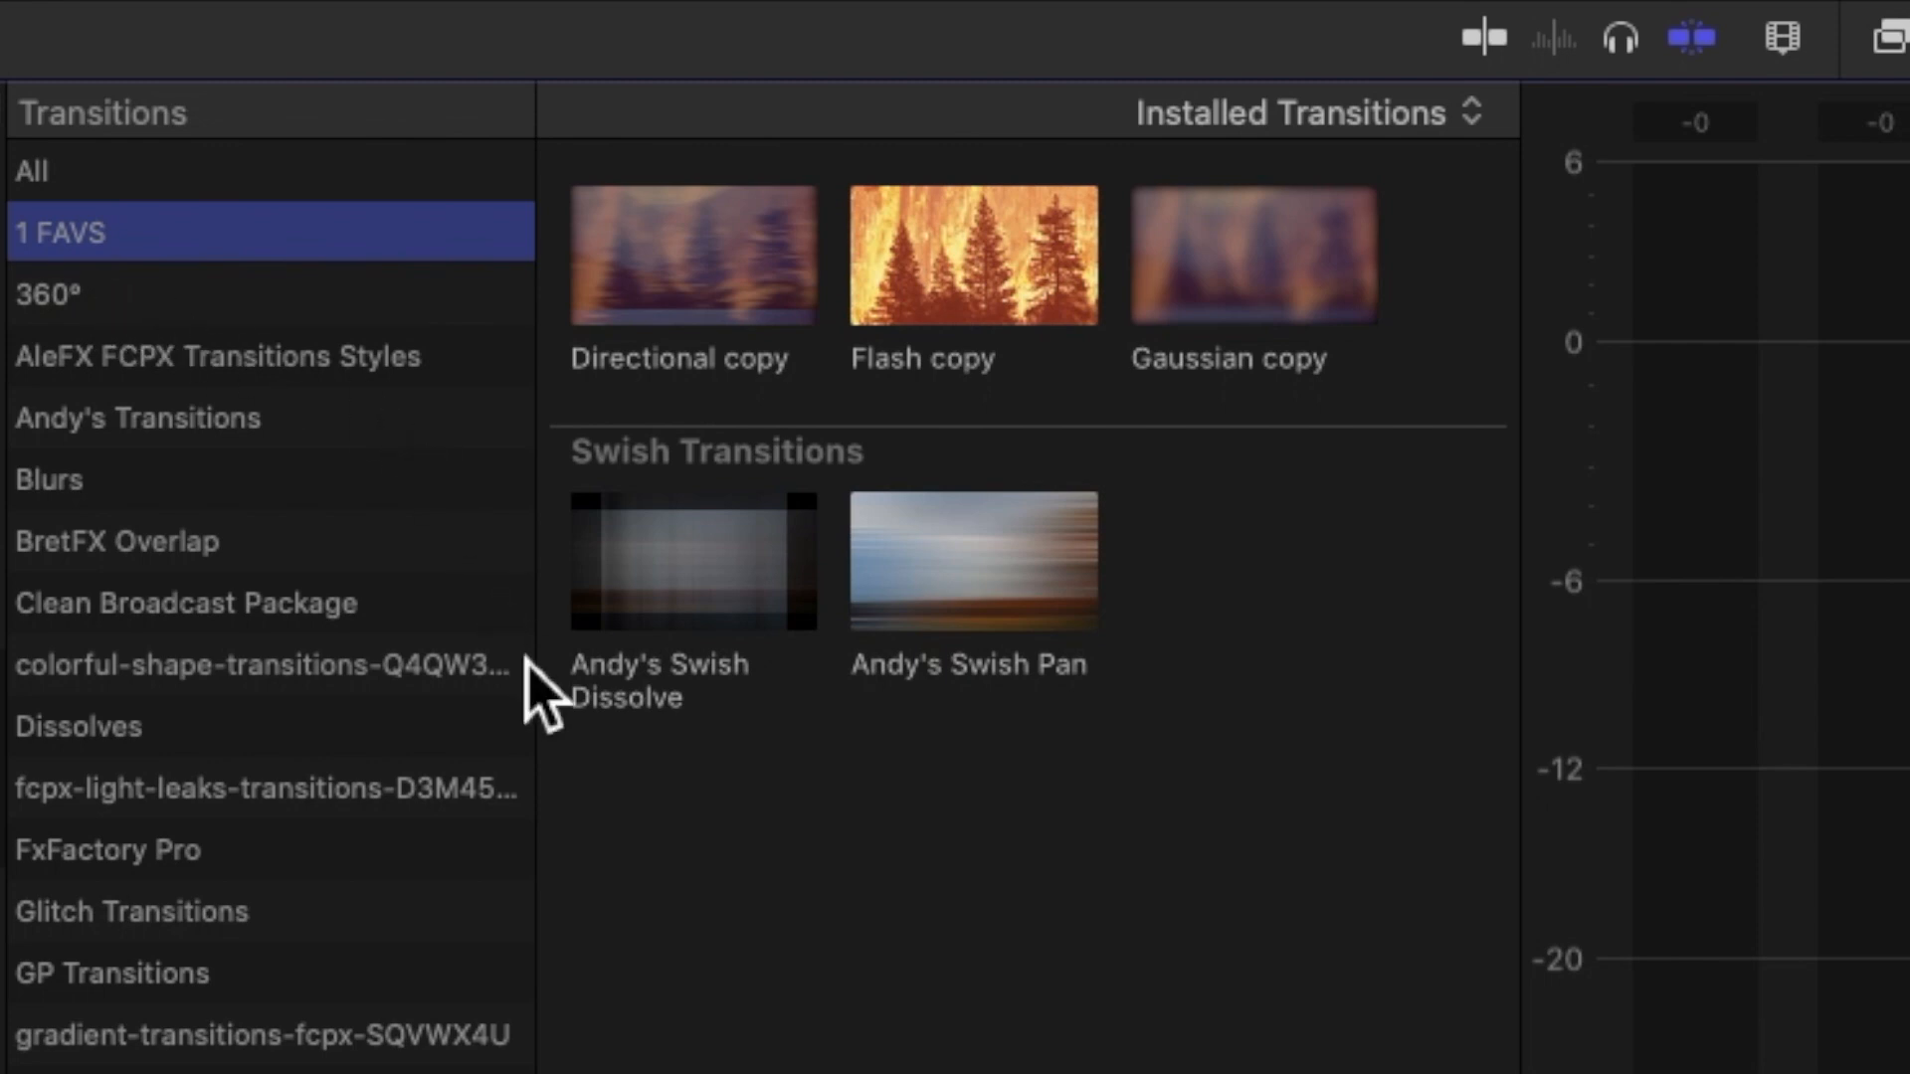
{"action": "mouse_move", "coordinate": [768, 632]}
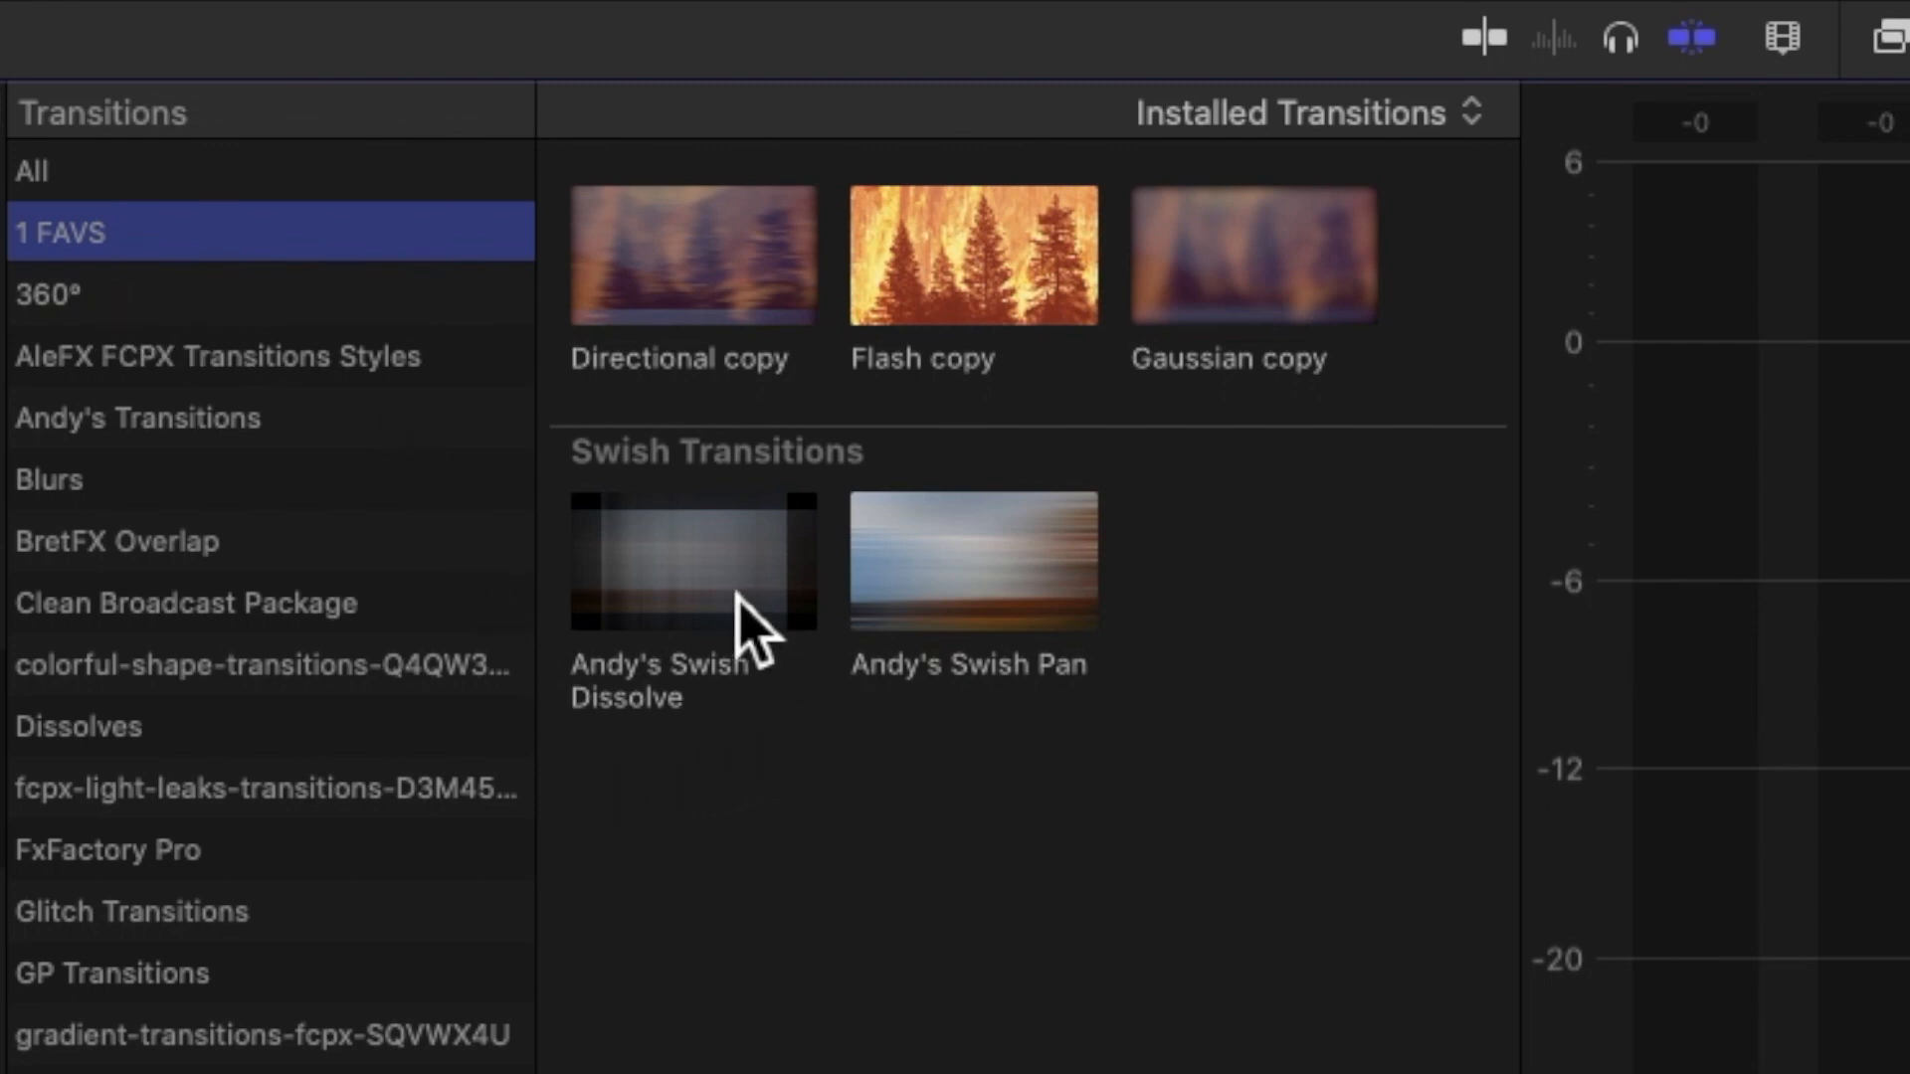
{"action": "mouse_move", "coordinate": [1028, 798]}
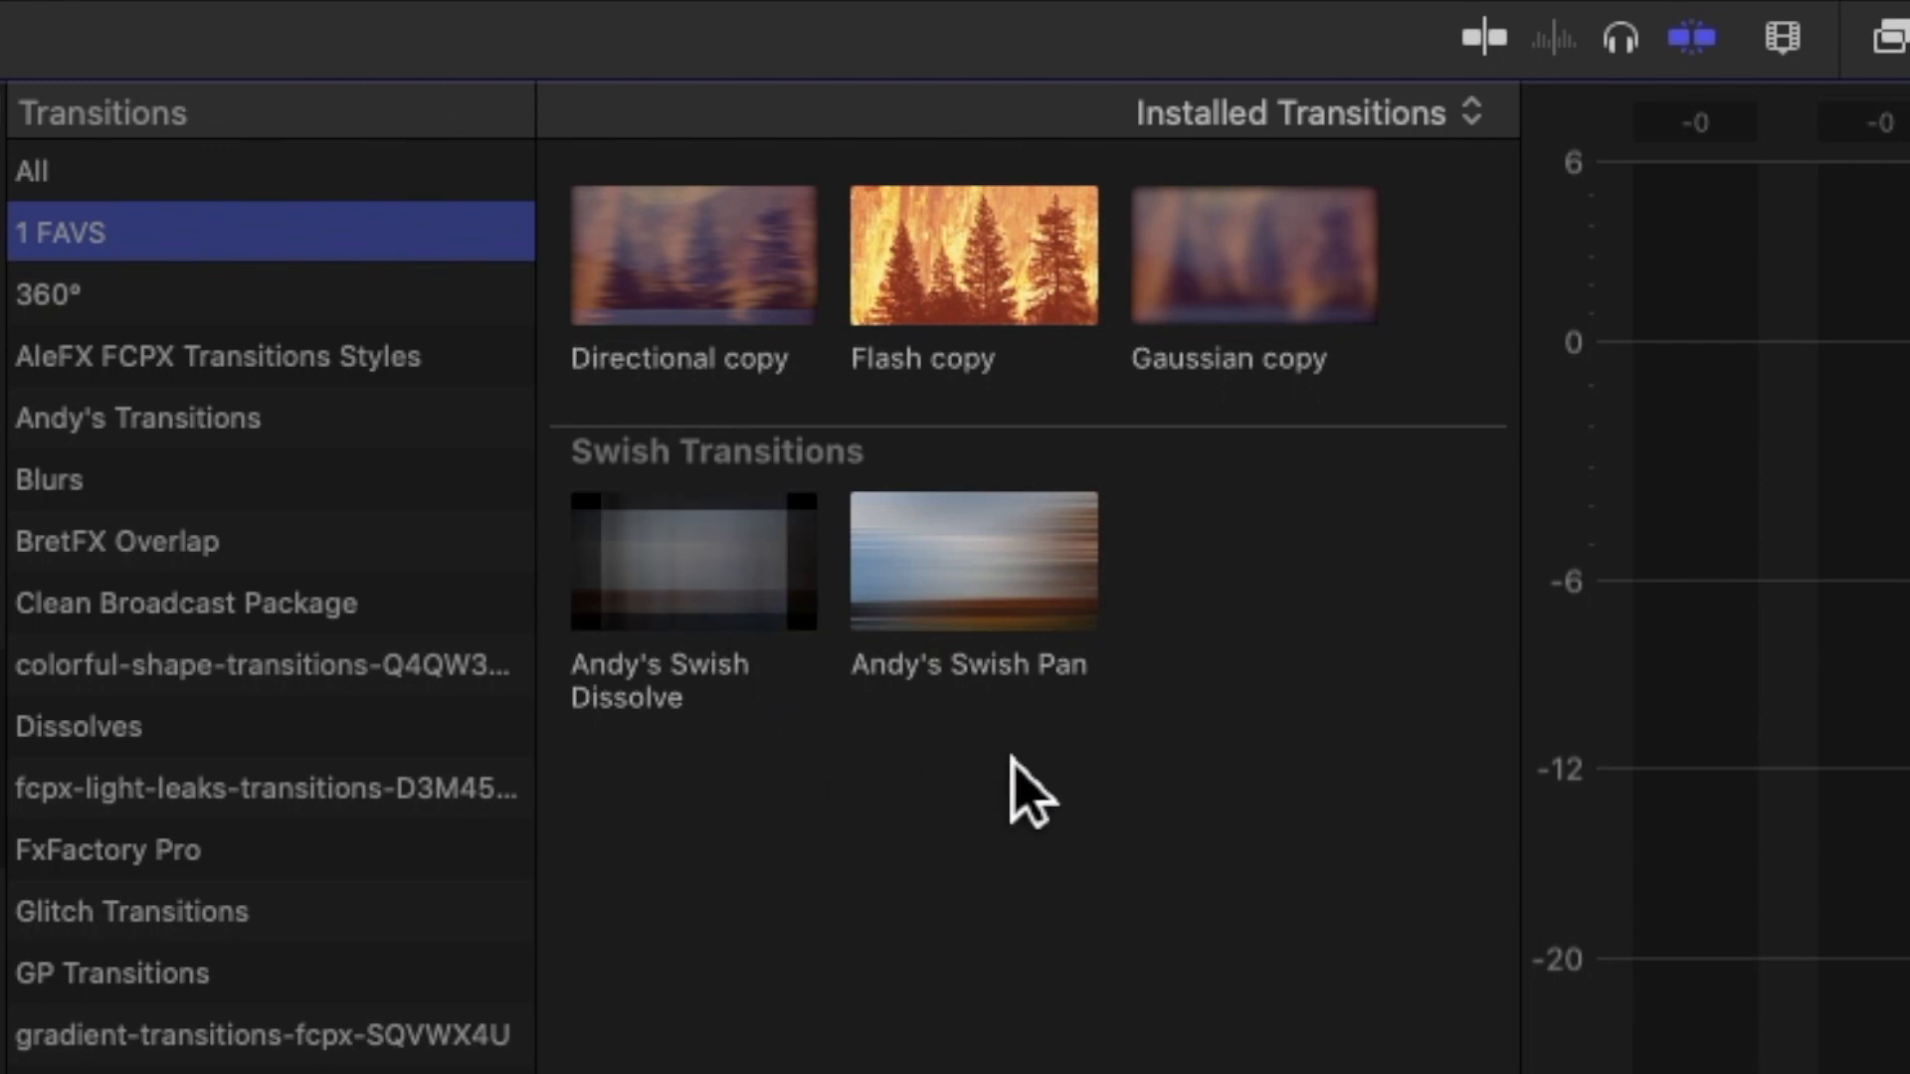
{"action": "mouse_move", "coordinate": [1347, 390]}
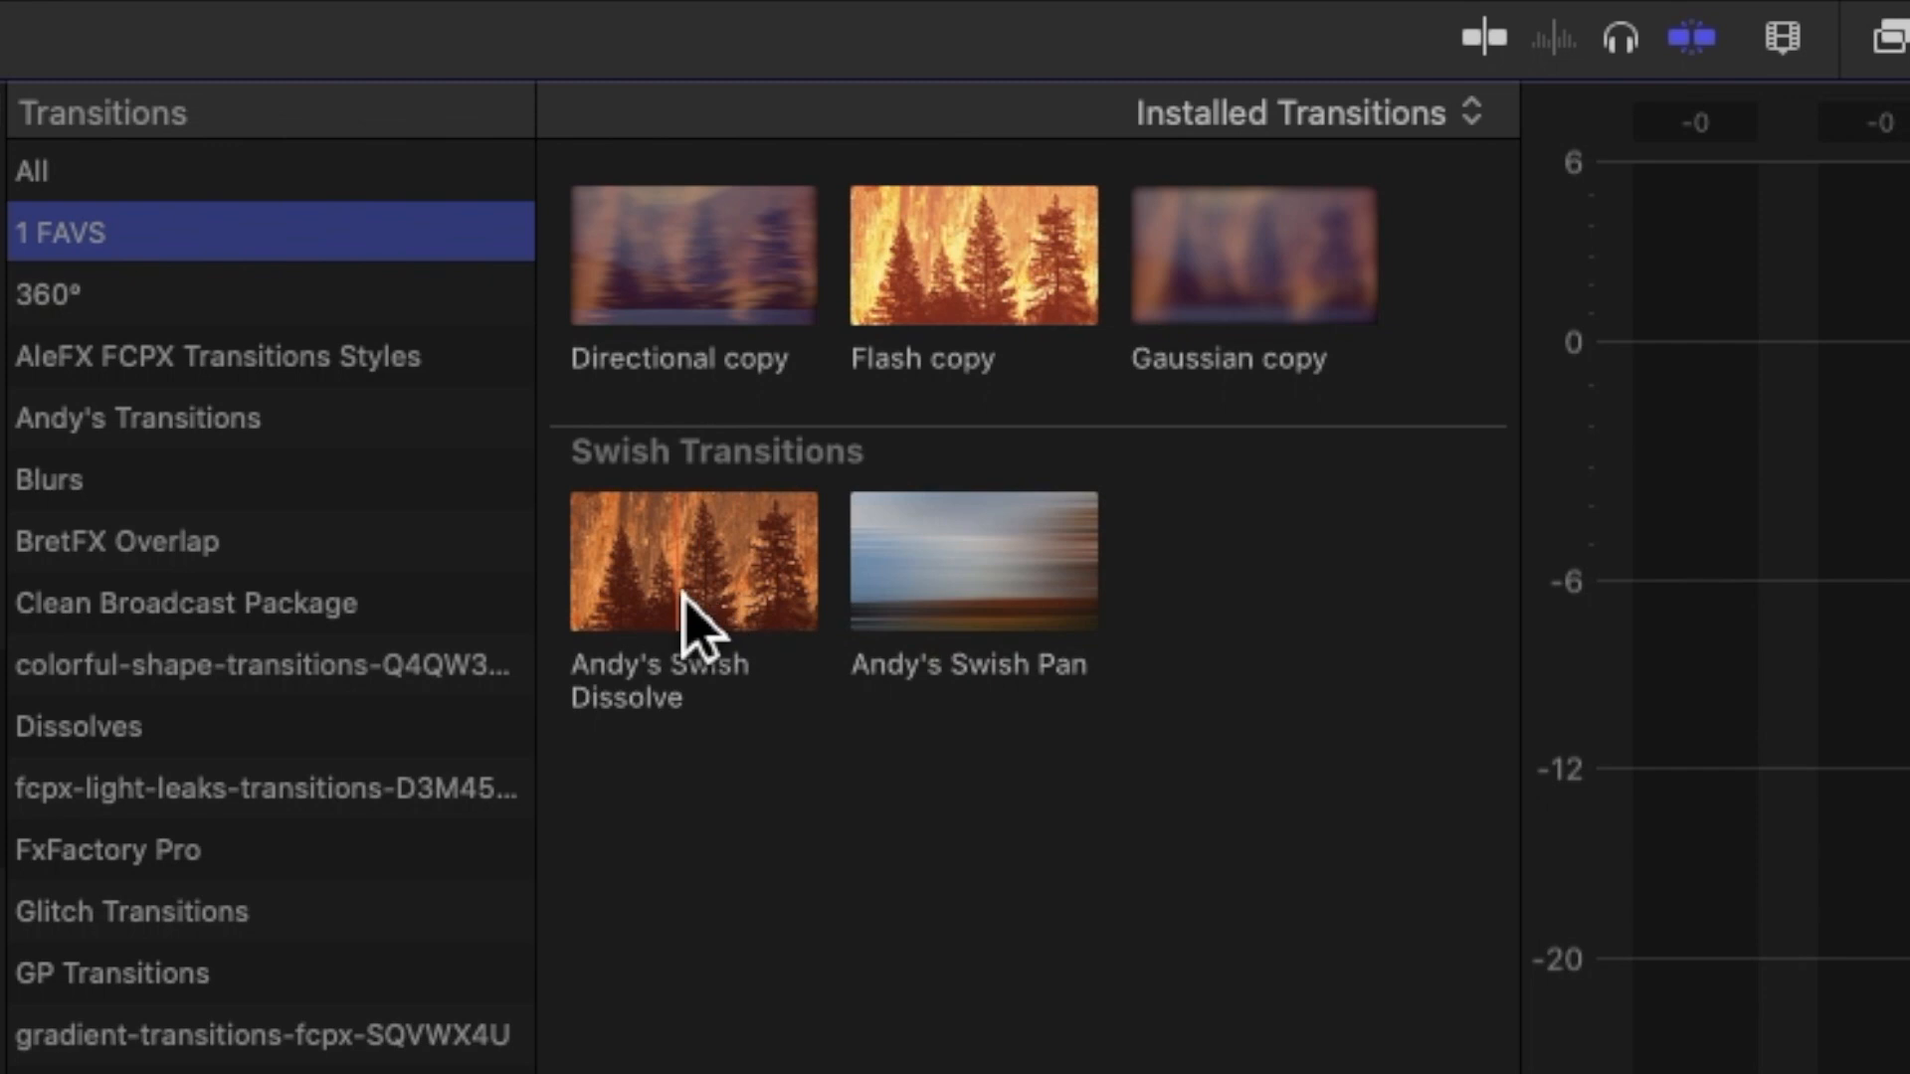
{"action": "mouse_move", "coordinate": [1250, 596]}
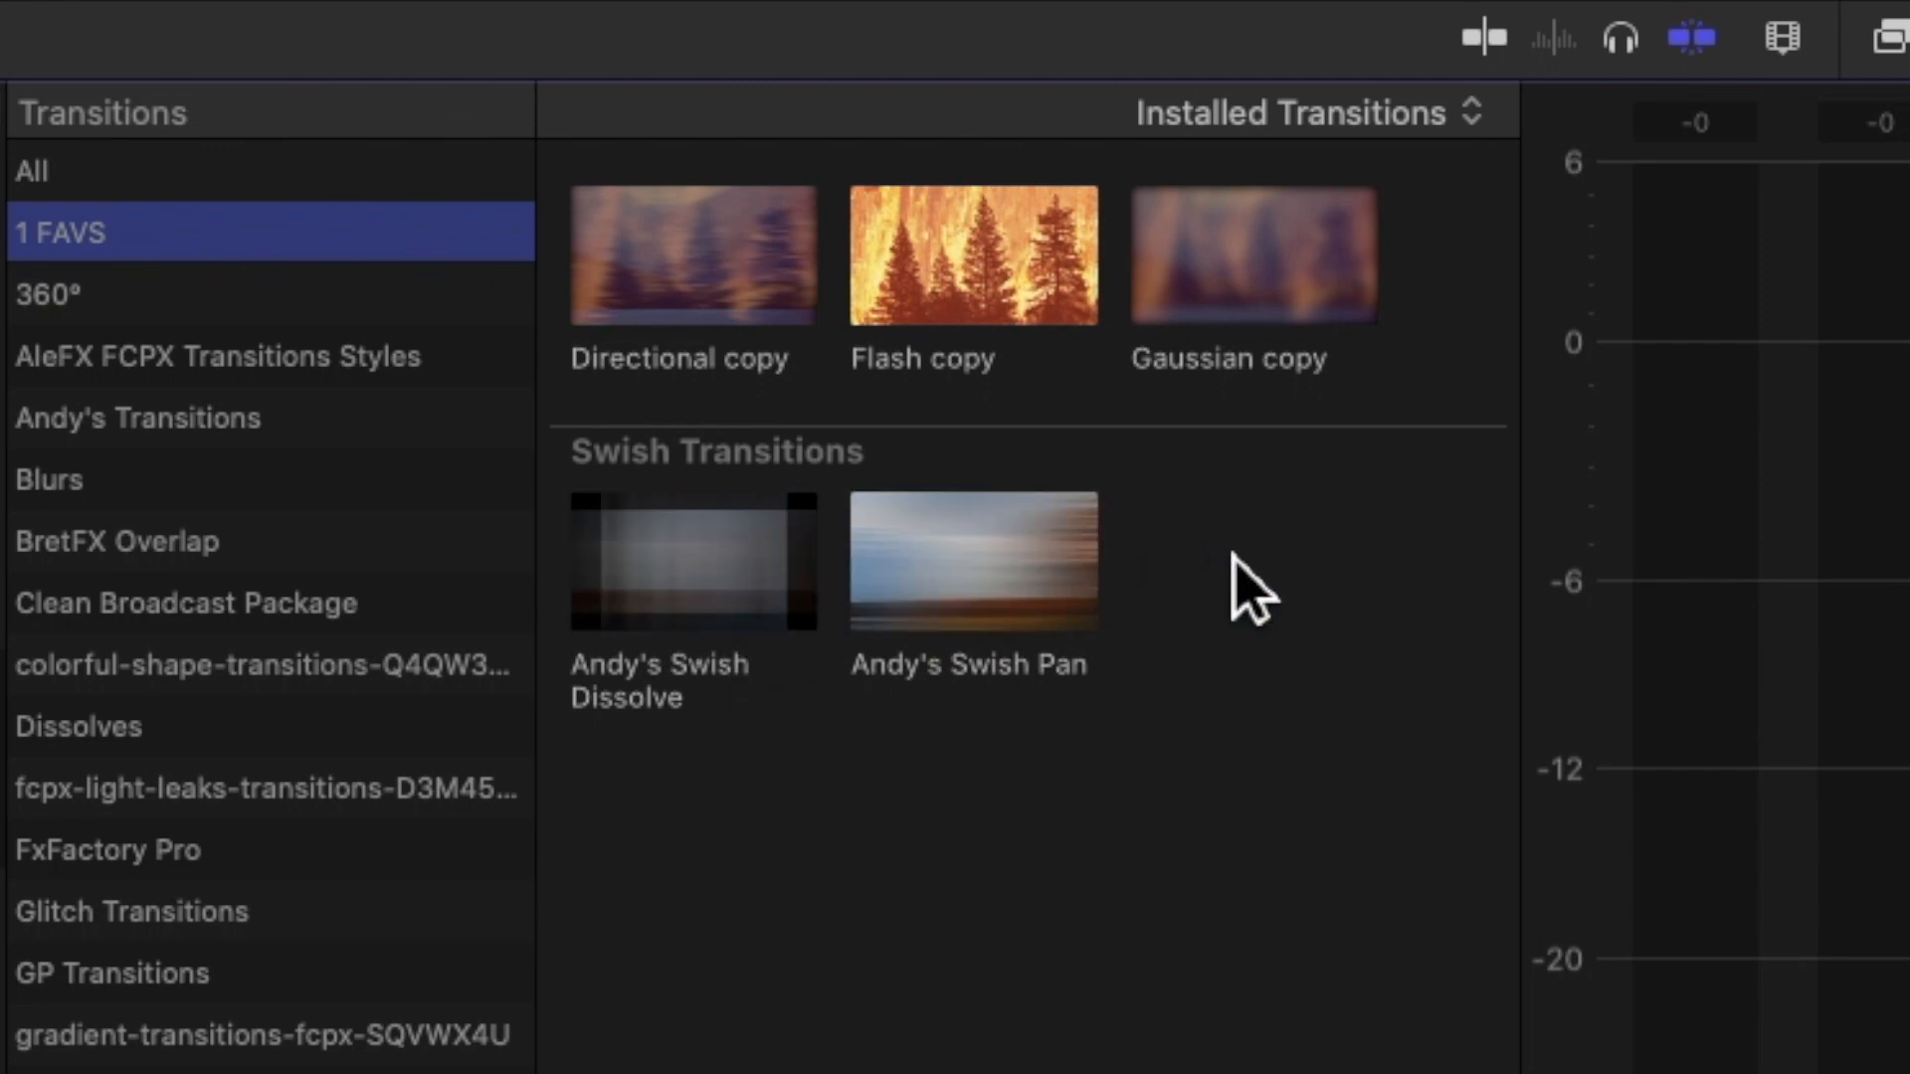